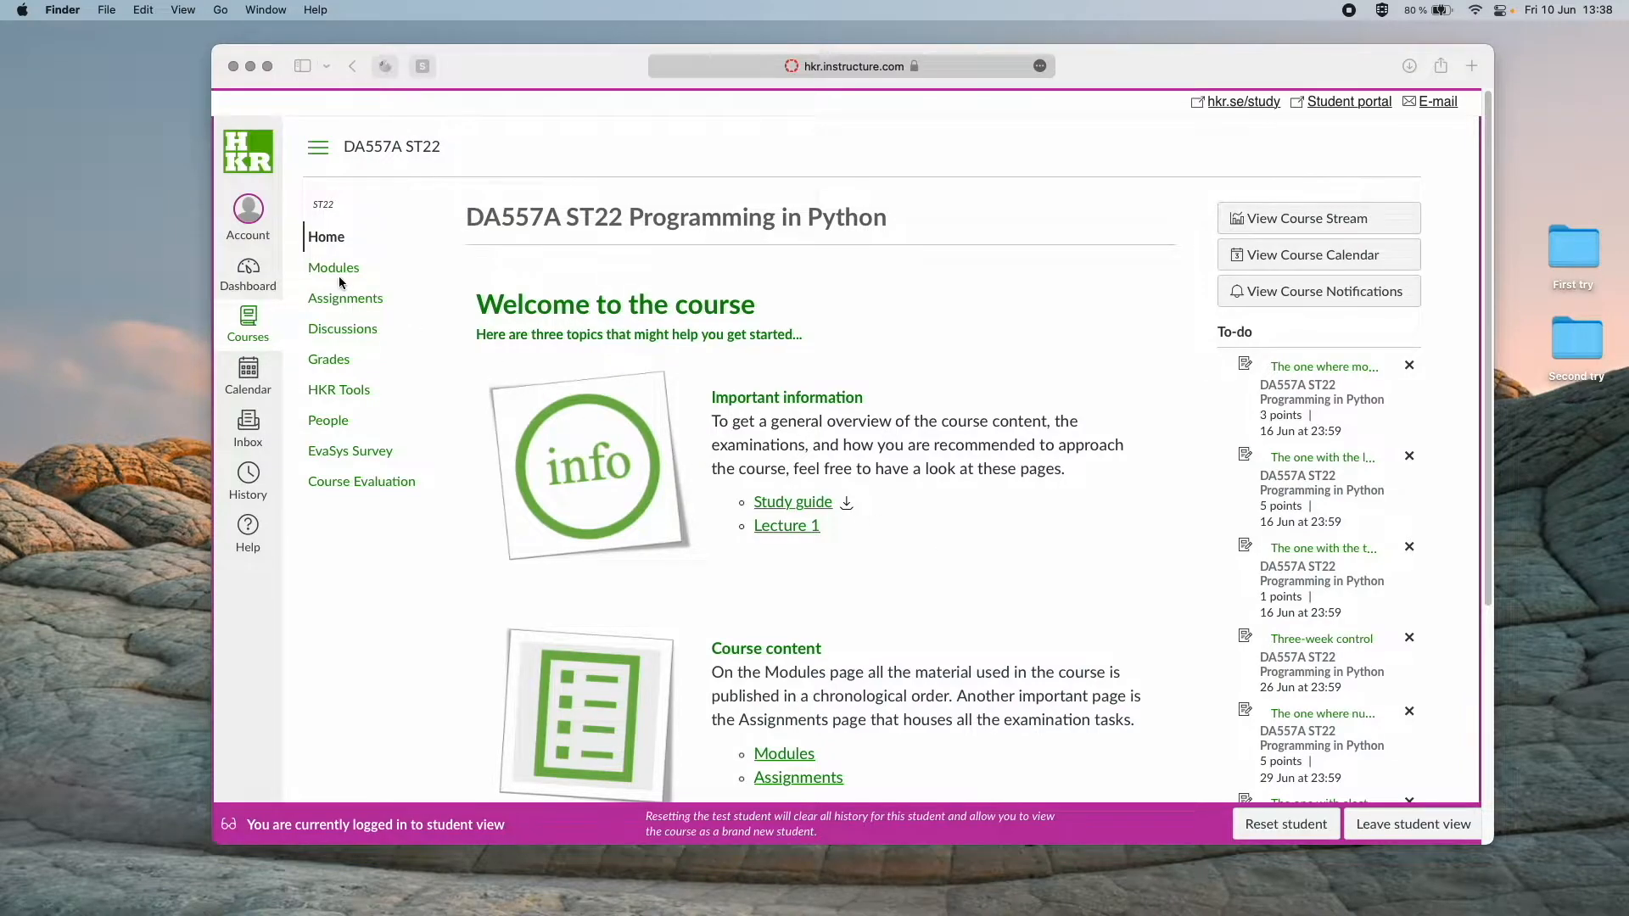
Open the course Assignments list and group it by type into Administration and Examination sections.
{"action": "left_click", "coordinate": [345, 298]}
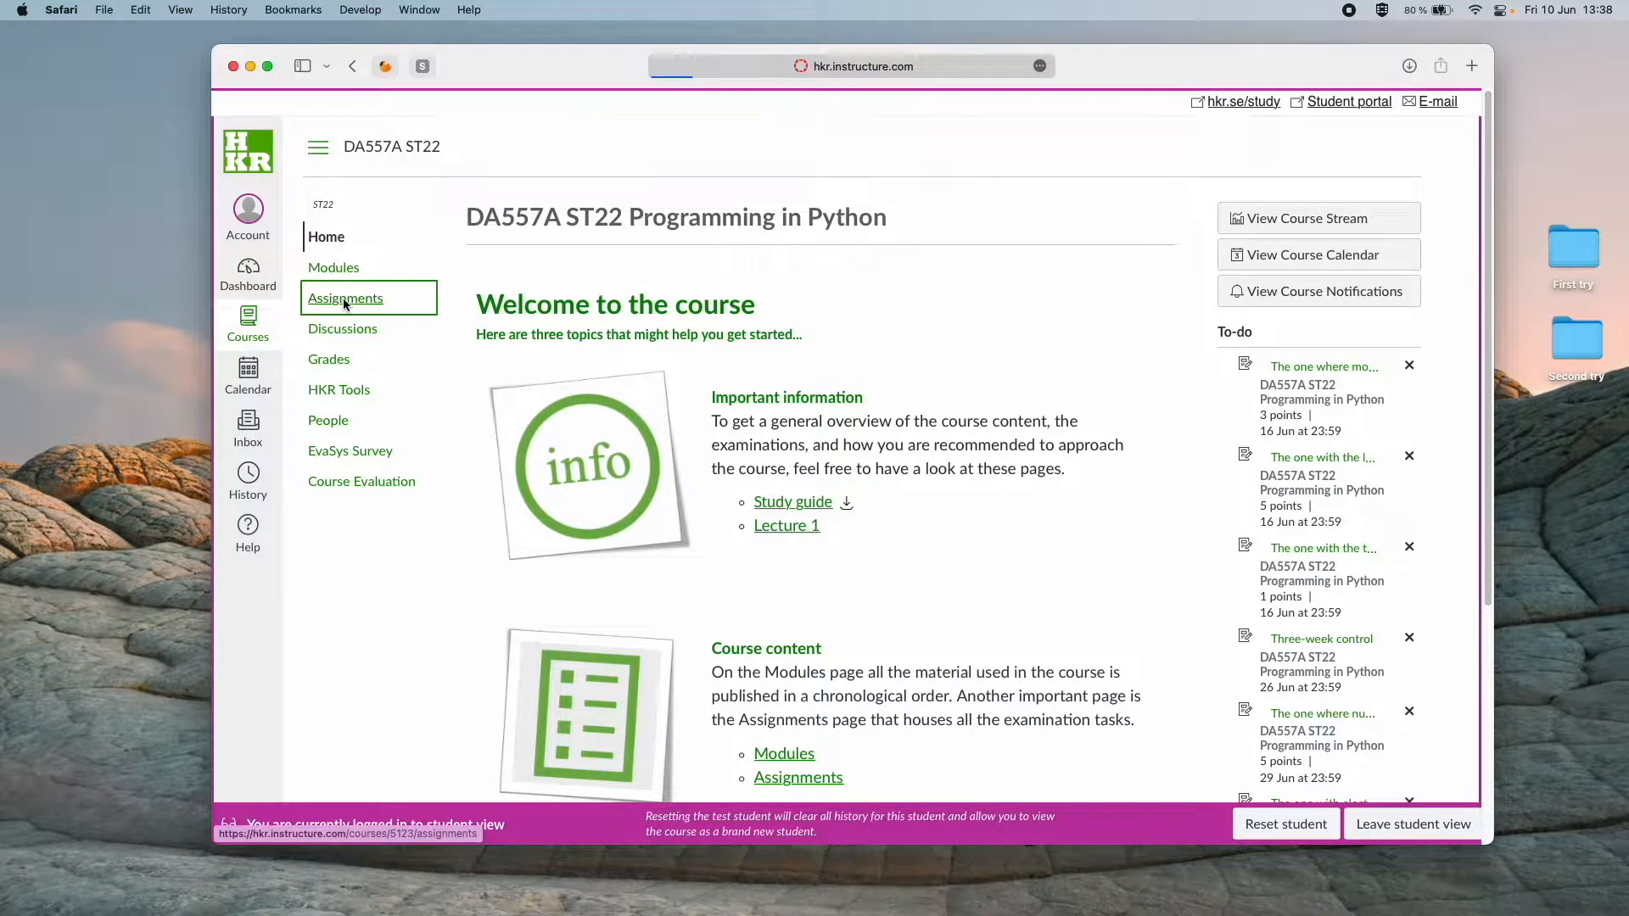
{"action": "left_click", "coordinate": [345, 298]}
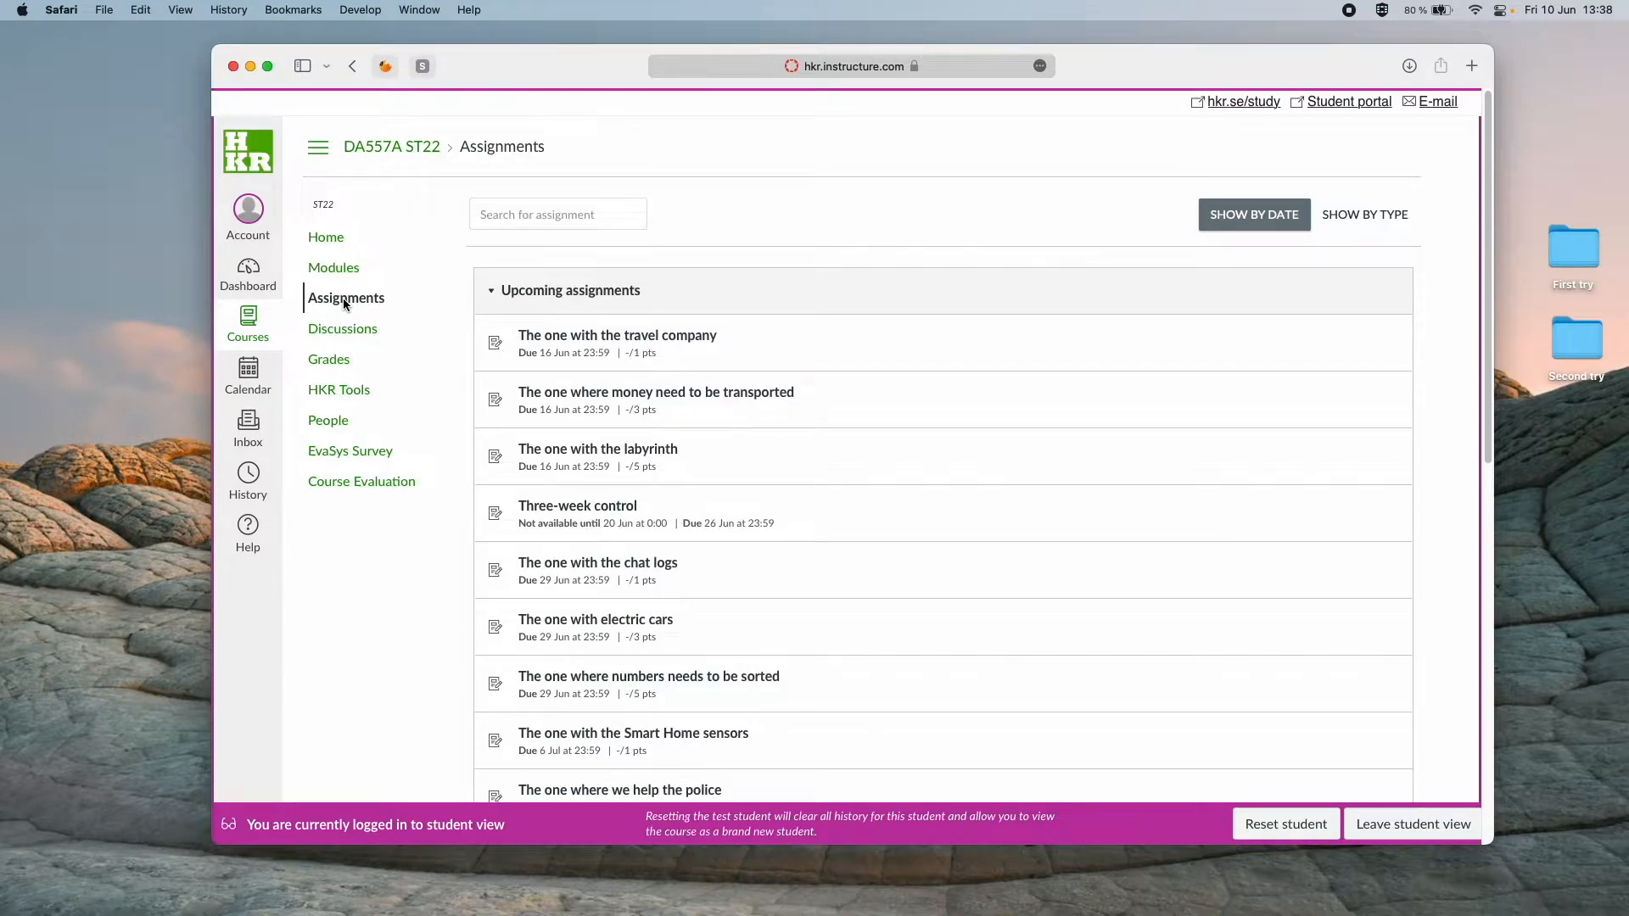
{"action": "mouse_move", "coordinate": [826, 394]}
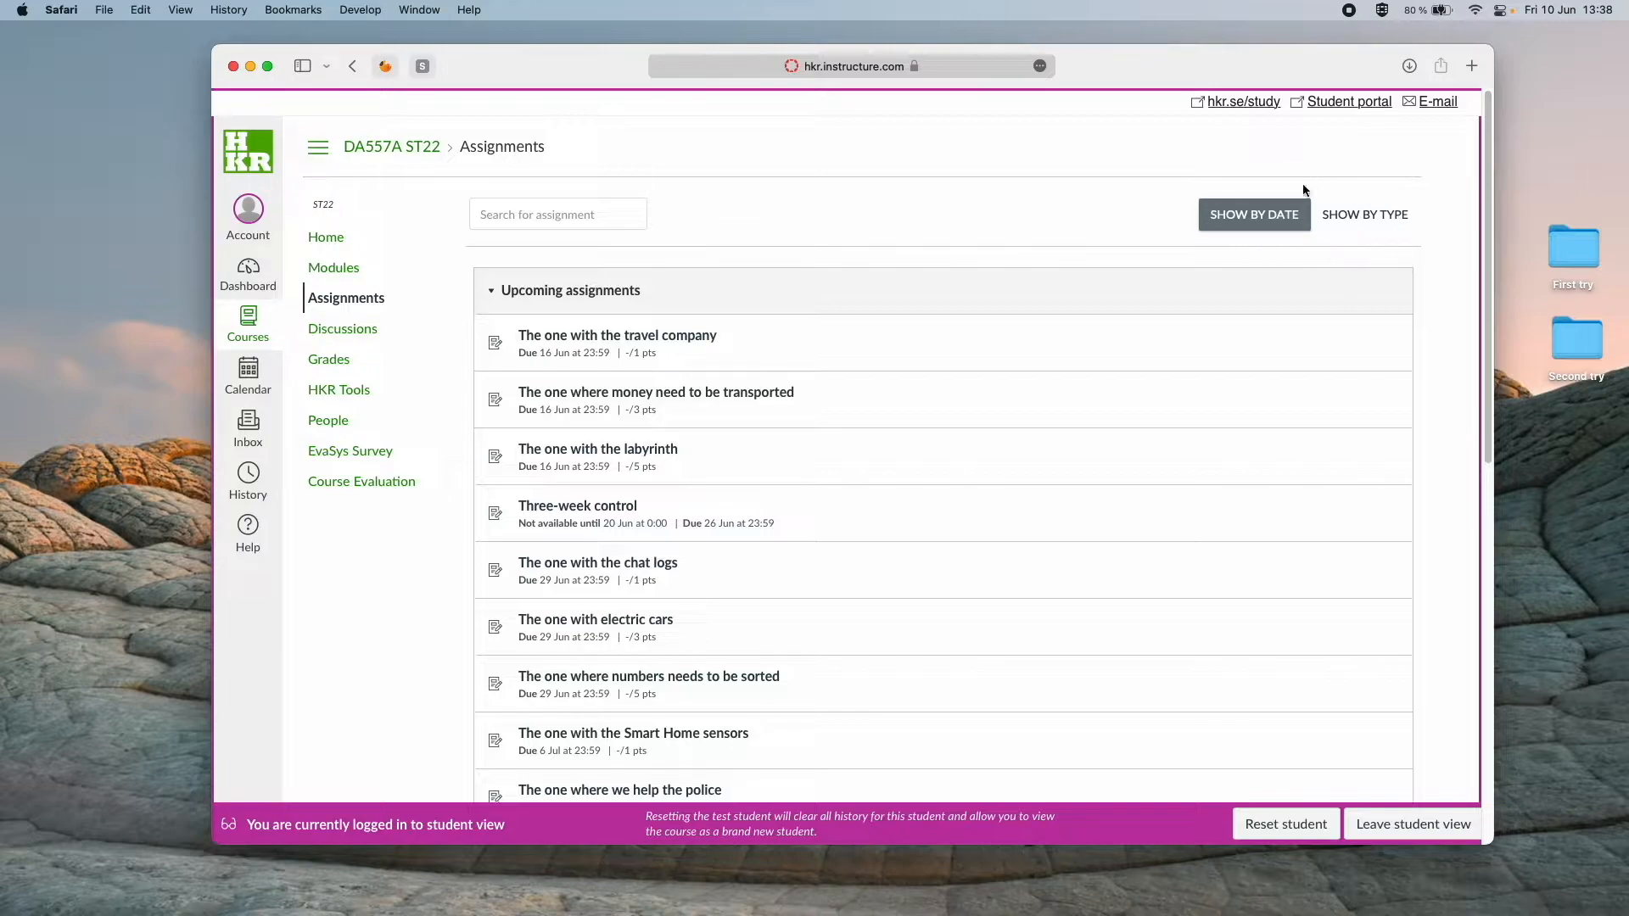
{"action": "mouse_move", "coordinate": [1382, 227]}
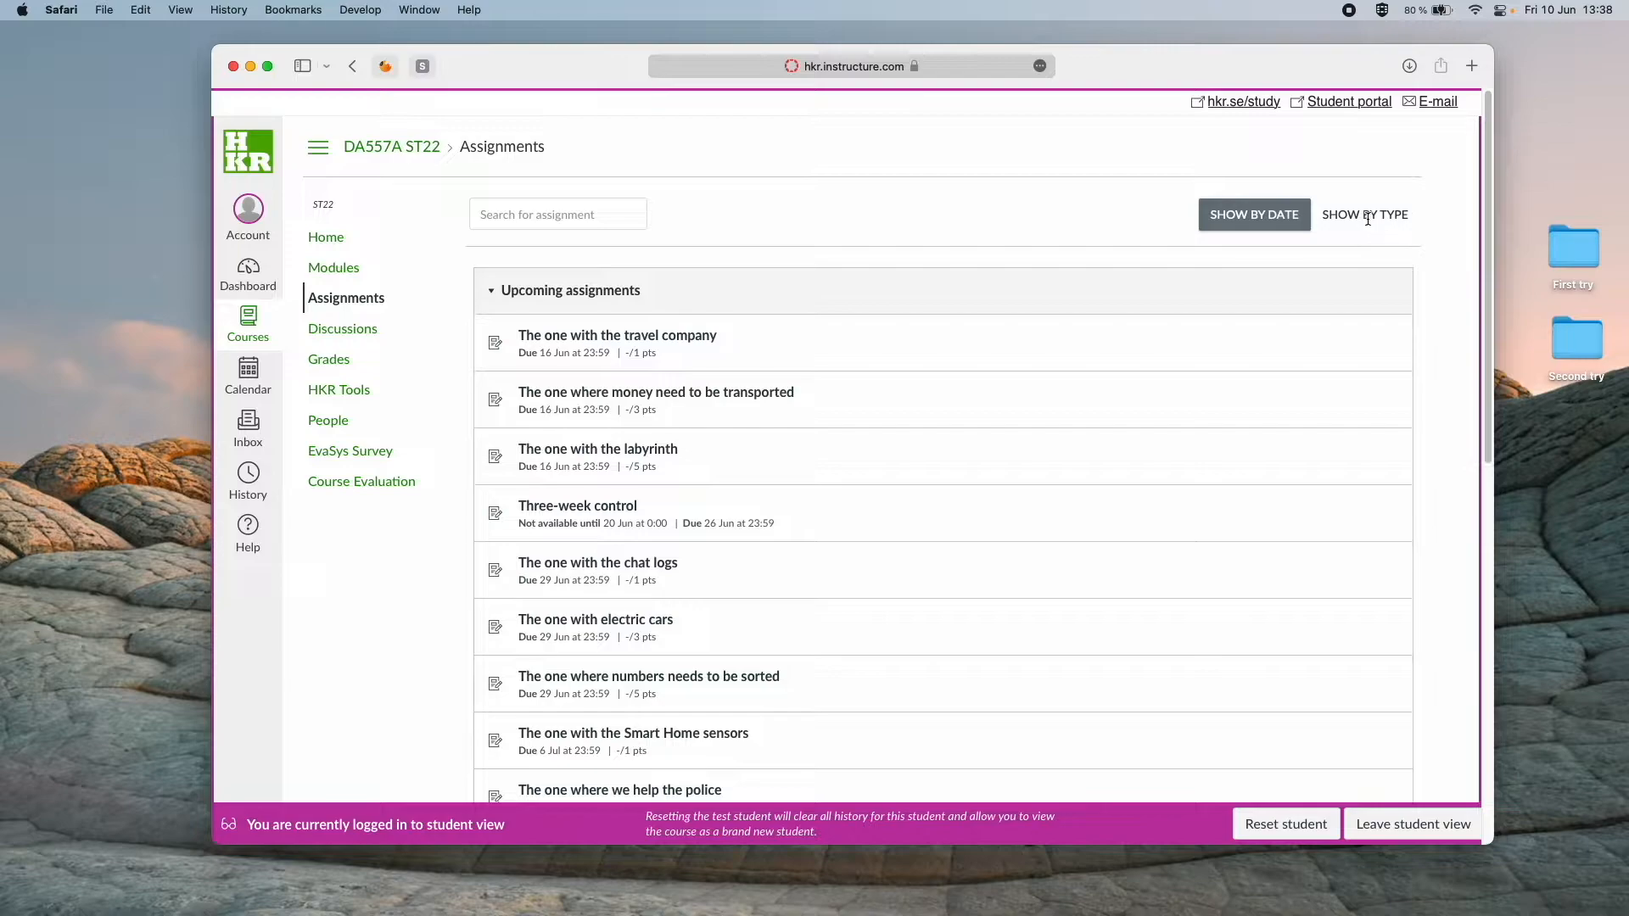
{"action": "left_click", "coordinate": [1365, 214]}
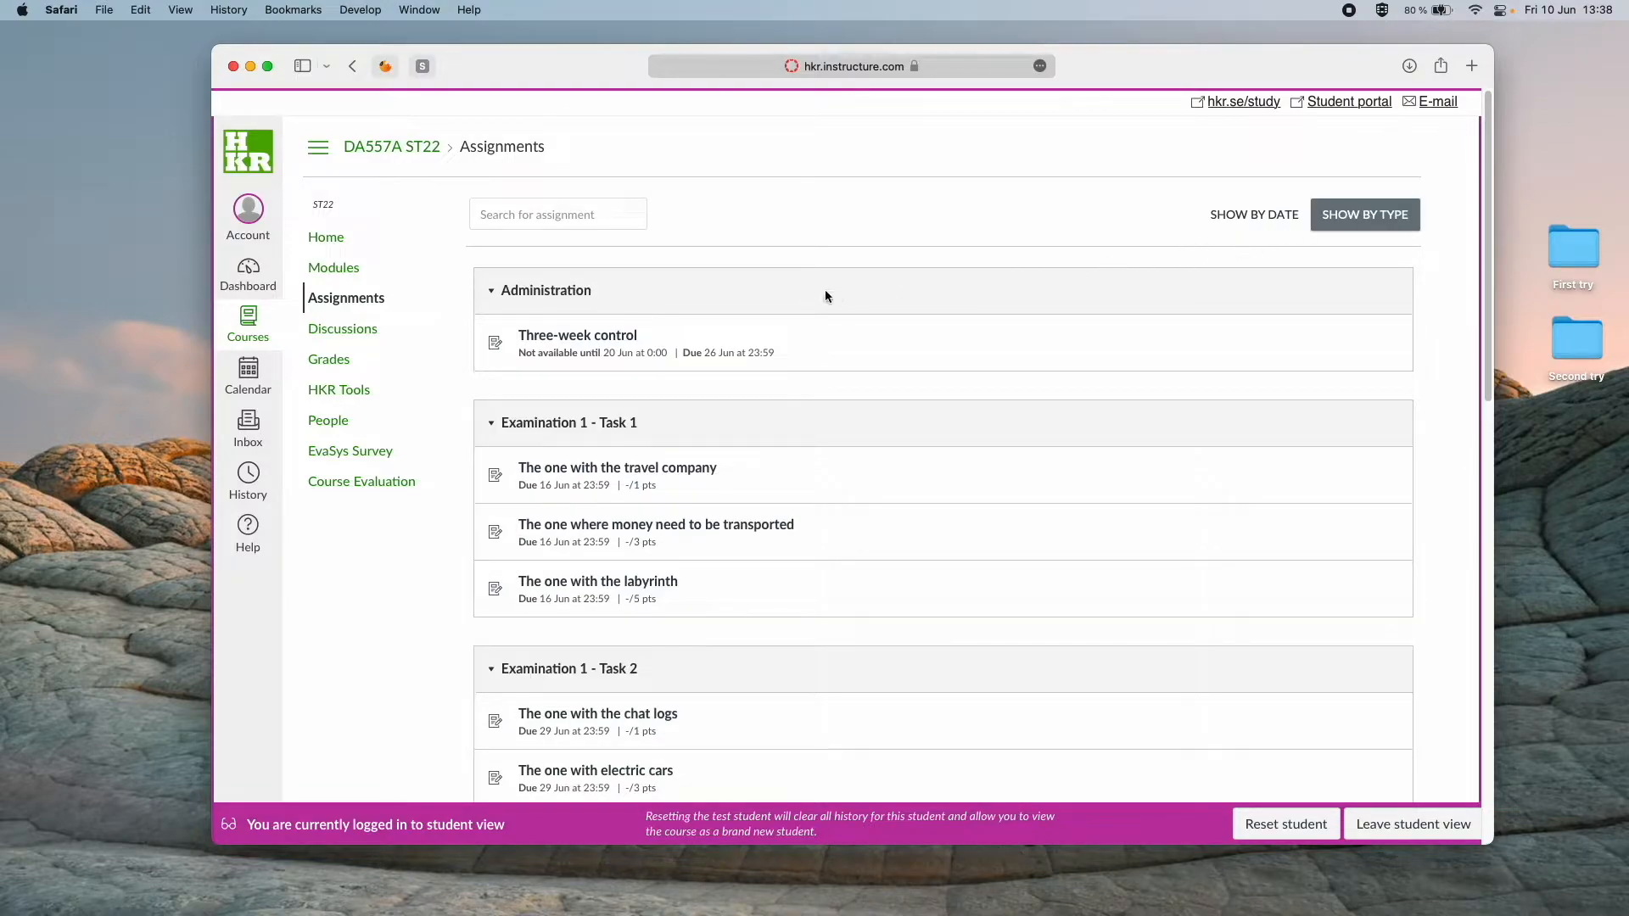
{"action": "mouse_move", "coordinate": [1390, 242]}
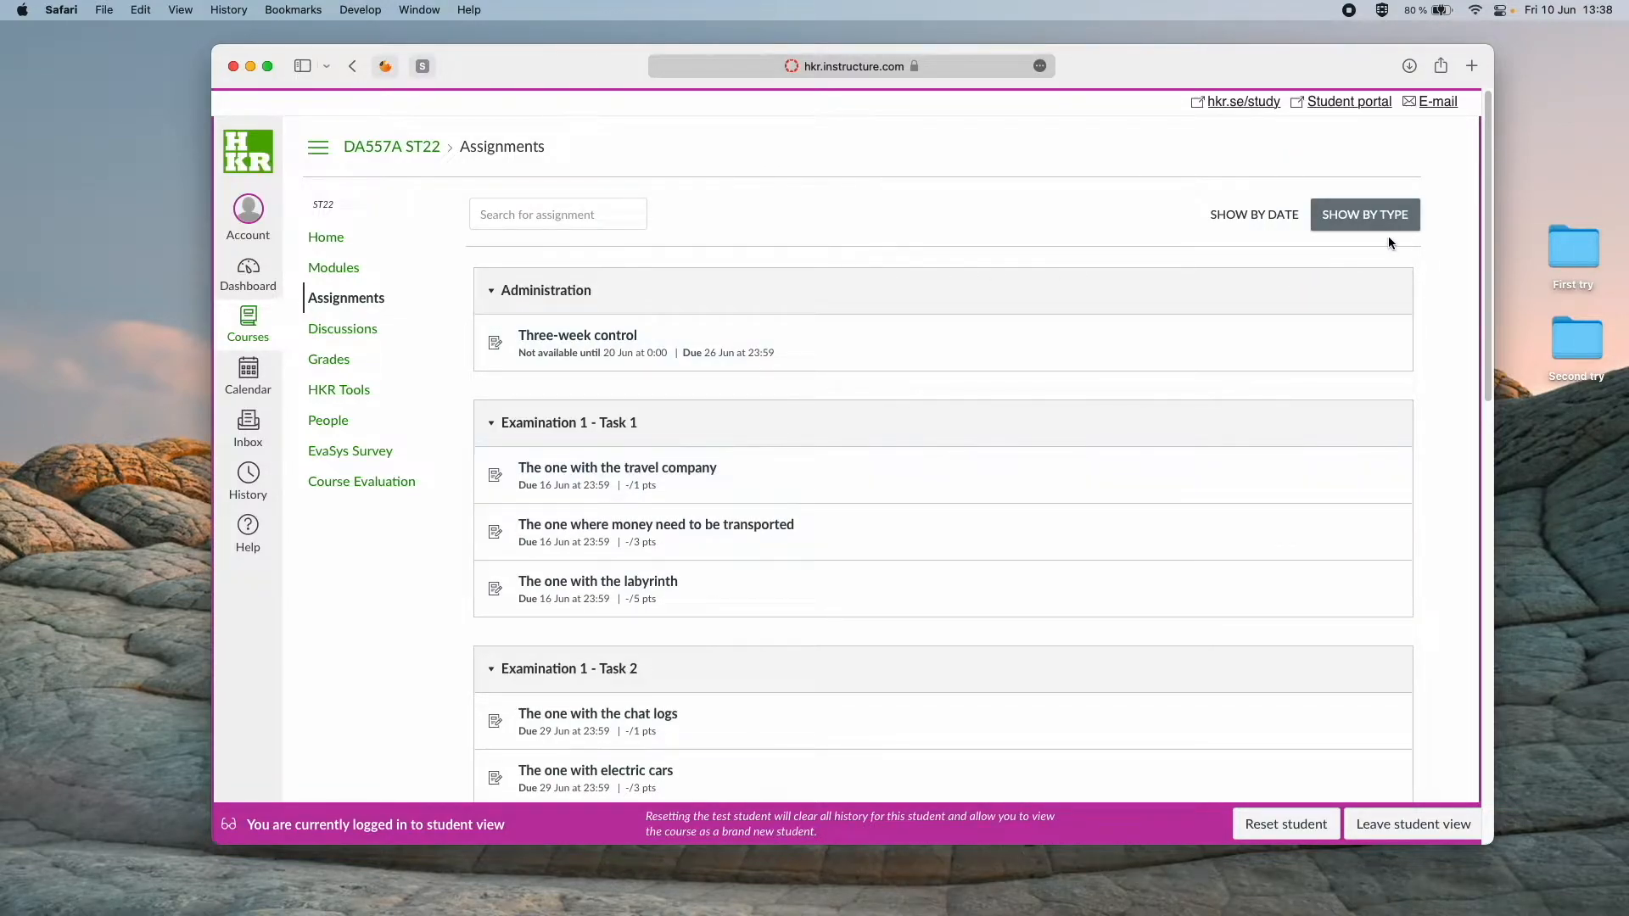
{"action": "mouse_move", "coordinate": [617, 468]}
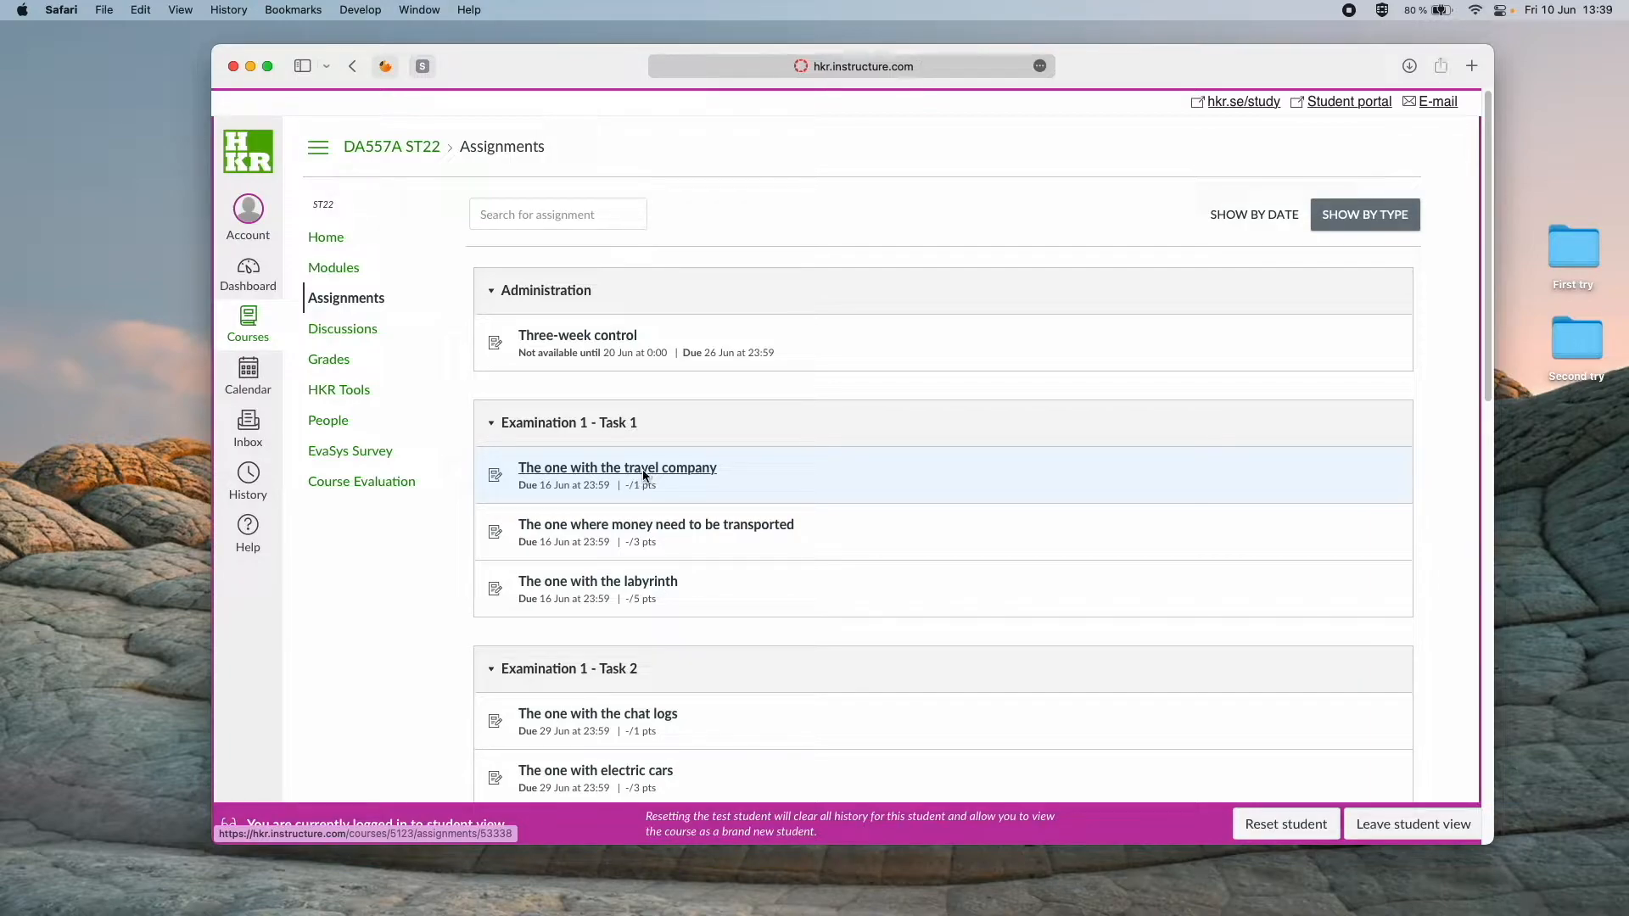
Open 'The one with the travel company', read its instructions, and load it in a new window.
{"action": "left_click", "coordinate": [616, 466]}
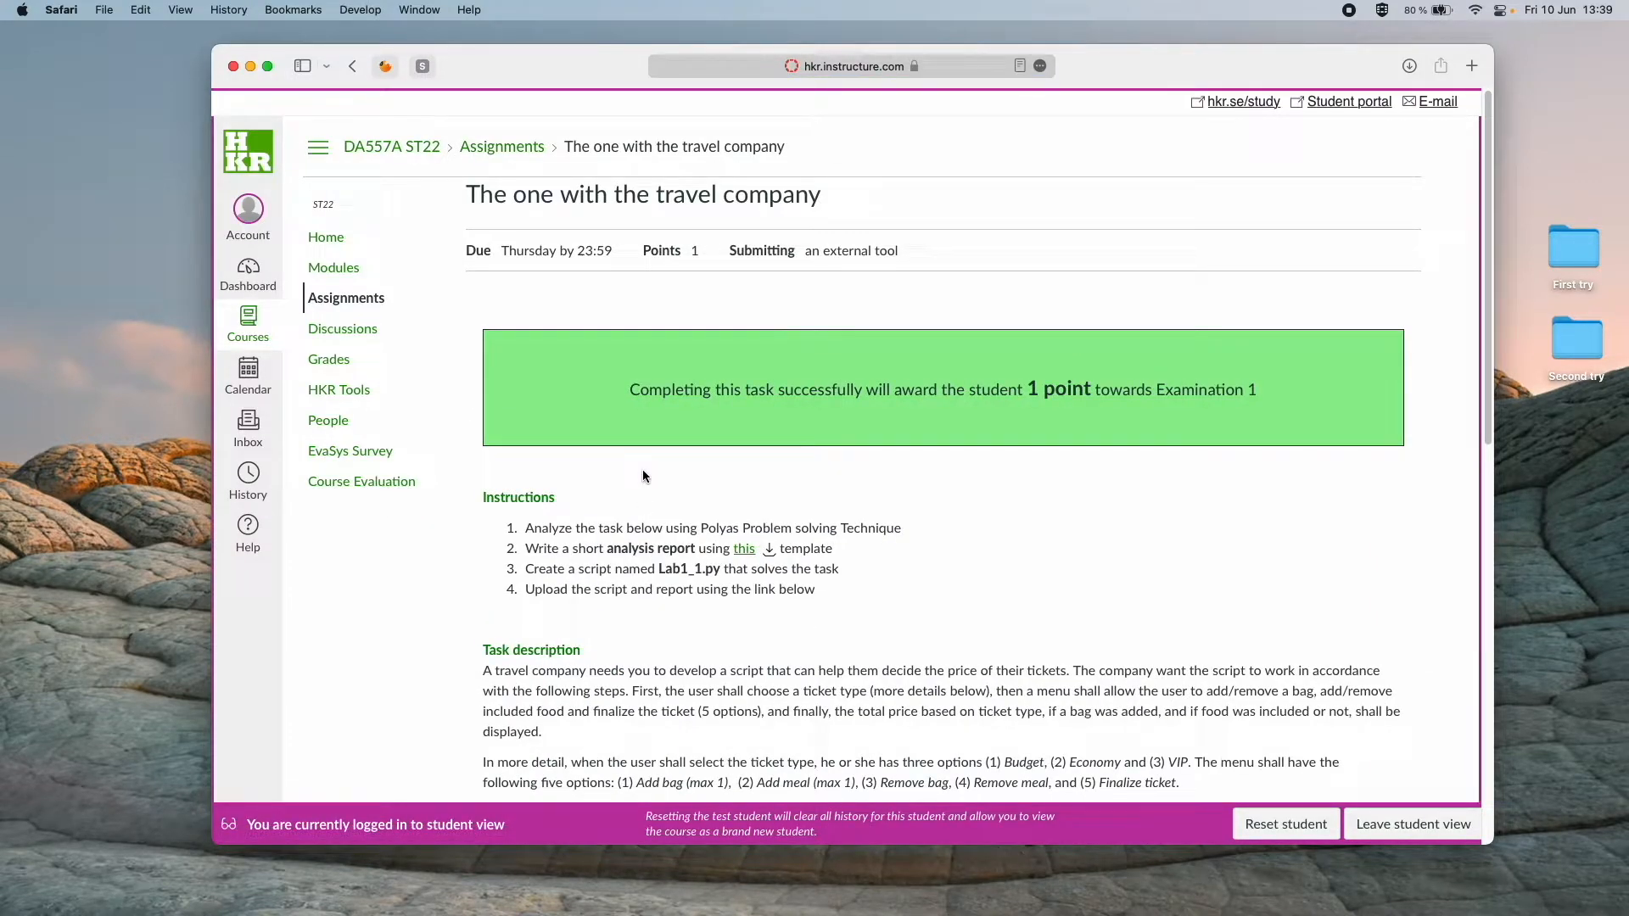
{"action": "scroll", "scroll_direction": "down", "scroll_amount": 3}
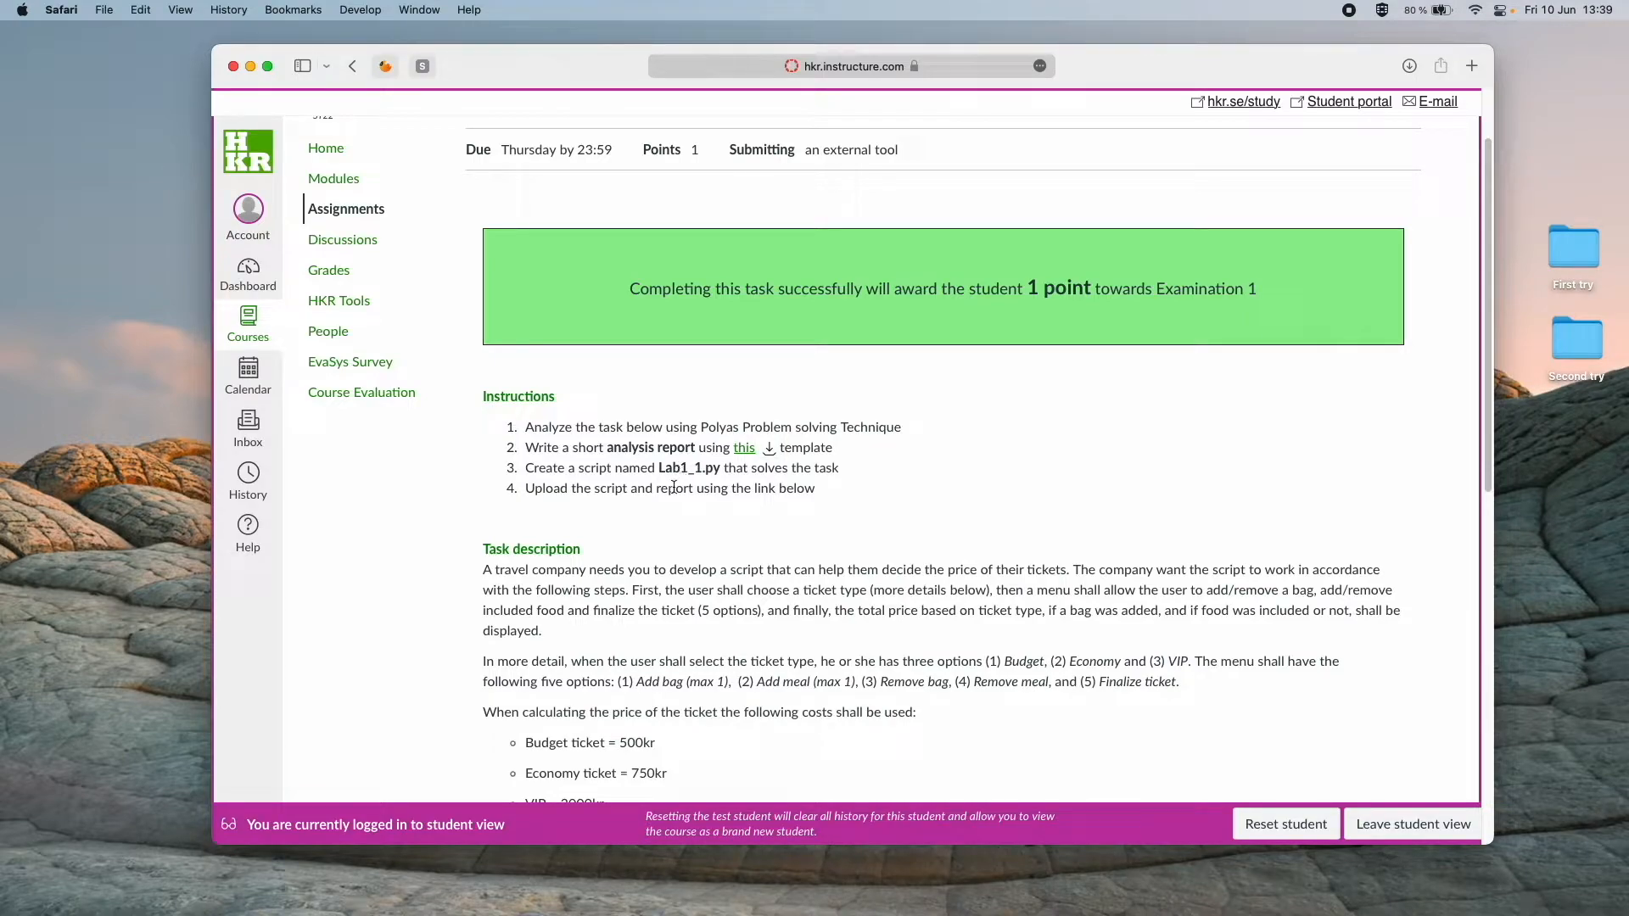
{"action": "scroll", "scroll_direction": "down", "scroll_amount": 3}
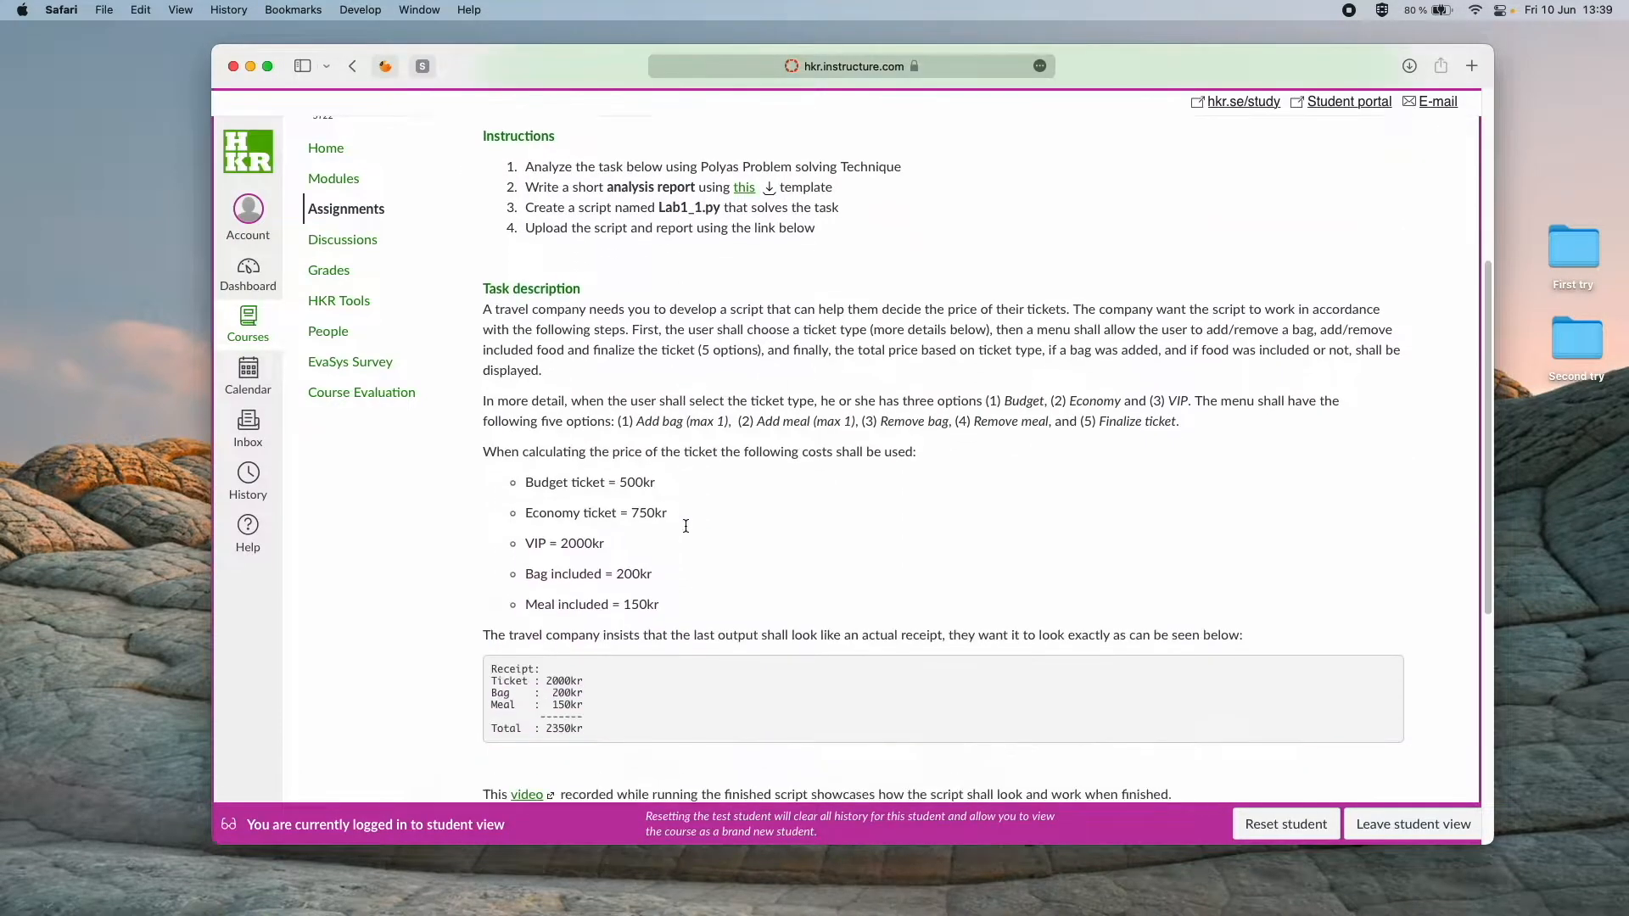
{"action": "scroll", "scroll_direction": "down", "scroll_amount": 3}
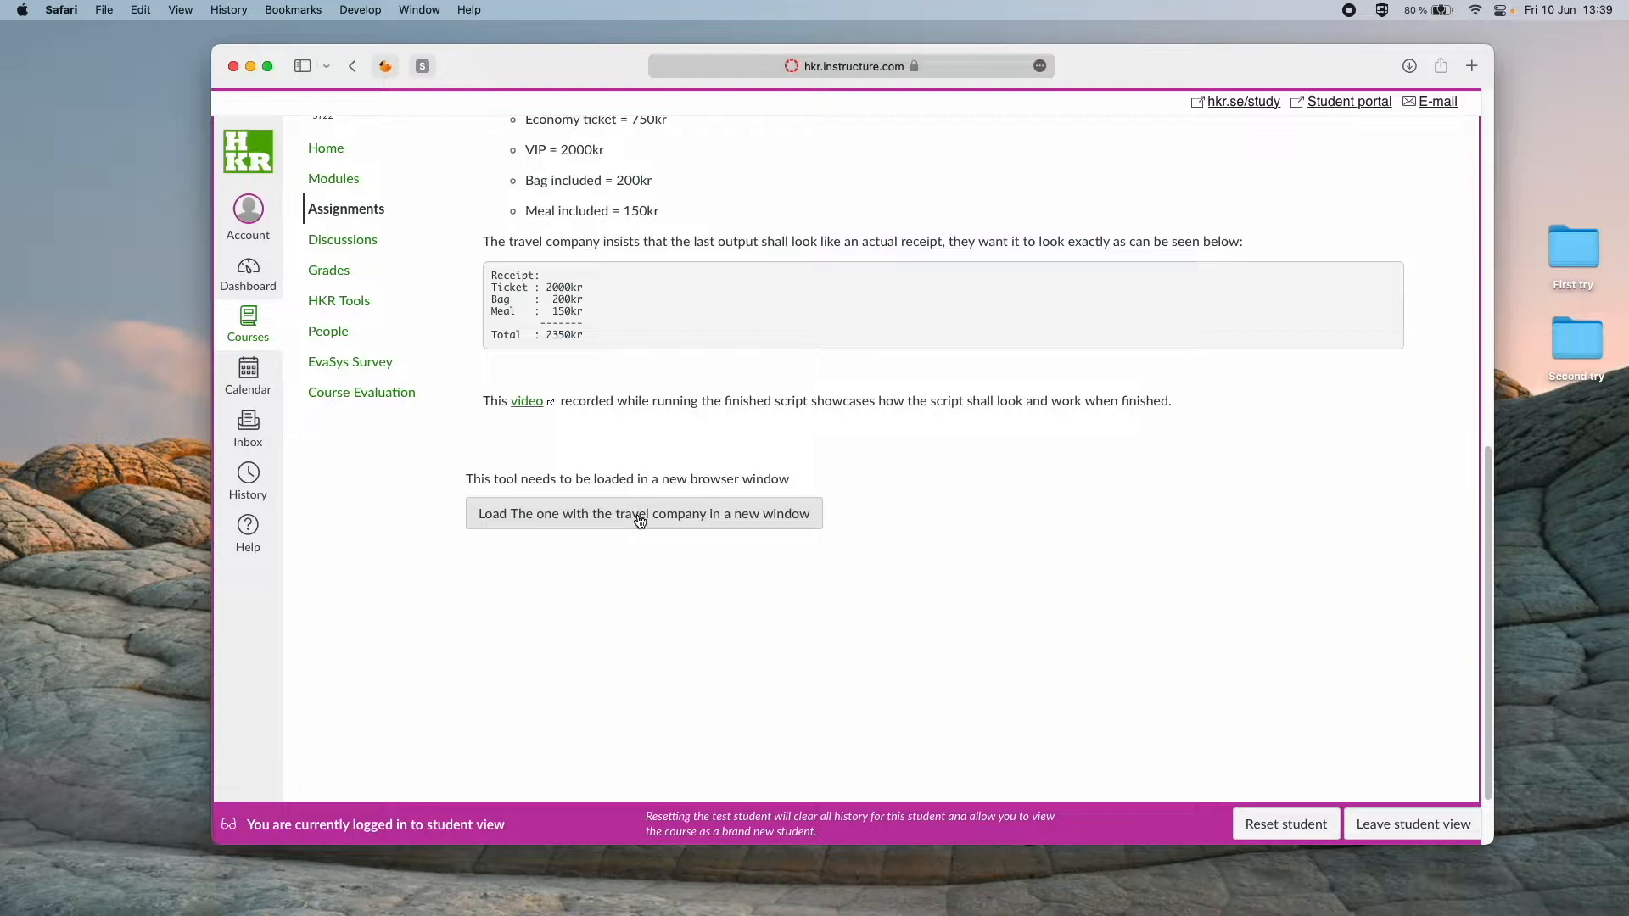
{"action": "left_click", "coordinate": [644, 513]}
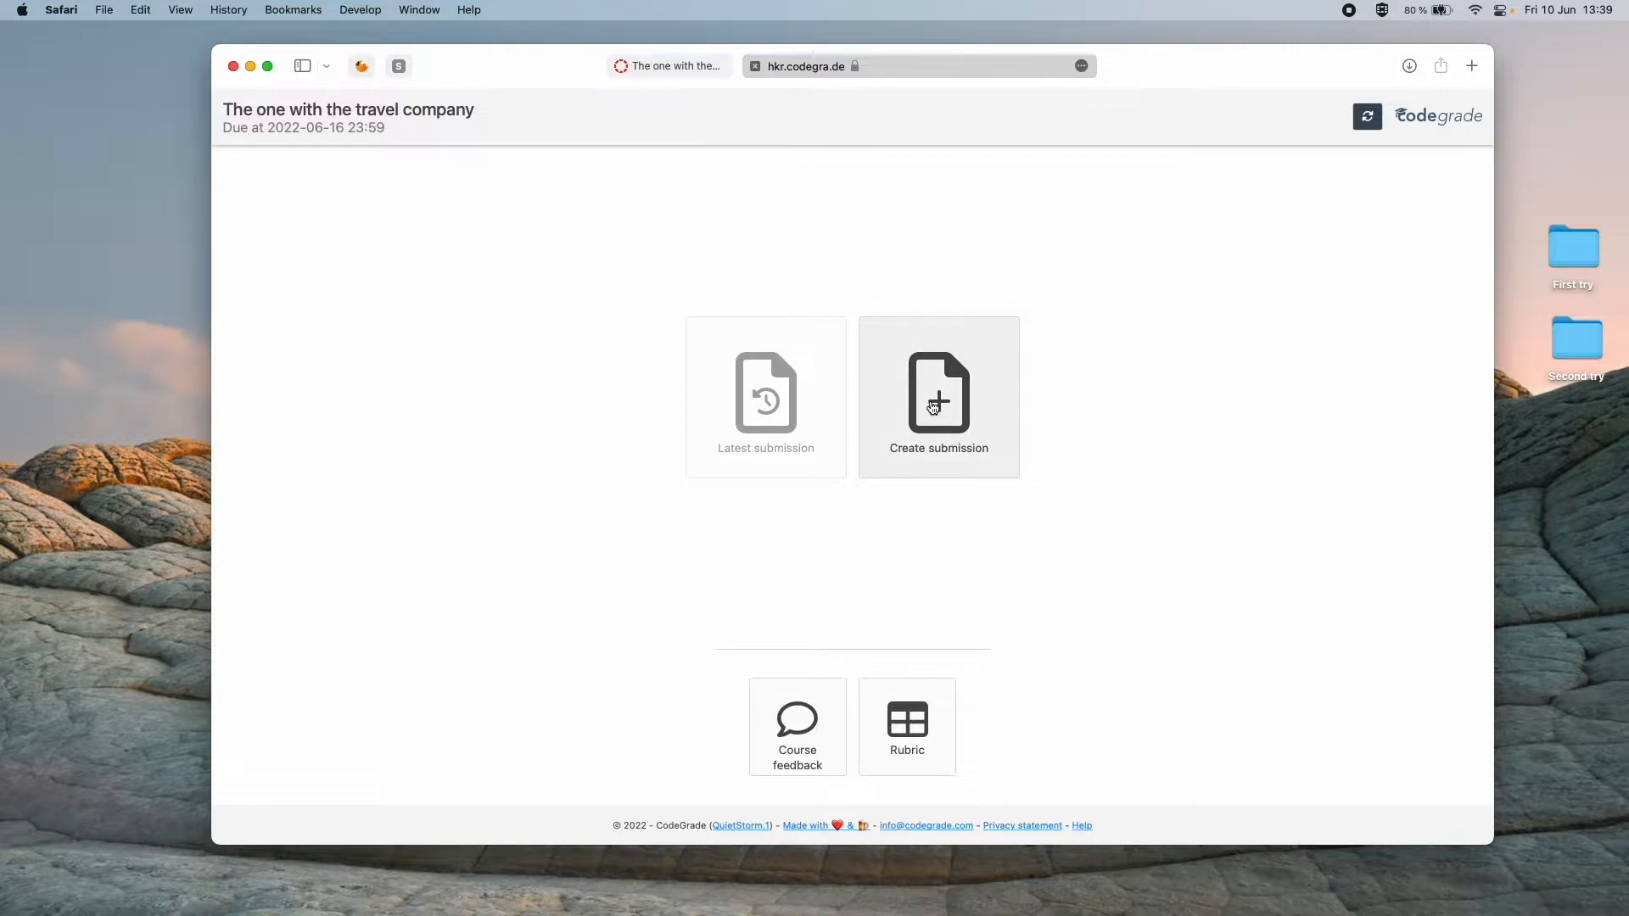
Create a submission with Lab1_1.py and Report.pdf and submit it.
{"action": "left_click", "coordinate": [937, 399]}
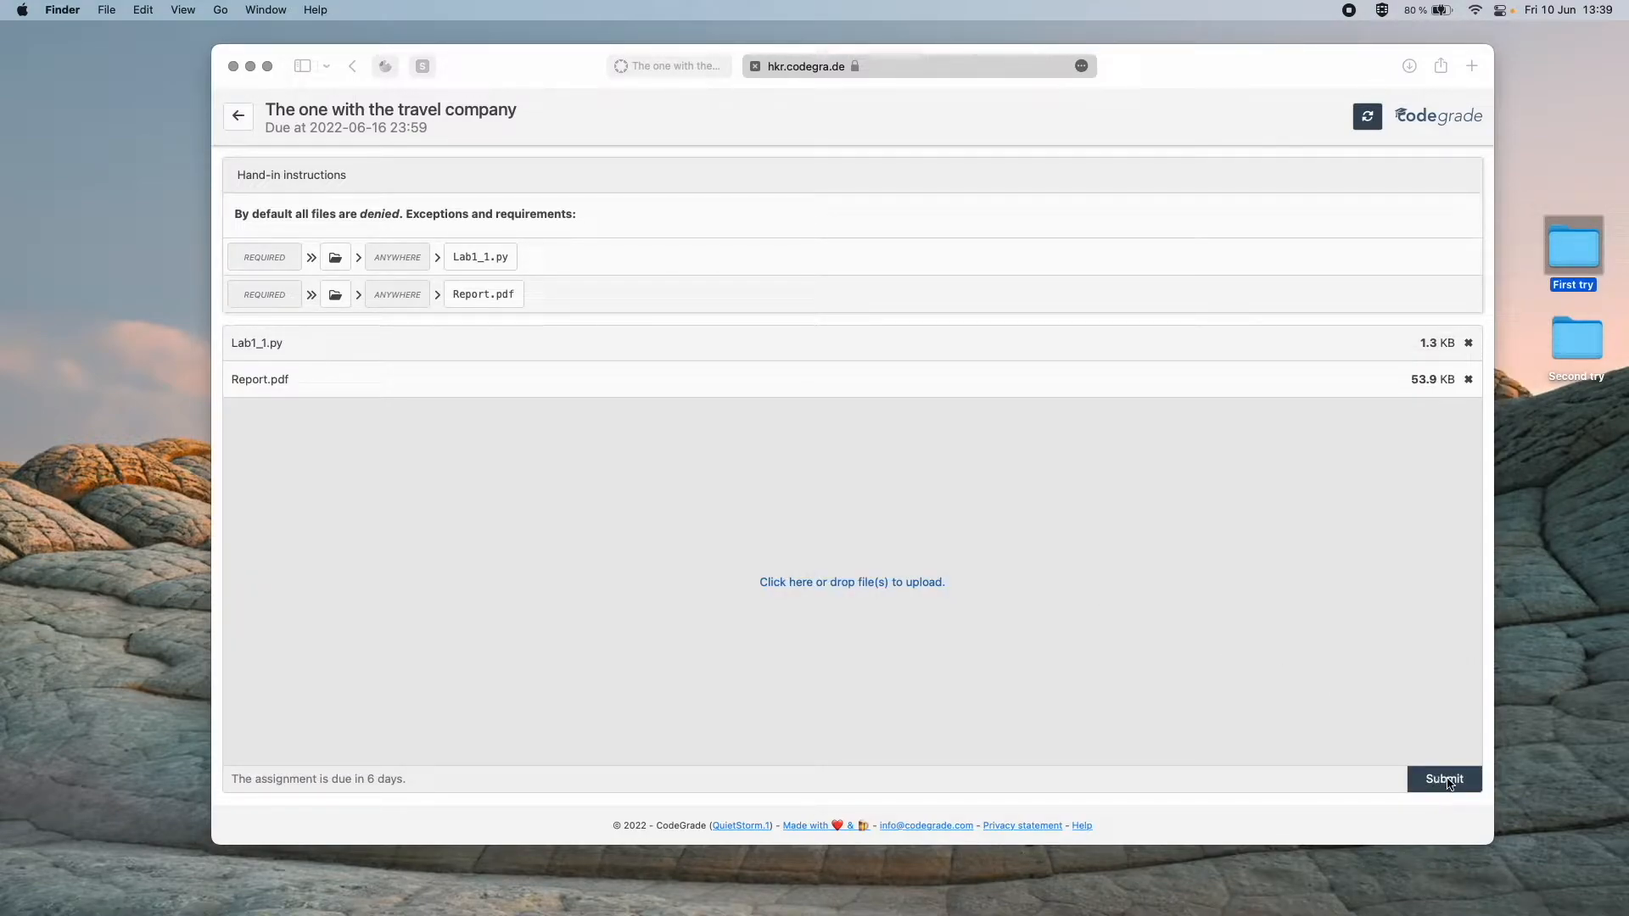
{"action": "left_click", "coordinate": [1444, 779]}
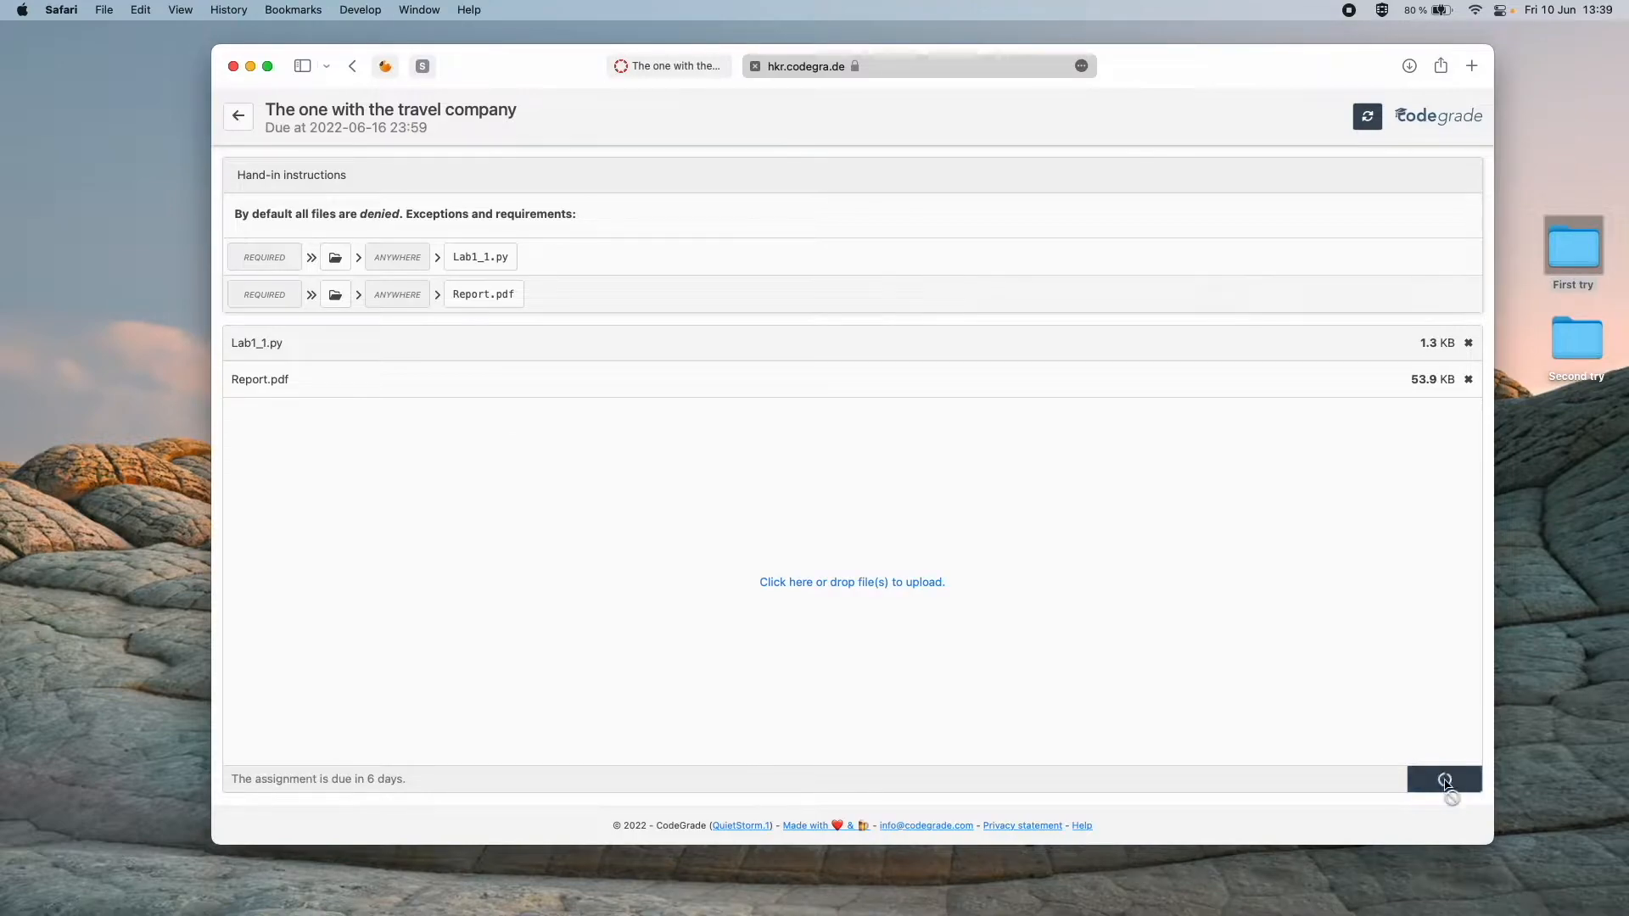
Review AutoTest results: Functionality at 86% with test 1.6 failing, Code Quality at 20%.
{"action": "left_click", "coordinate": [1444, 779]}
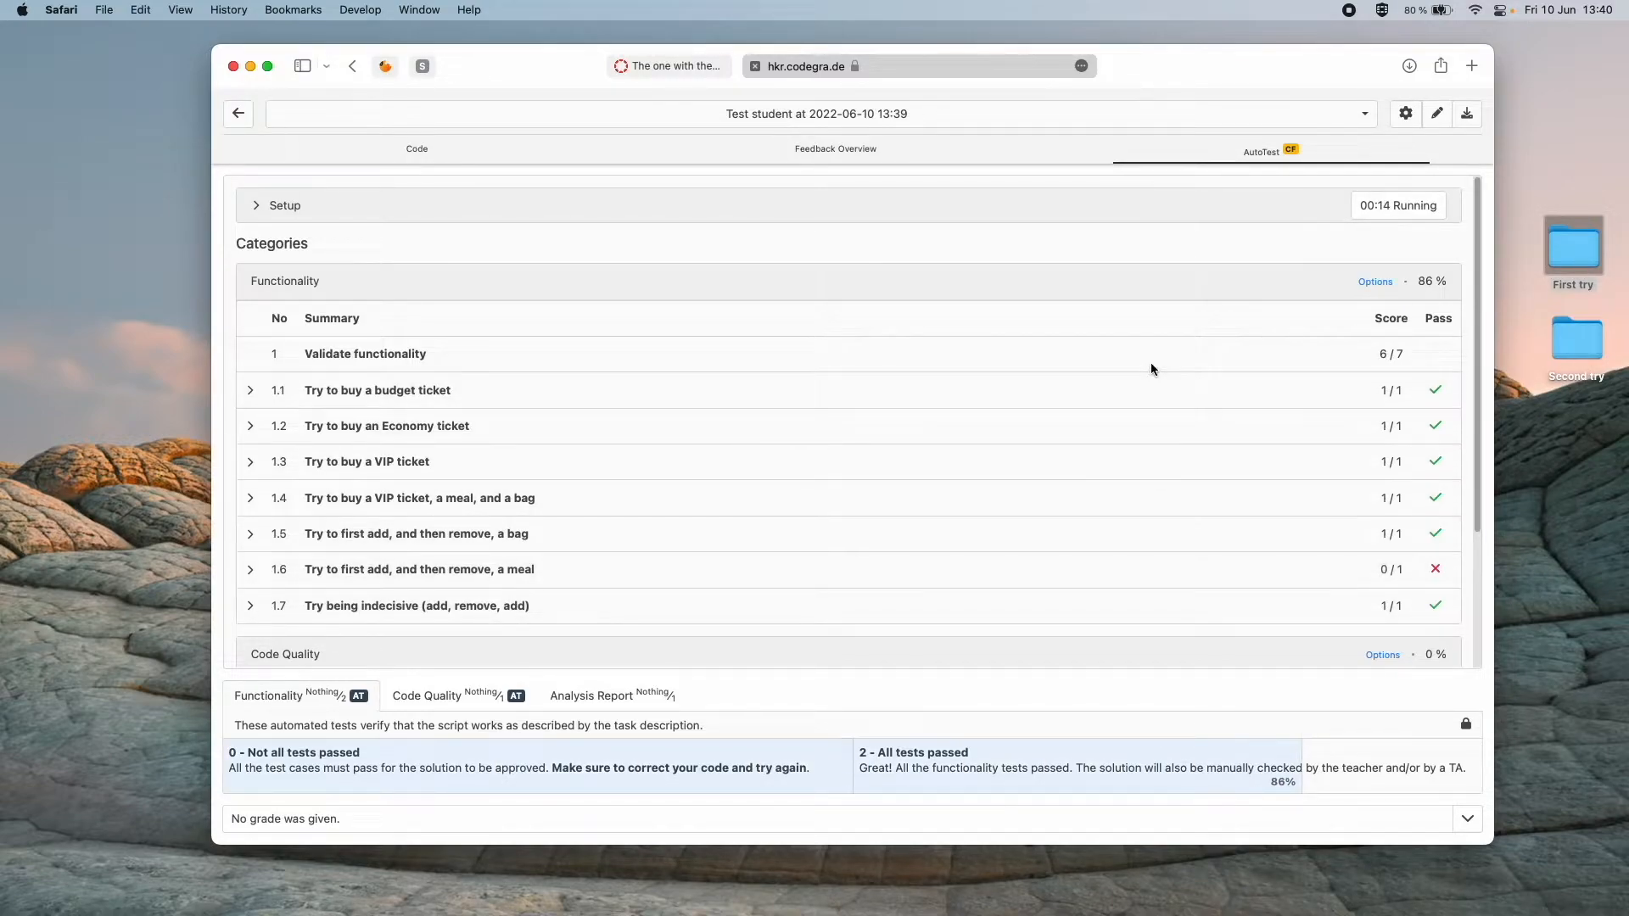
{"action": "scroll", "scroll_direction": "down", "scroll_amount": 3}
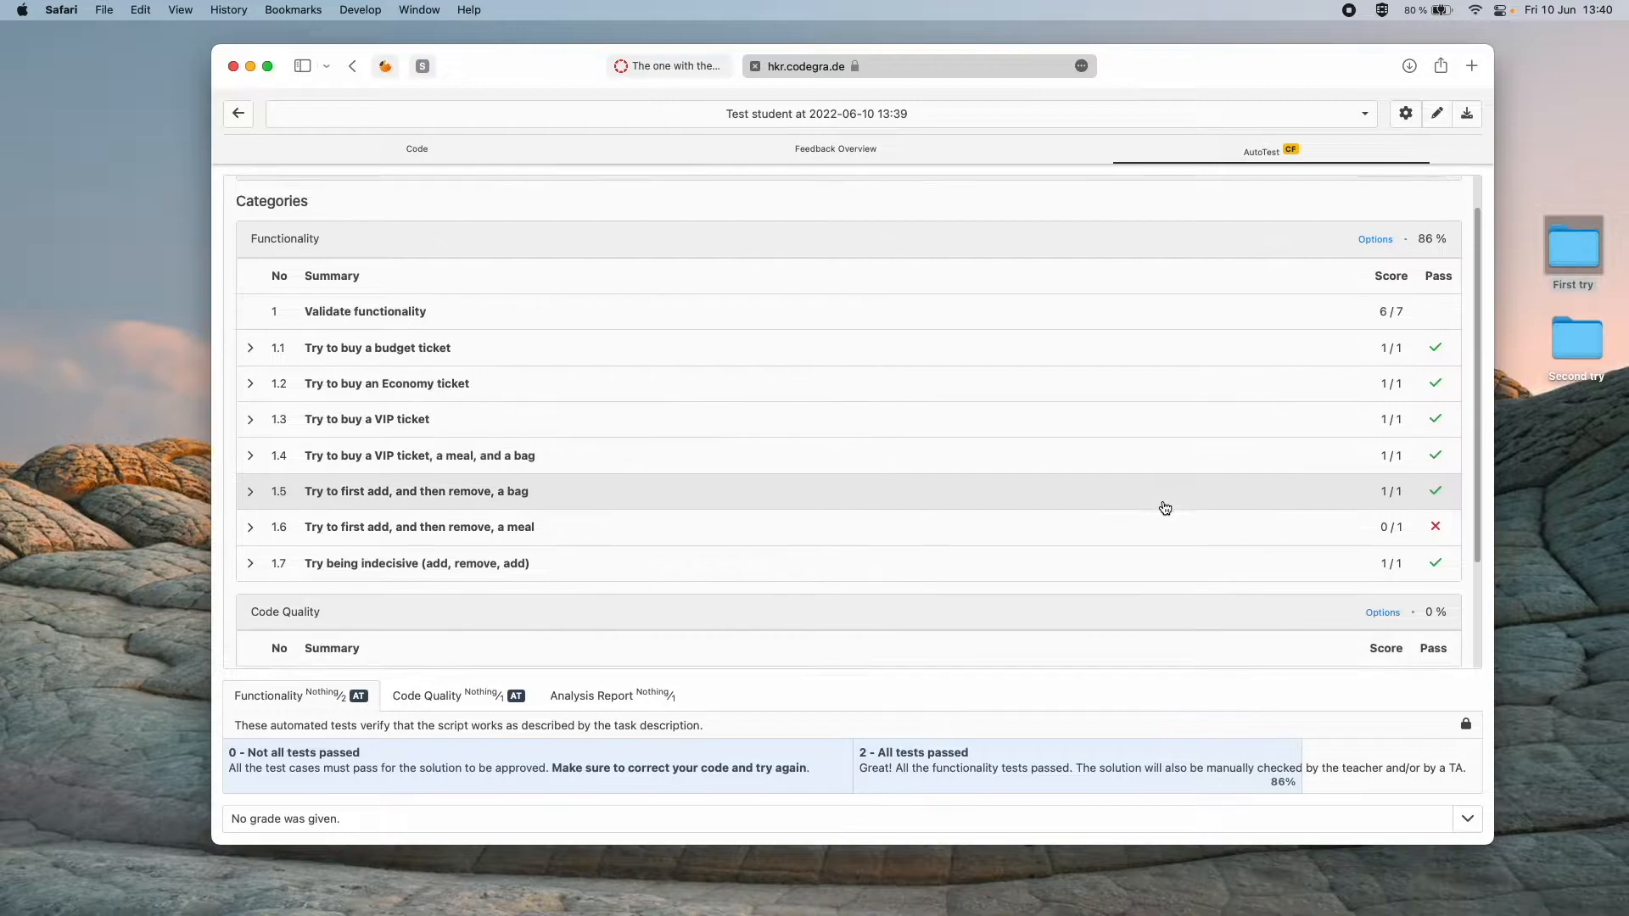
{"action": "scroll", "scroll_direction": "down", "scroll_amount": 3}
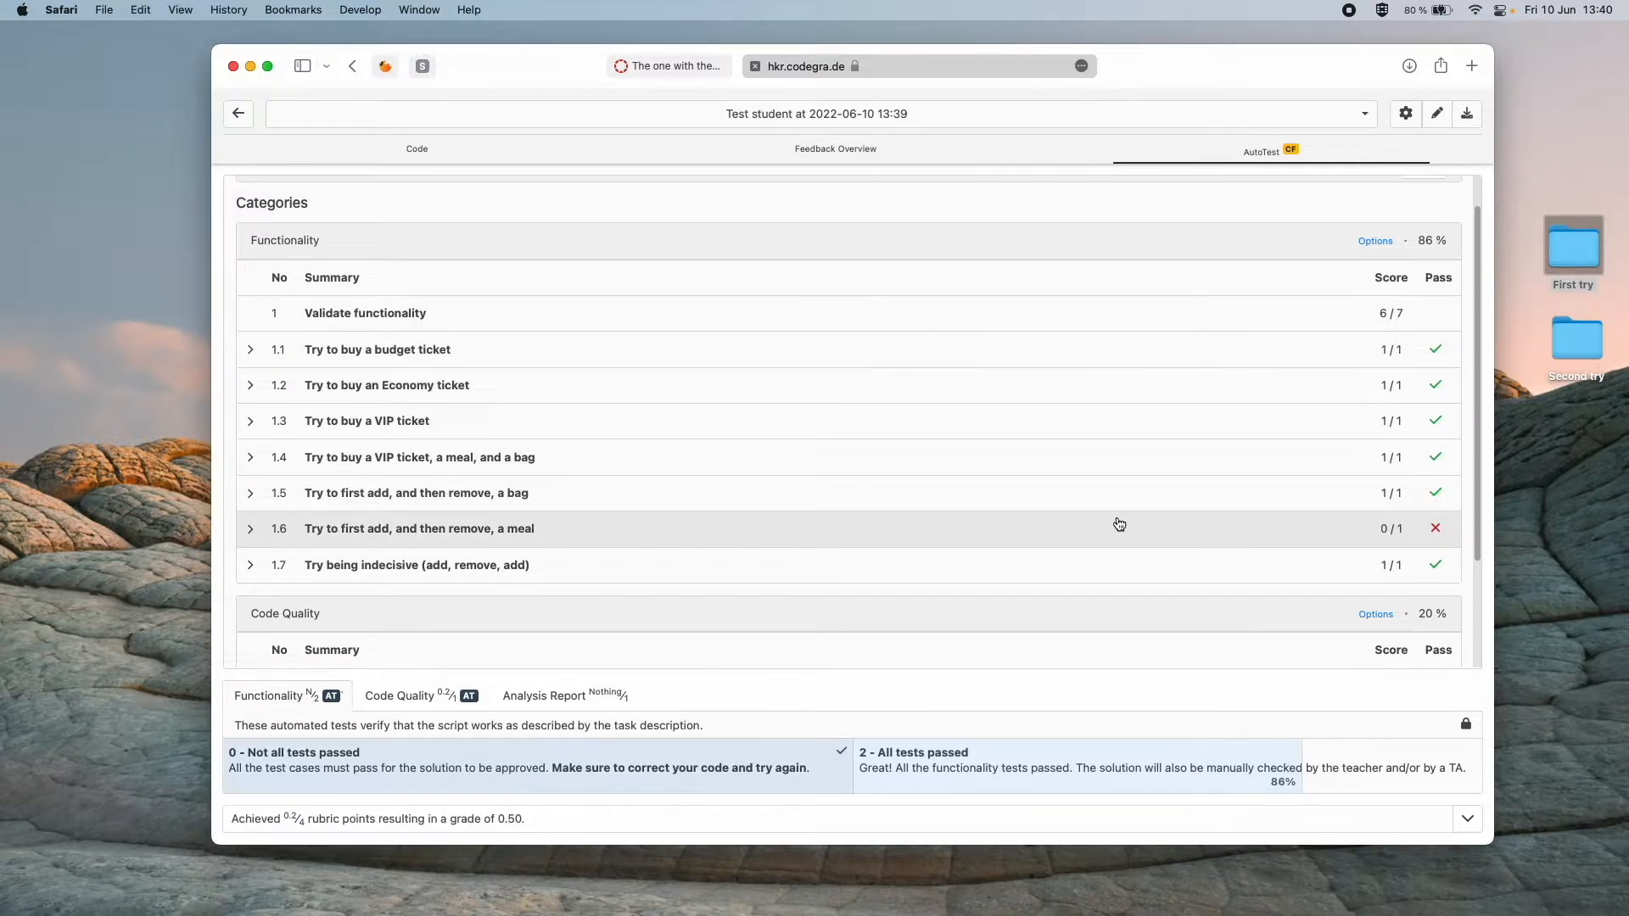
{"action": "scroll", "scroll_direction": "down", "scroll_amount": 3}
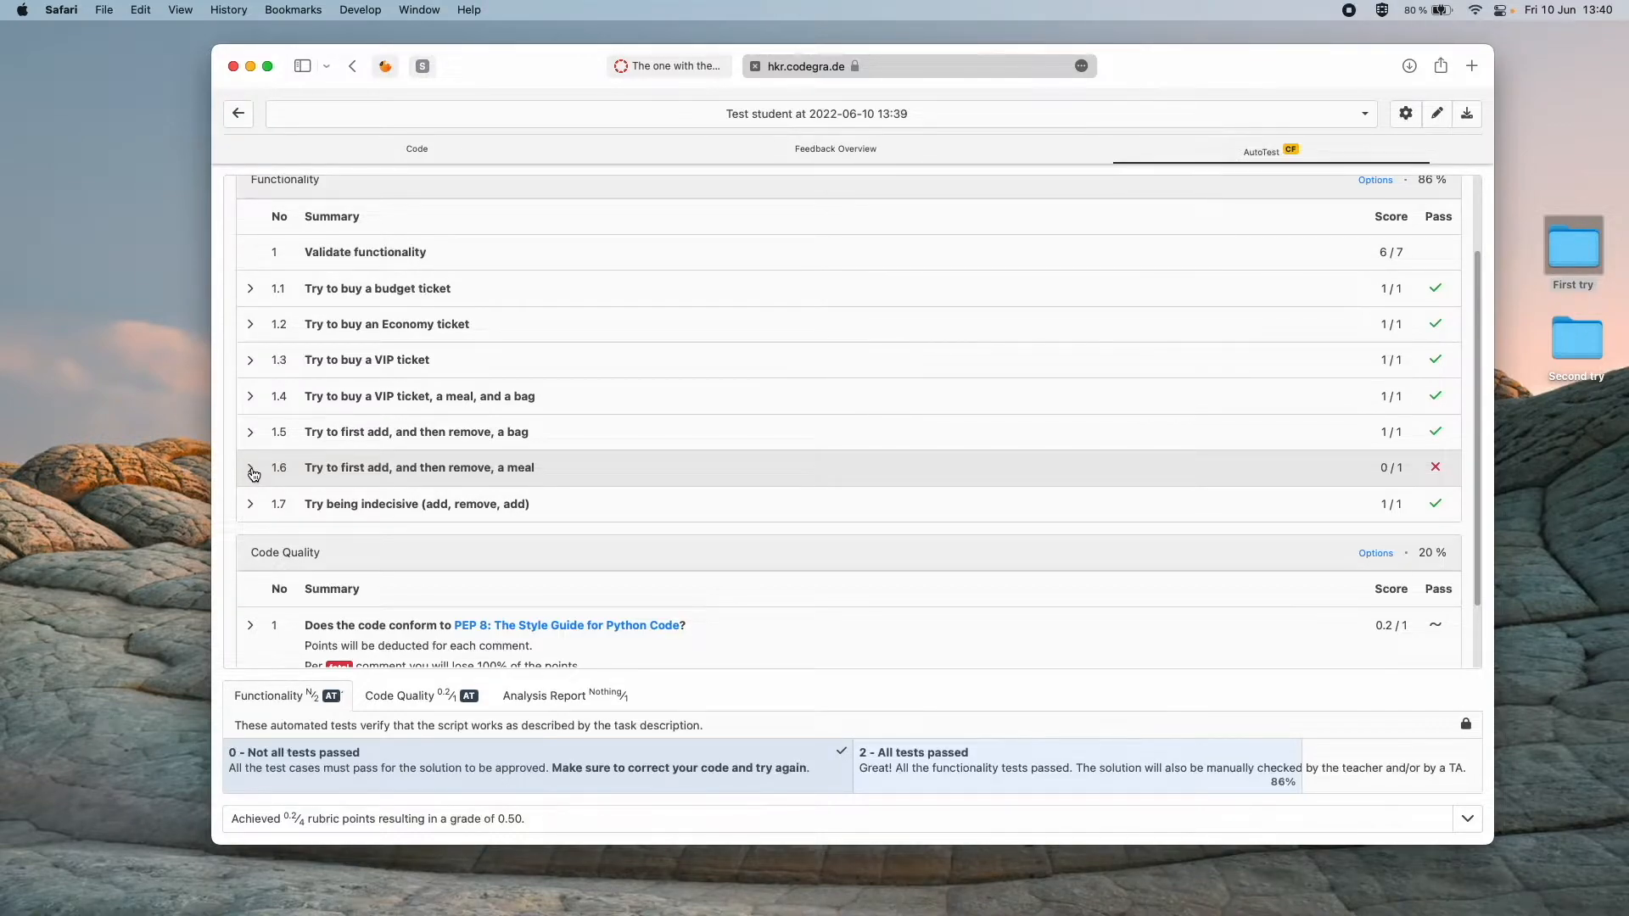
Expand failing test 1.6 to compare the expected receipt with the actual menu-loop output.
{"action": "left_click", "coordinate": [250, 467]}
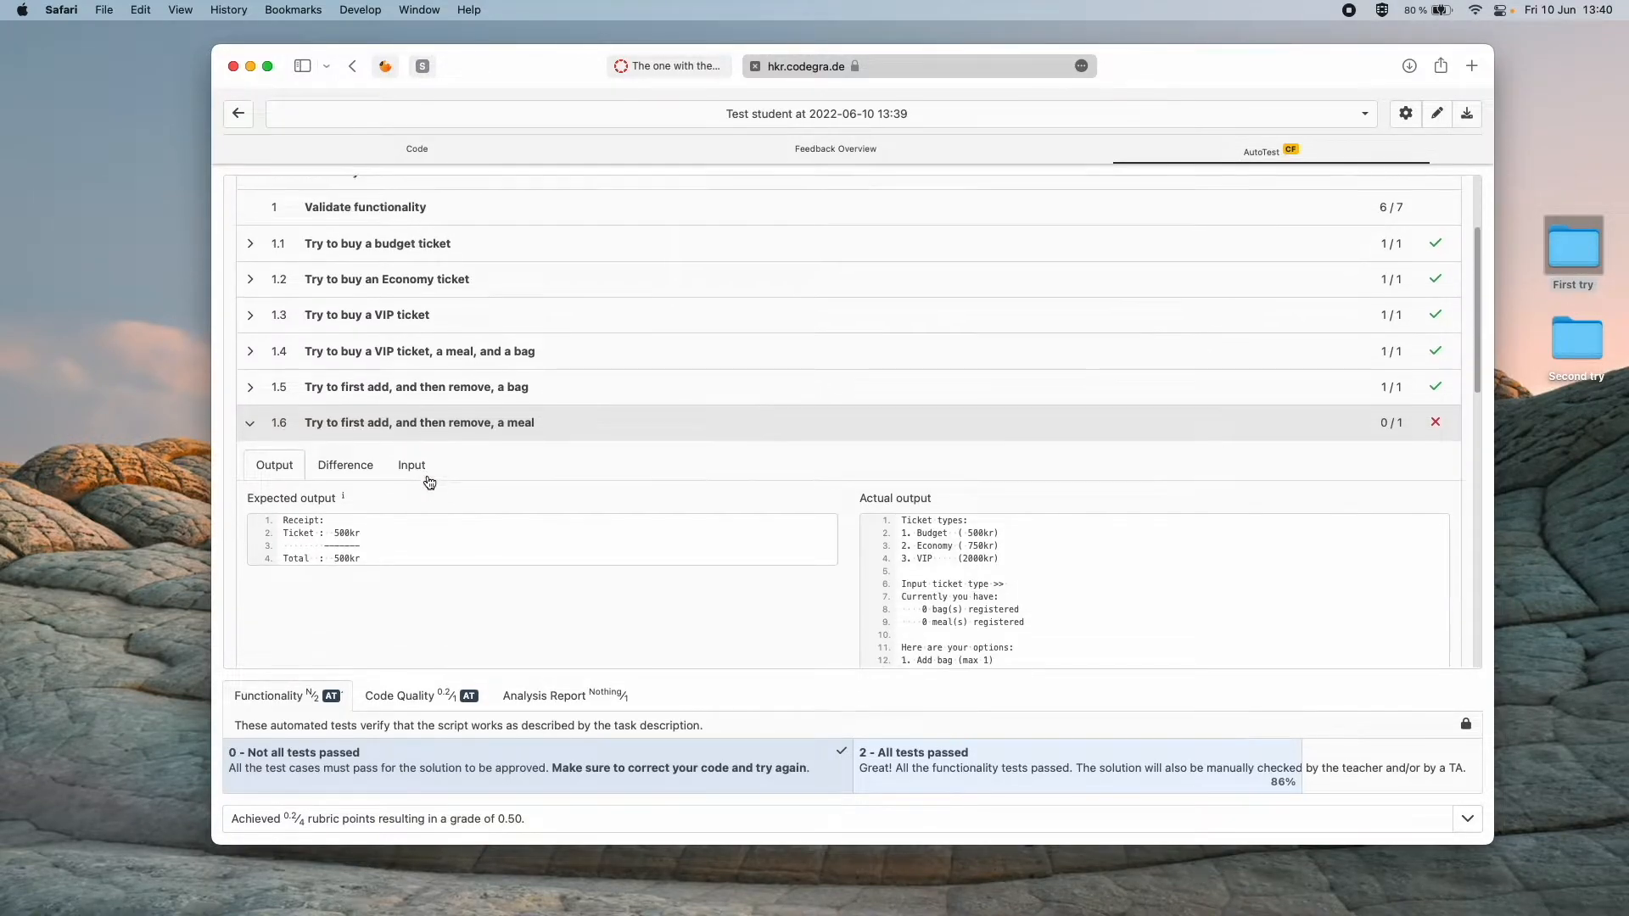
{"action": "scroll", "scroll_direction": "down", "scroll_amount": 3}
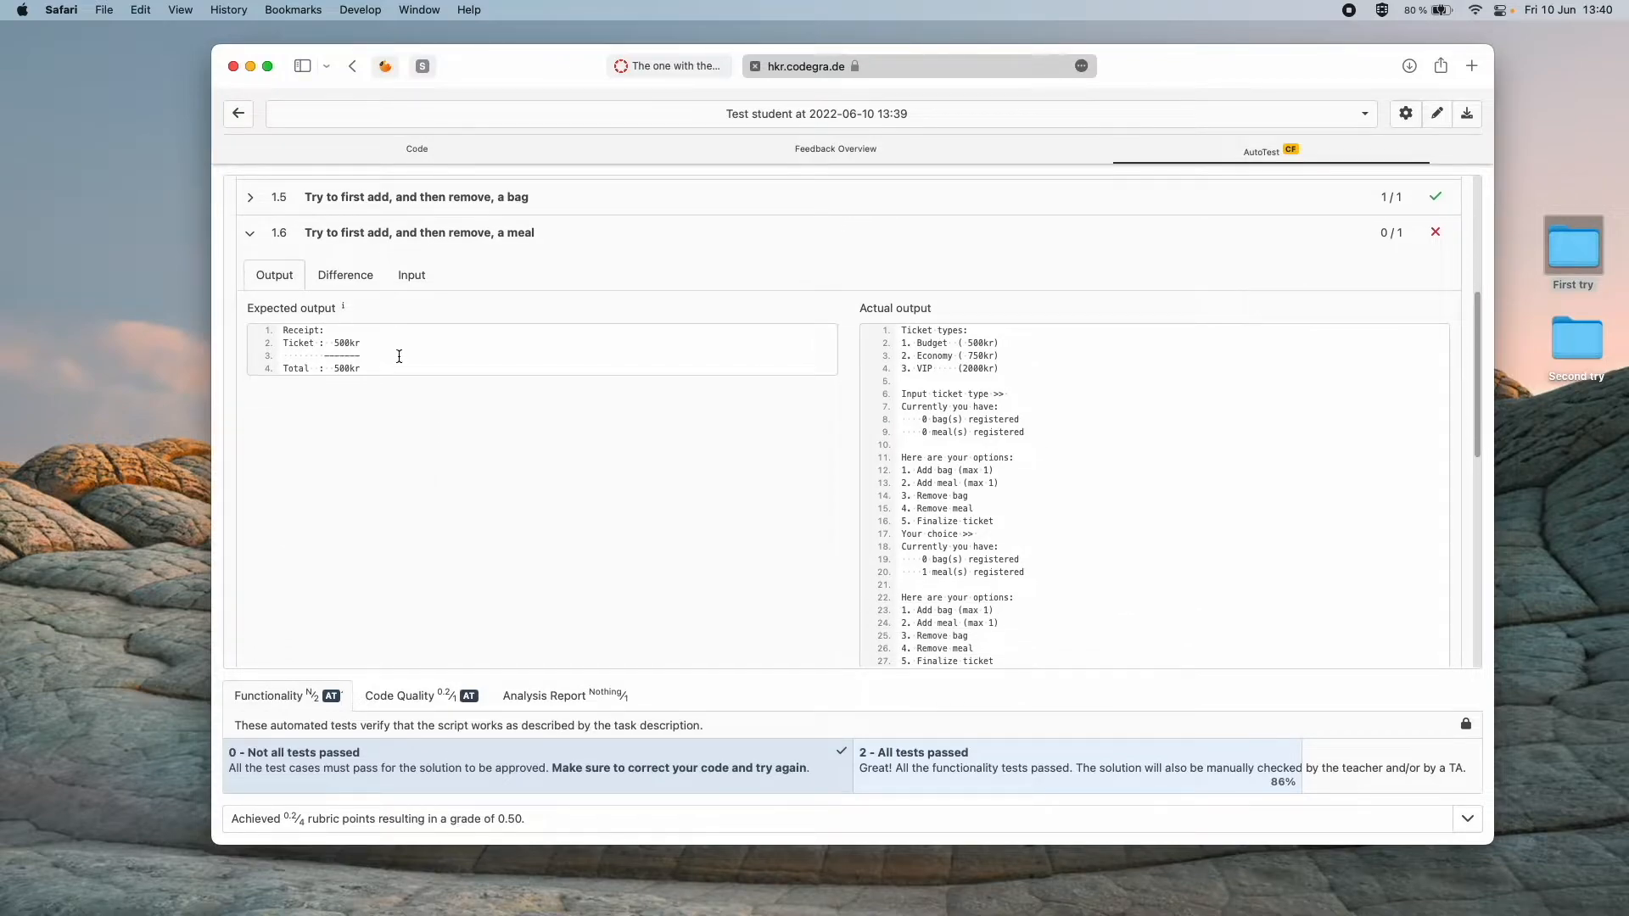
{"action": "mouse_move", "coordinate": [358, 412]}
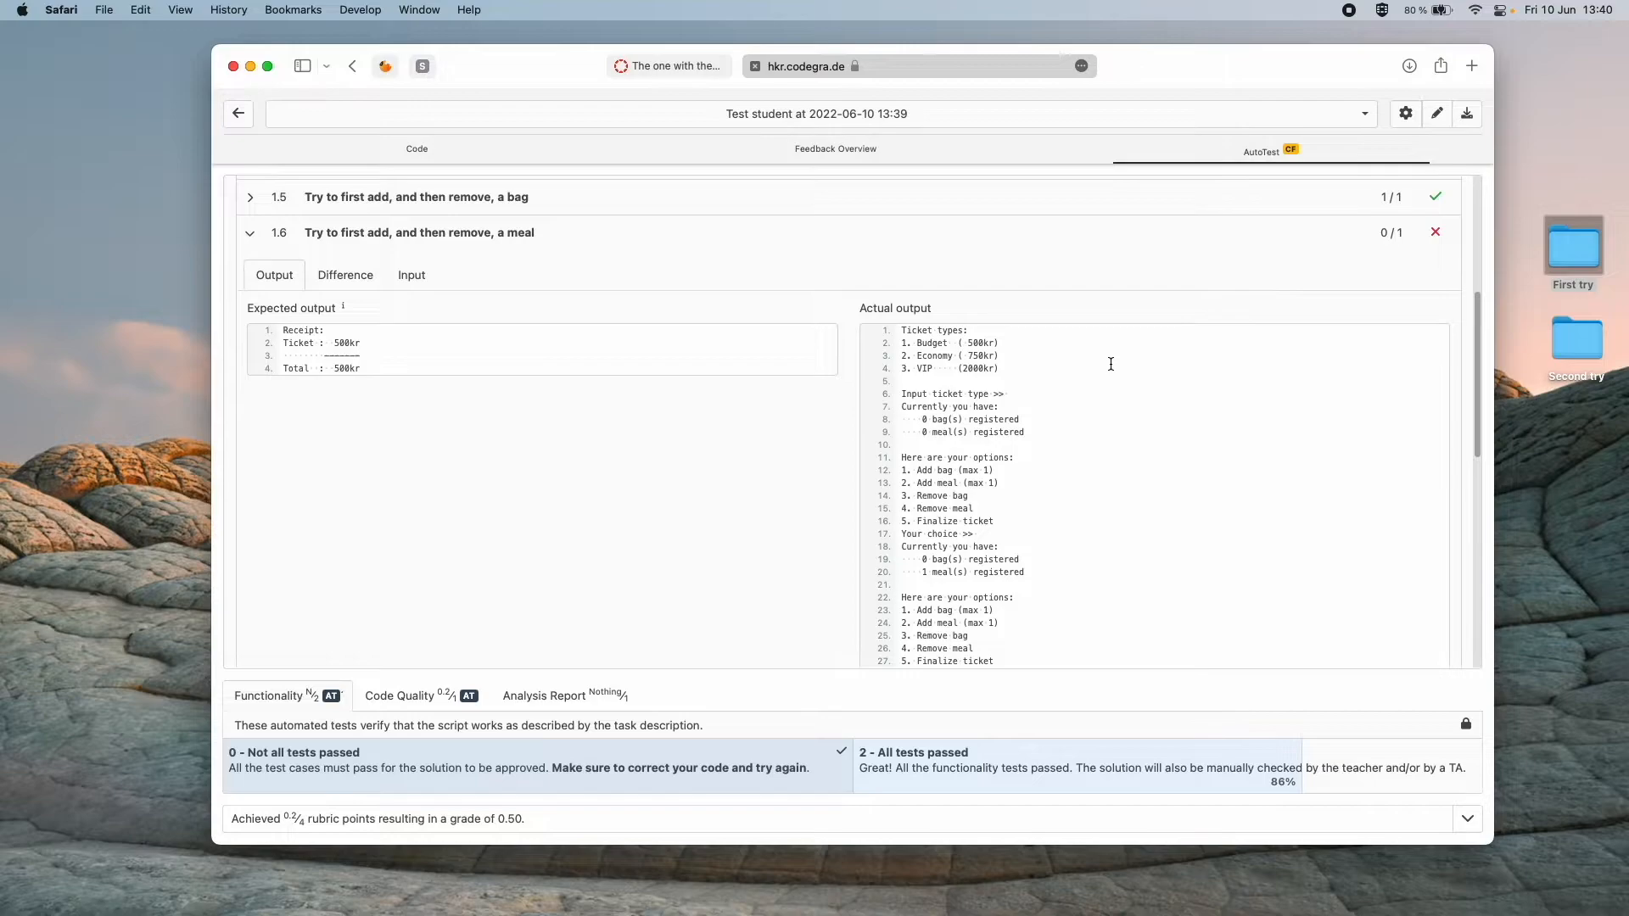
{"action": "mouse_move", "coordinate": [376, 336]}
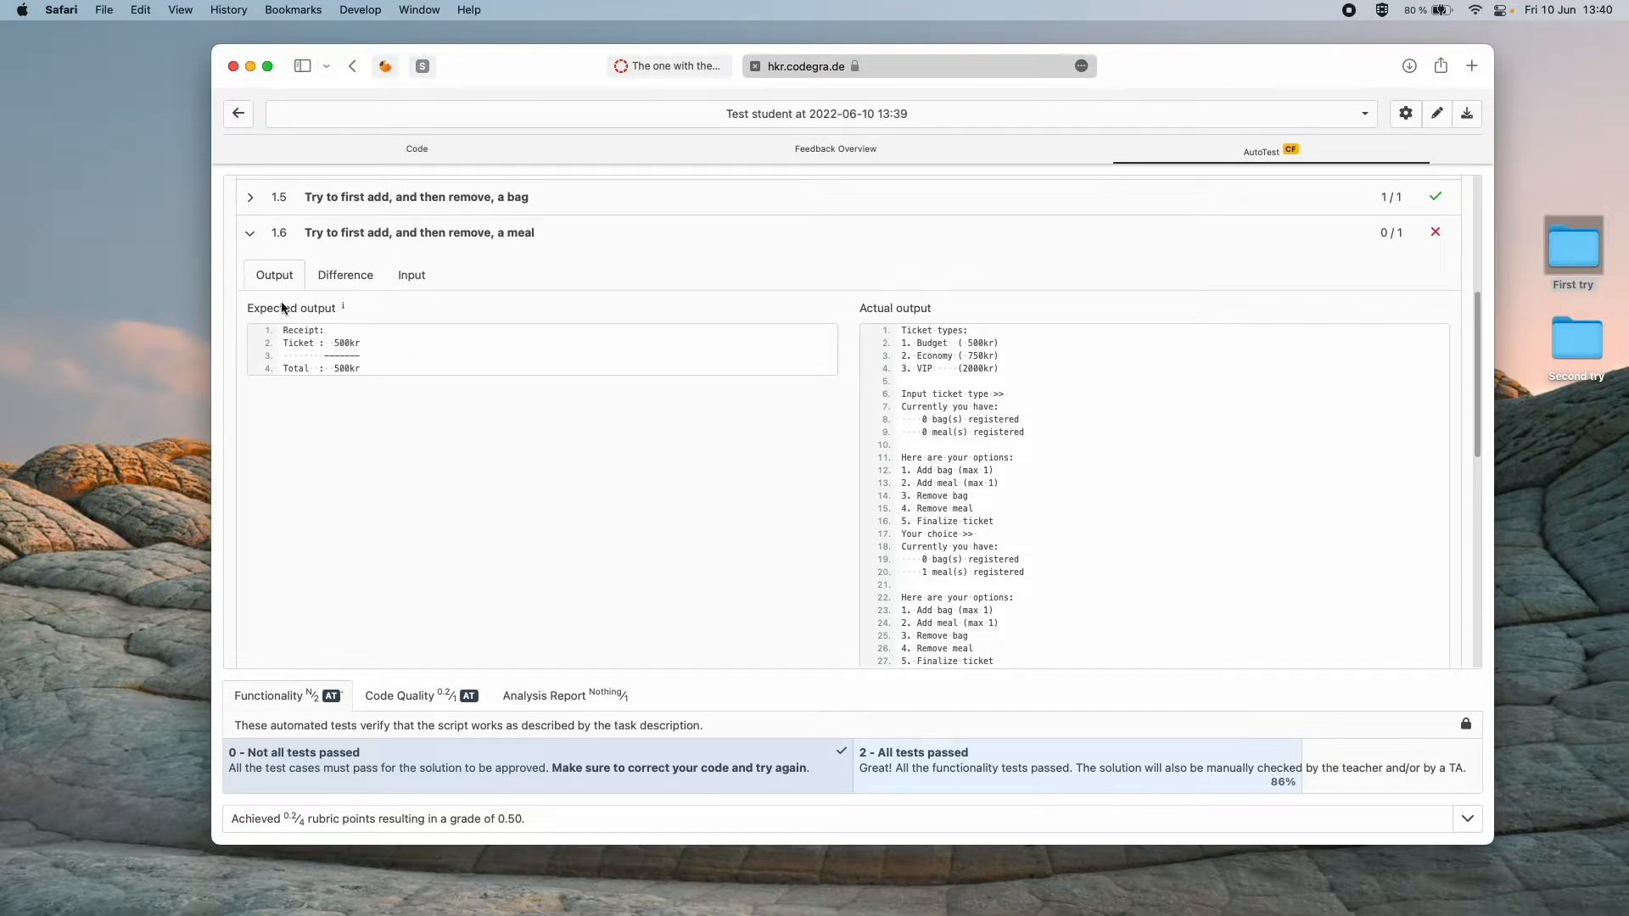
{"action": "mouse_move", "coordinate": [393, 416]}
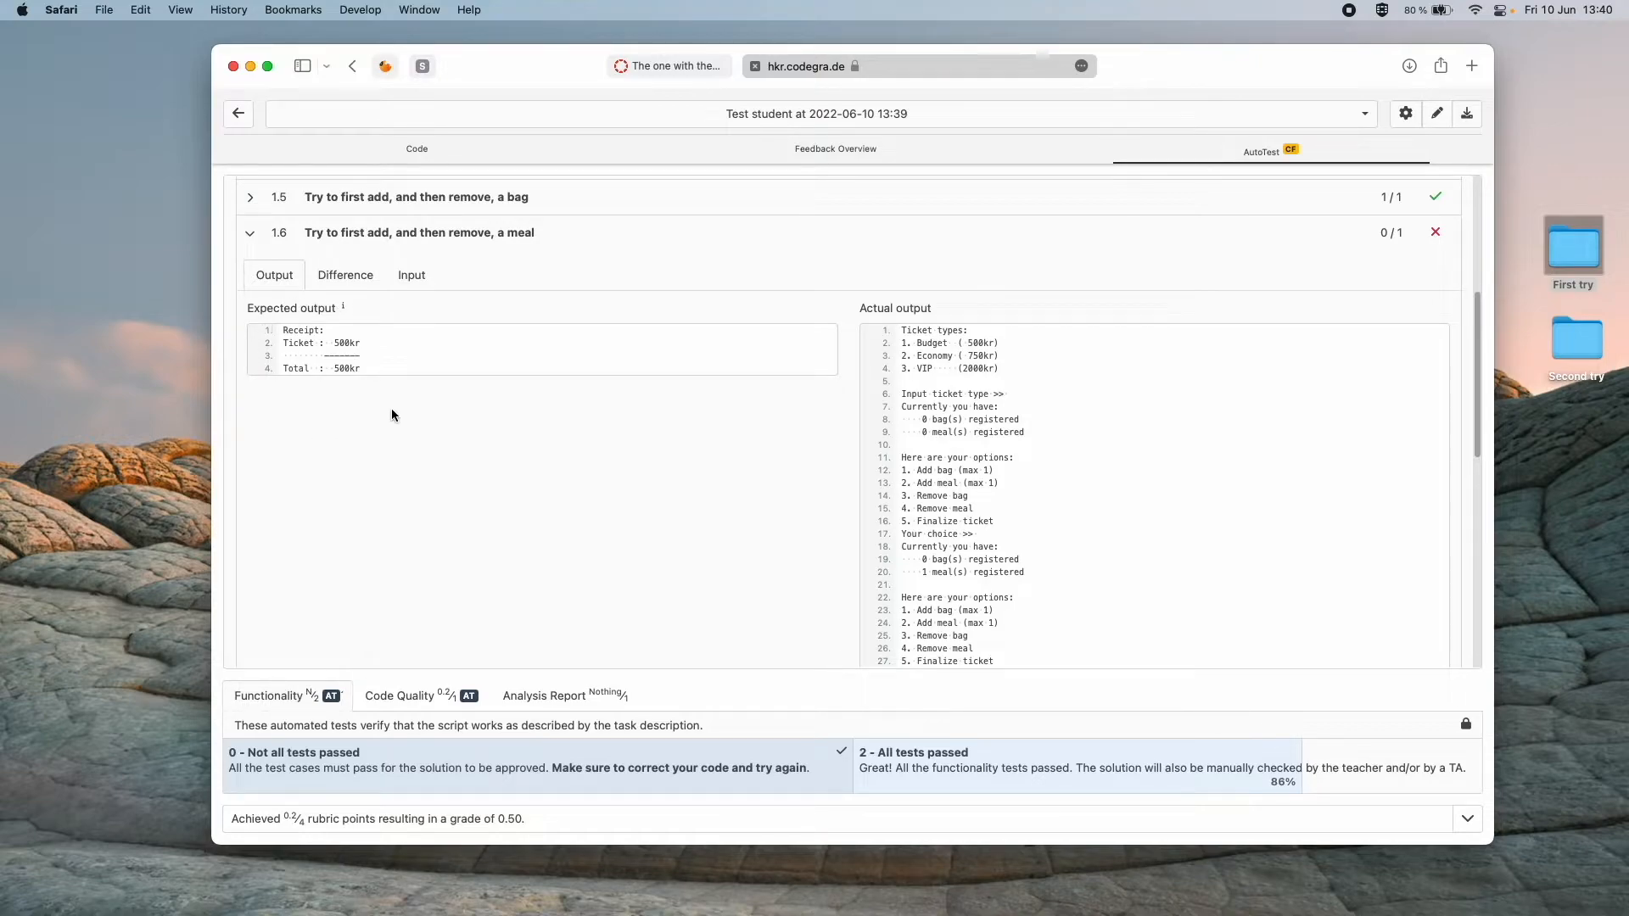
{"action": "mouse_move", "coordinate": [366, 413]}
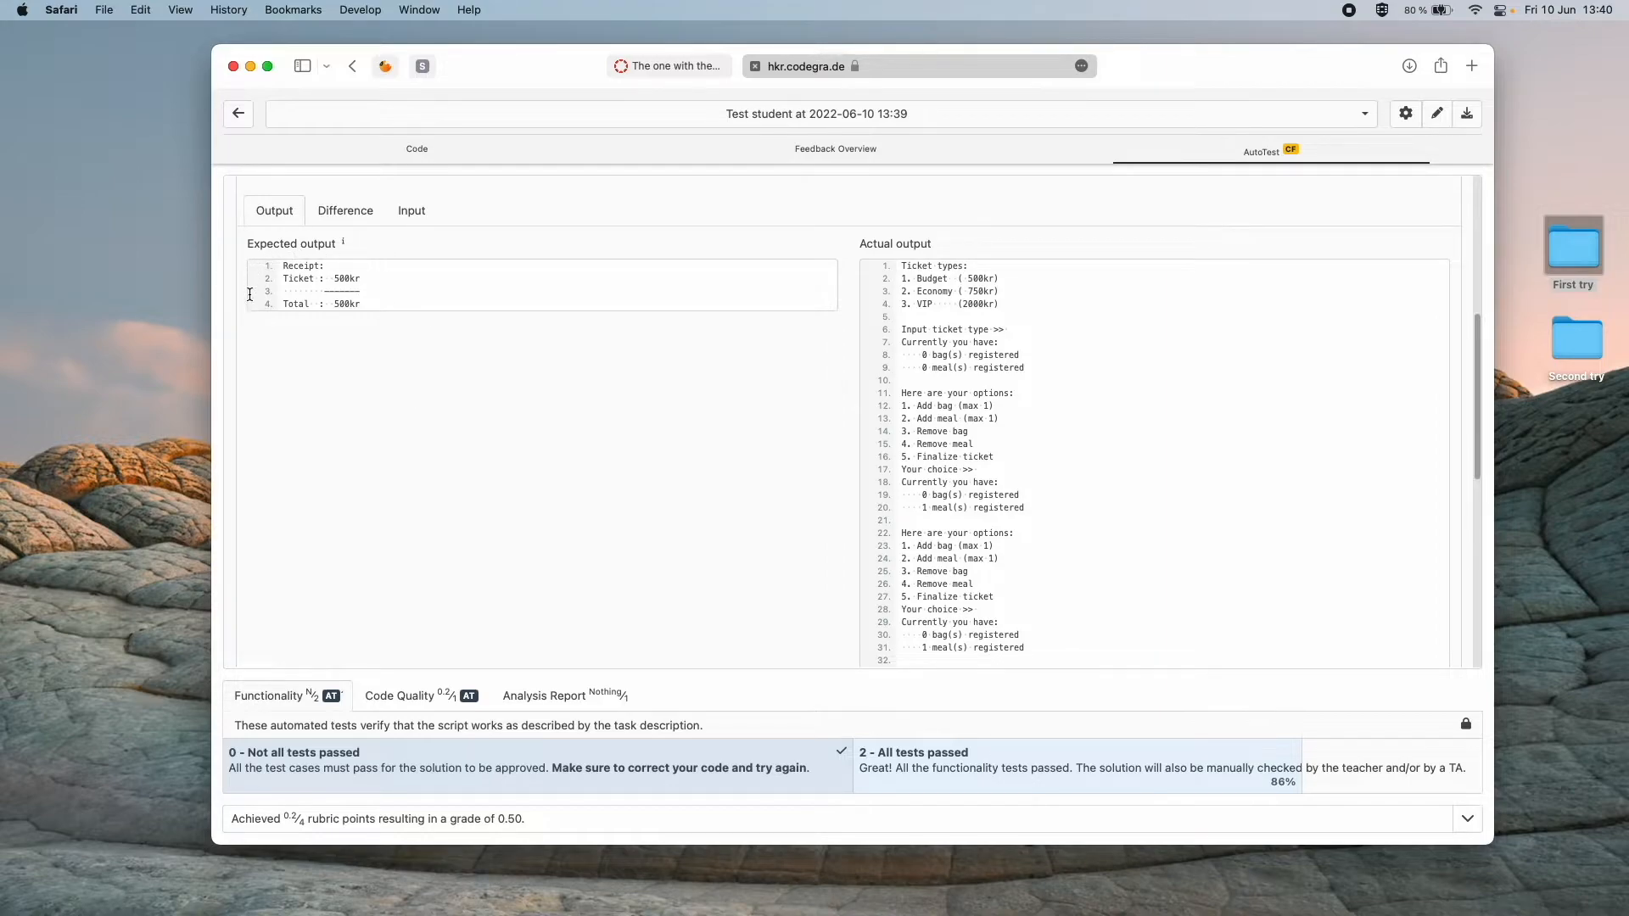
{"action": "mouse_move", "coordinate": [409, 366]}
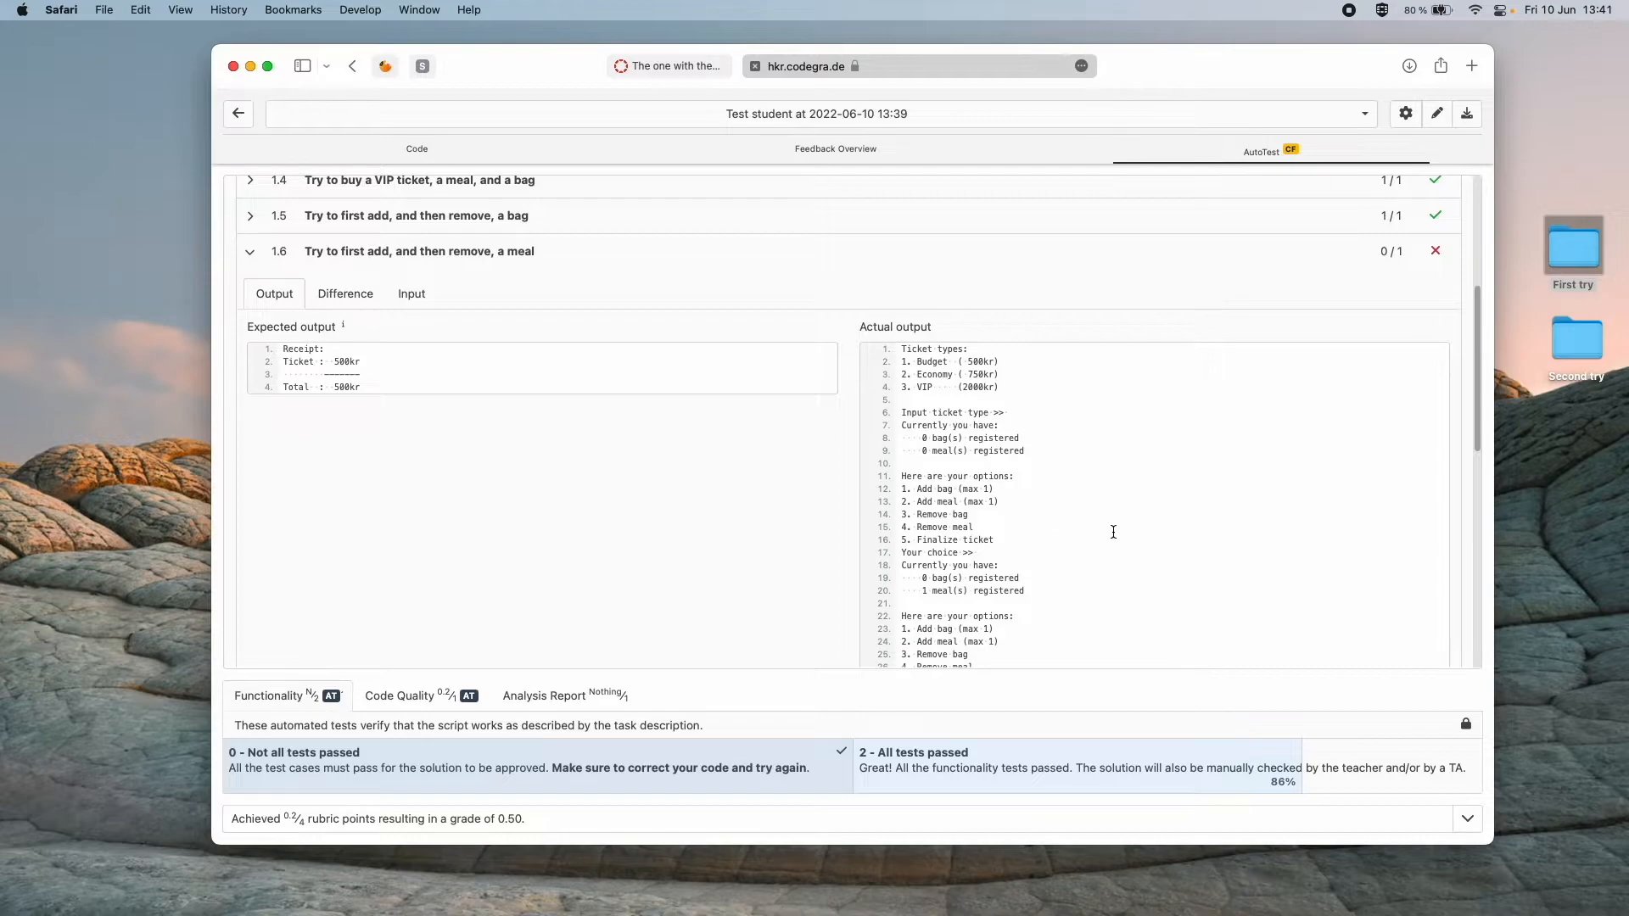
{"action": "scroll", "scroll_direction": "down", "scroll_amount": 3}
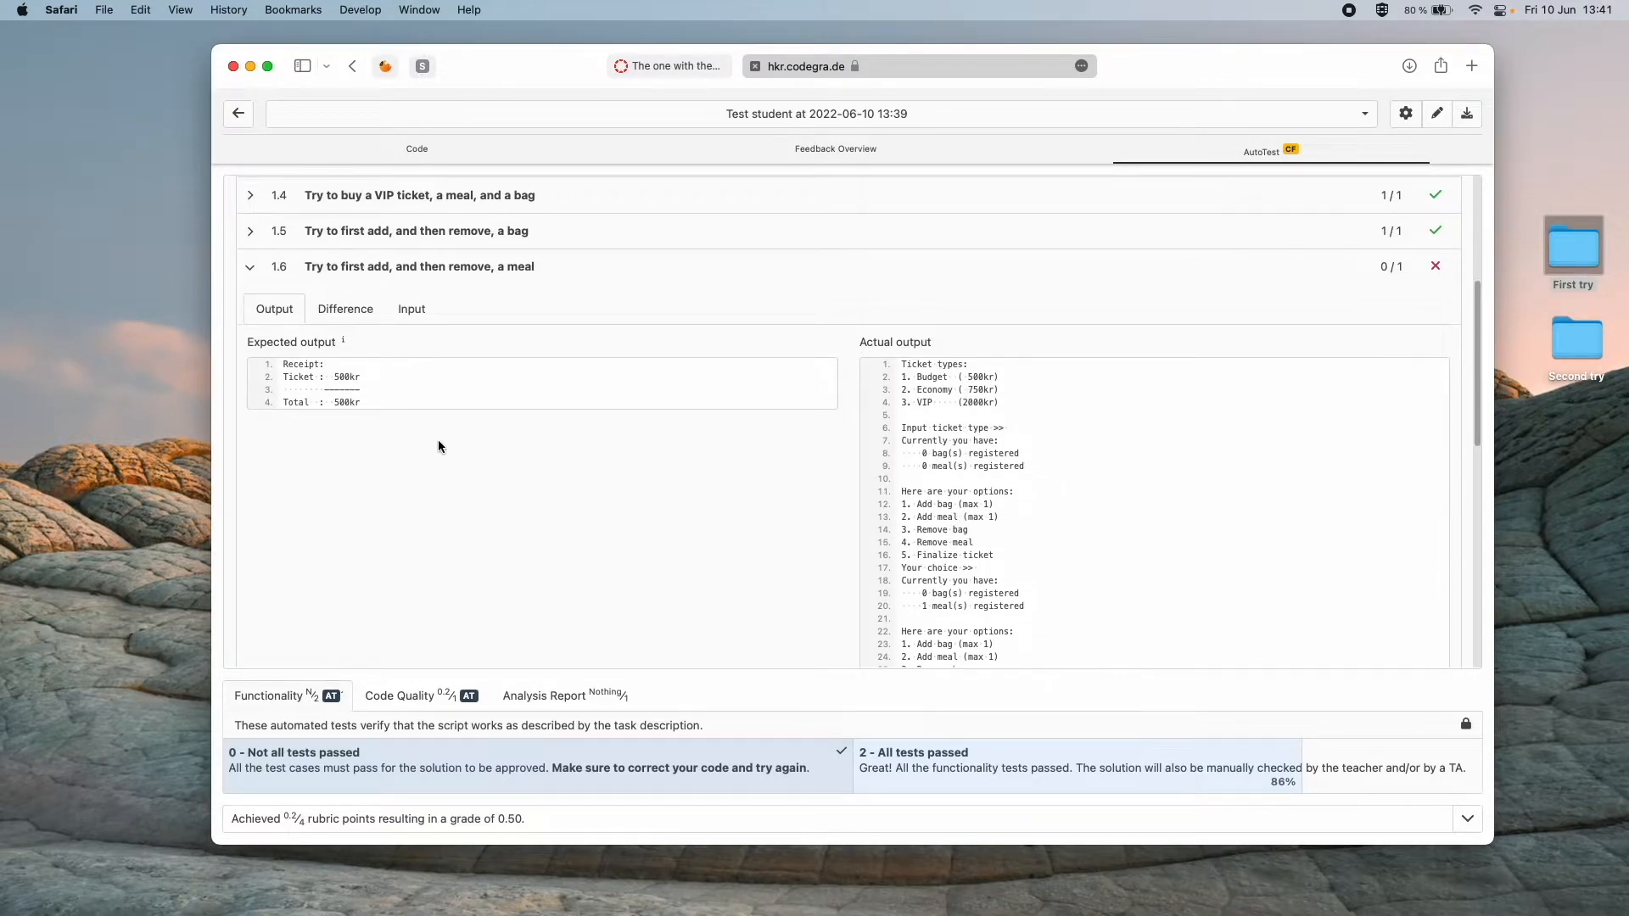
{"action": "mouse_move", "coordinate": [973, 293]}
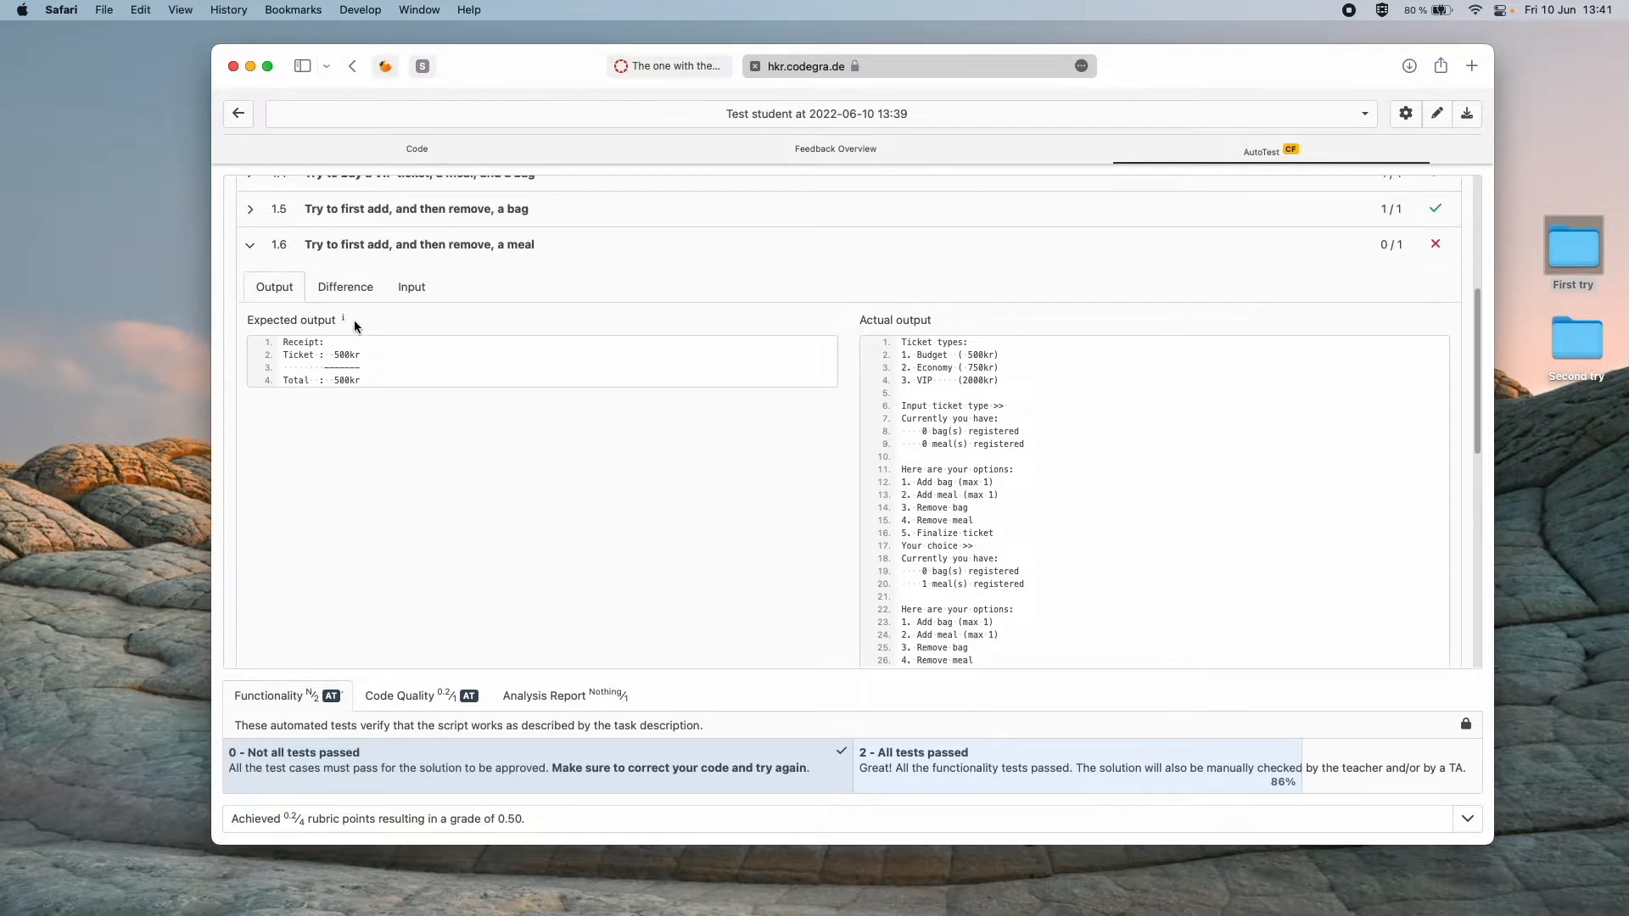
{"action": "mouse_move", "coordinate": [346, 286]}
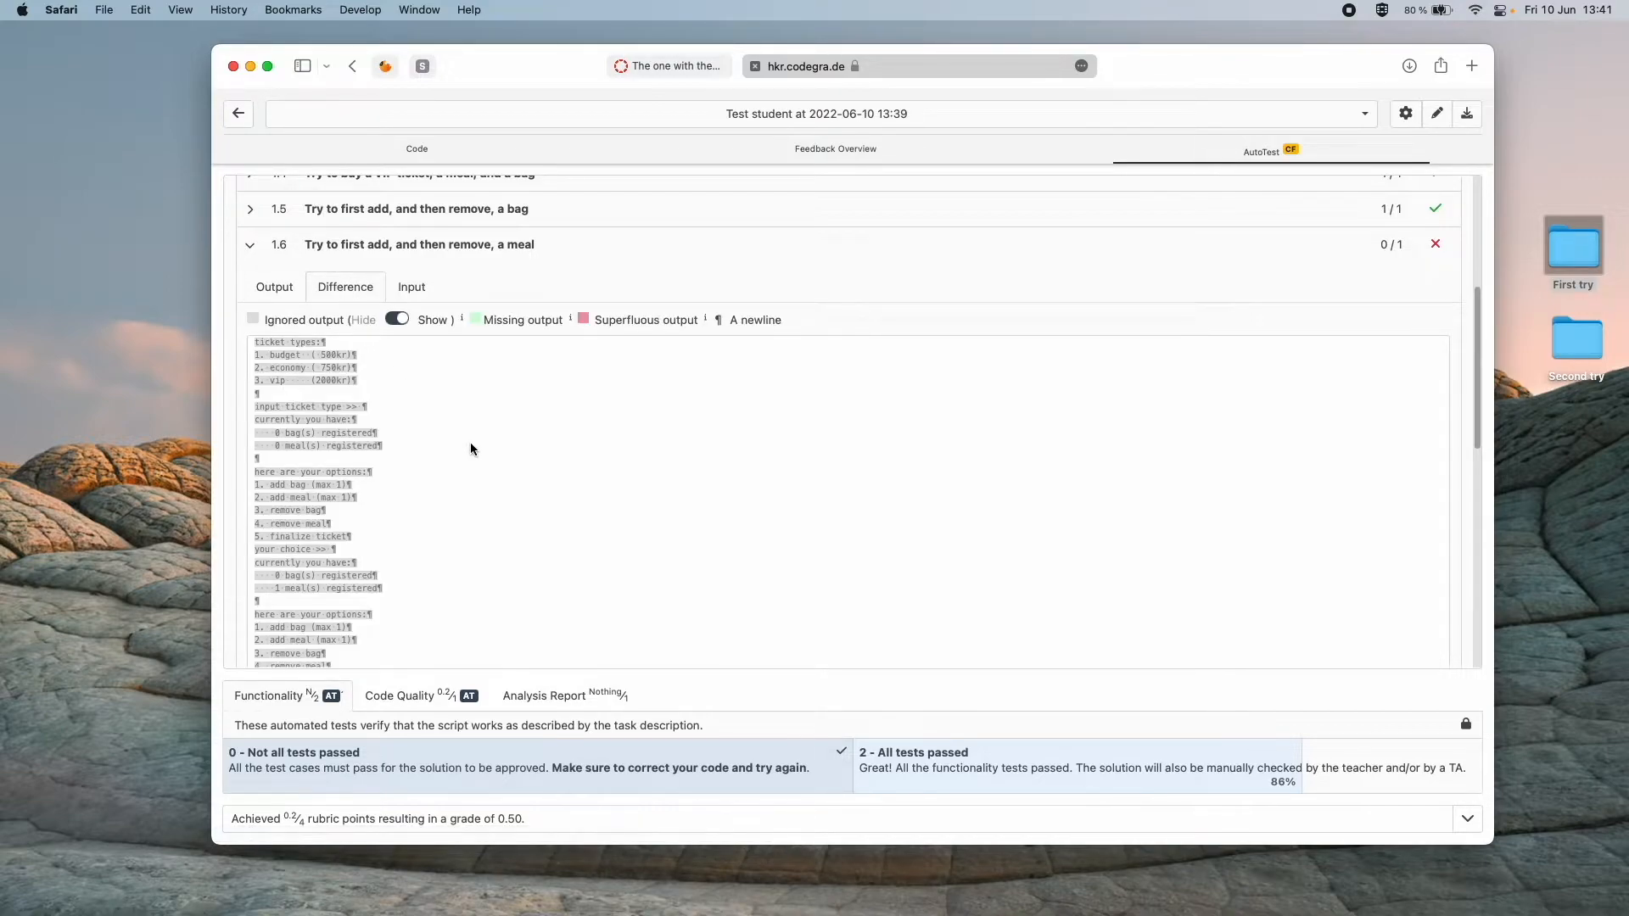
Scroll test 1.6's diff, check its inputs (1, 2, 4, 5), then return to the output.
{"action": "scroll", "scroll_direction": "down", "scroll_amount": 3}
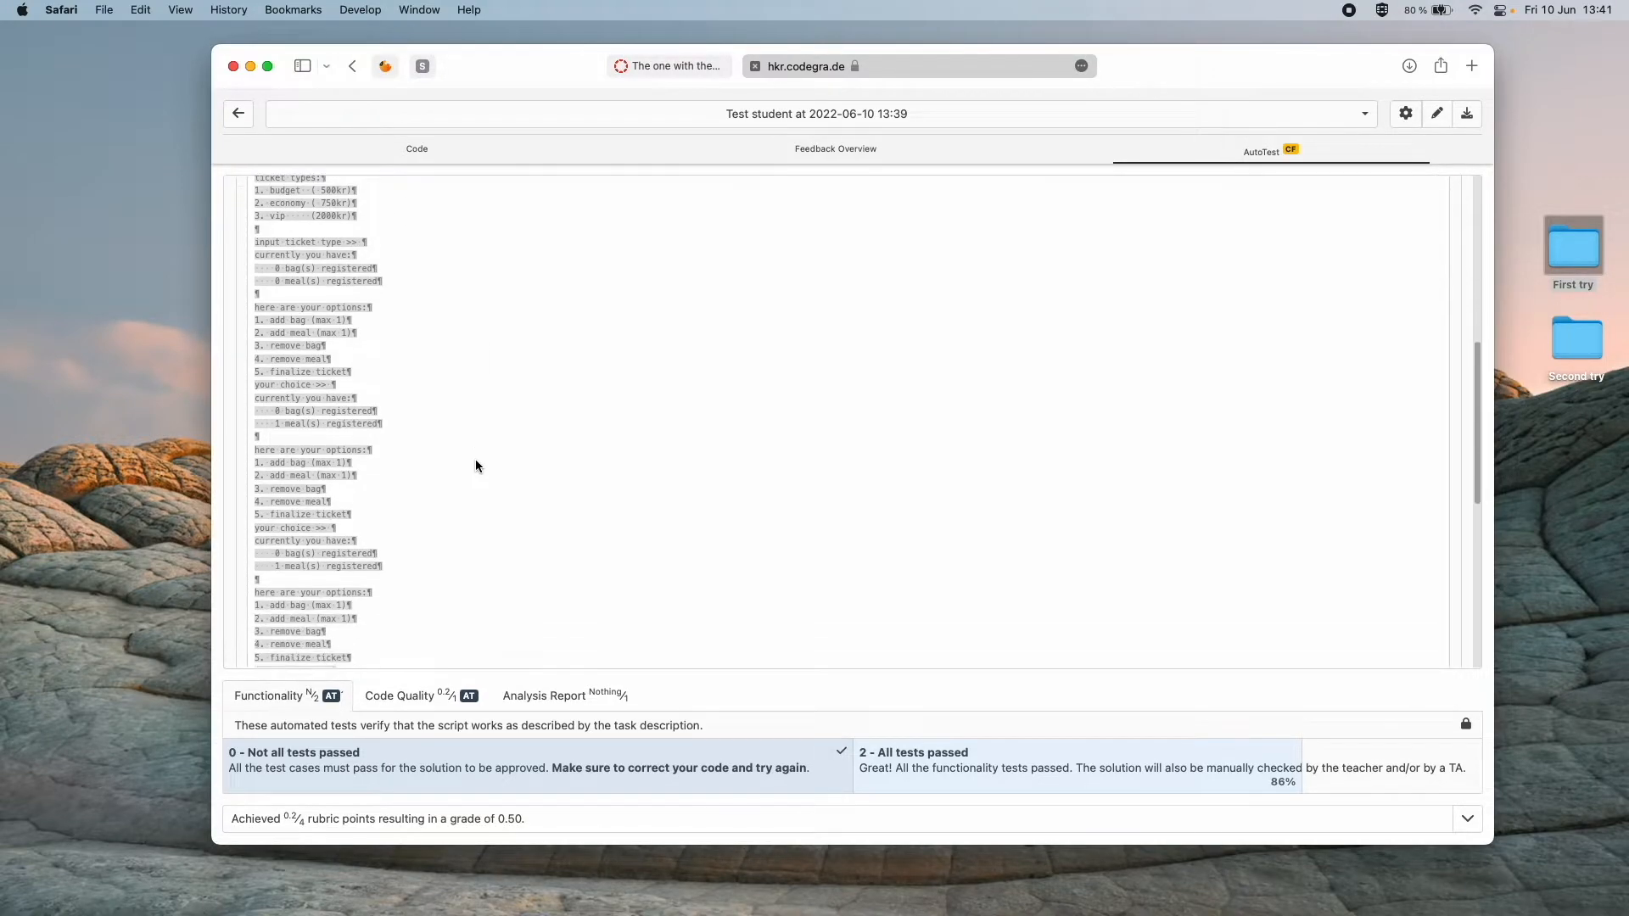
{"action": "scroll", "scroll_direction": "down", "scroll_amount": 3}
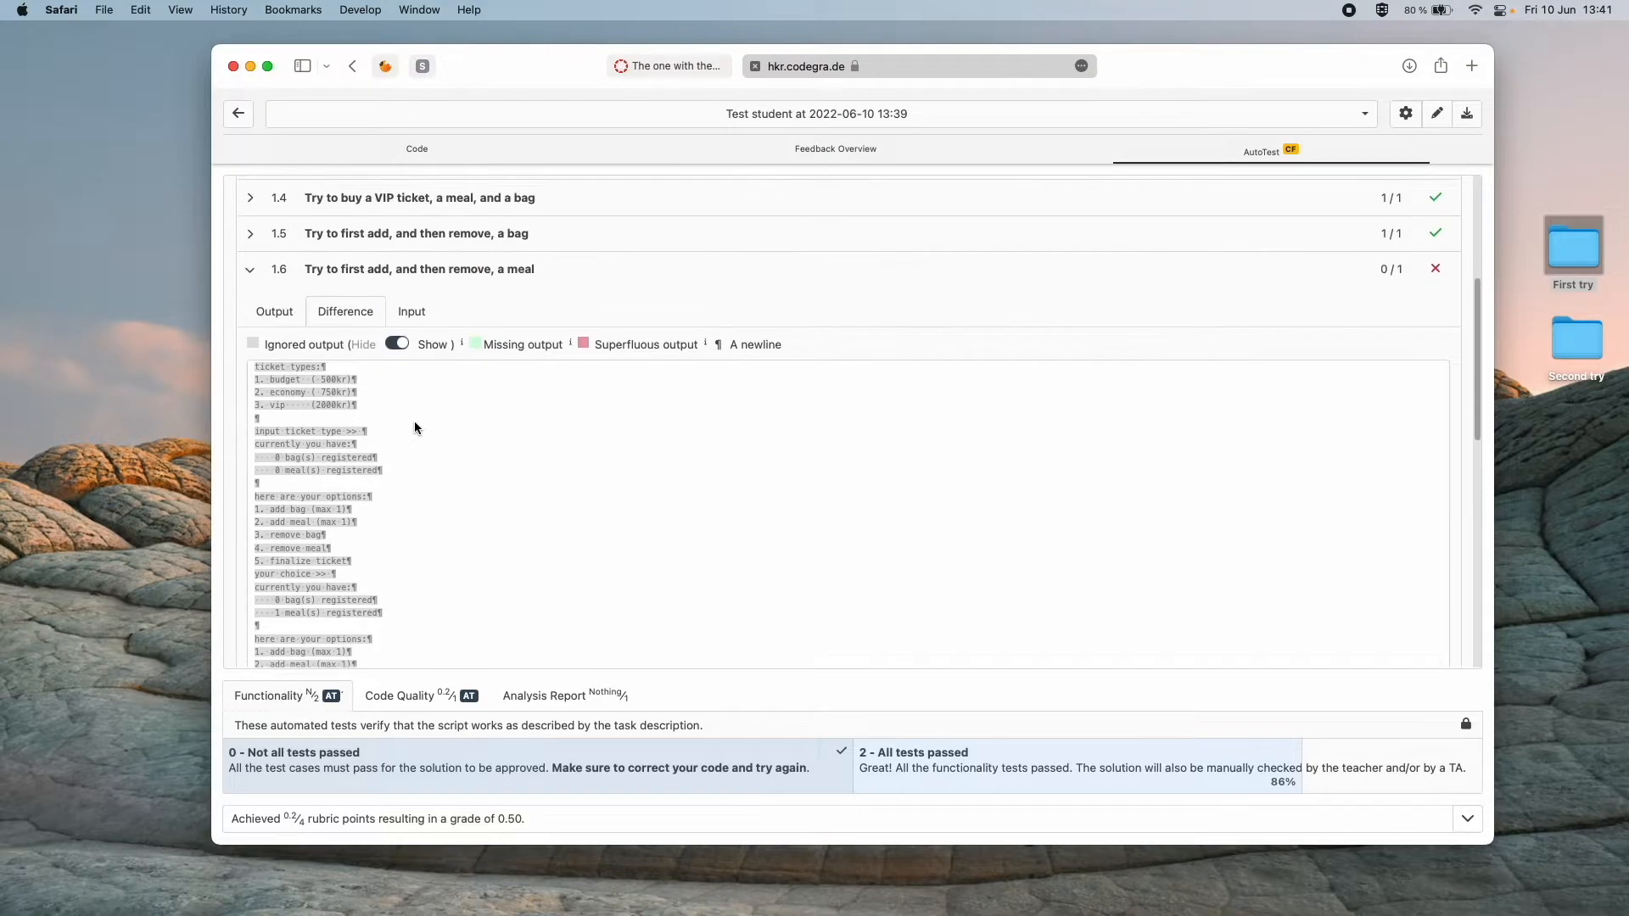
{"action": "left_click", "coordinate": [411, 313]}
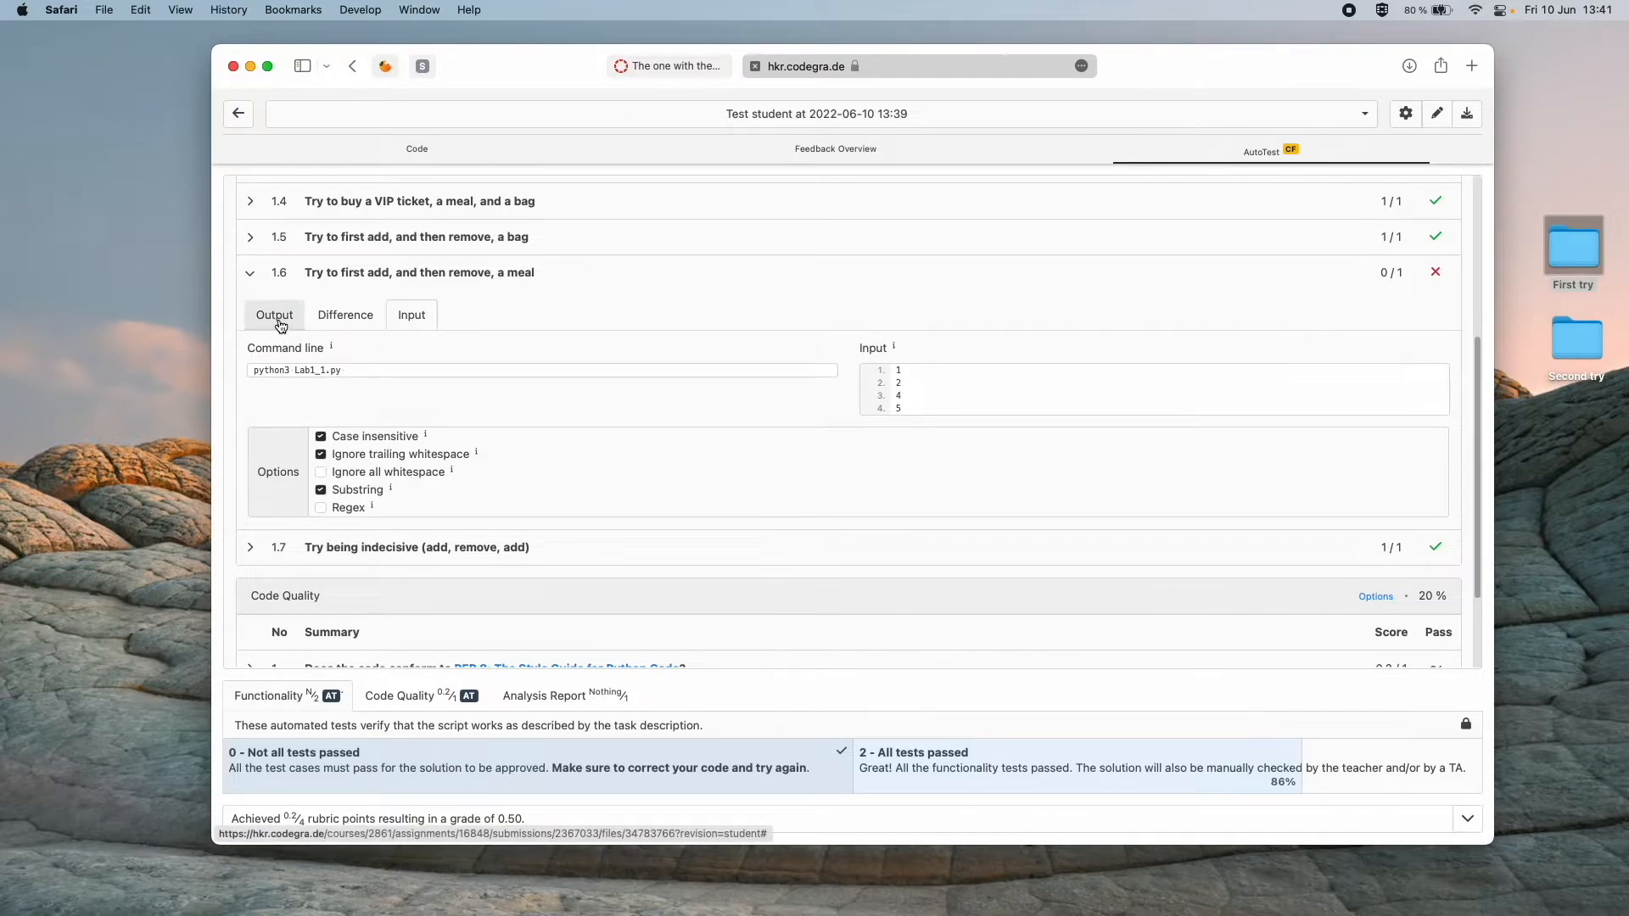
{"action": "left_click", "coordinate": [273, 315]}
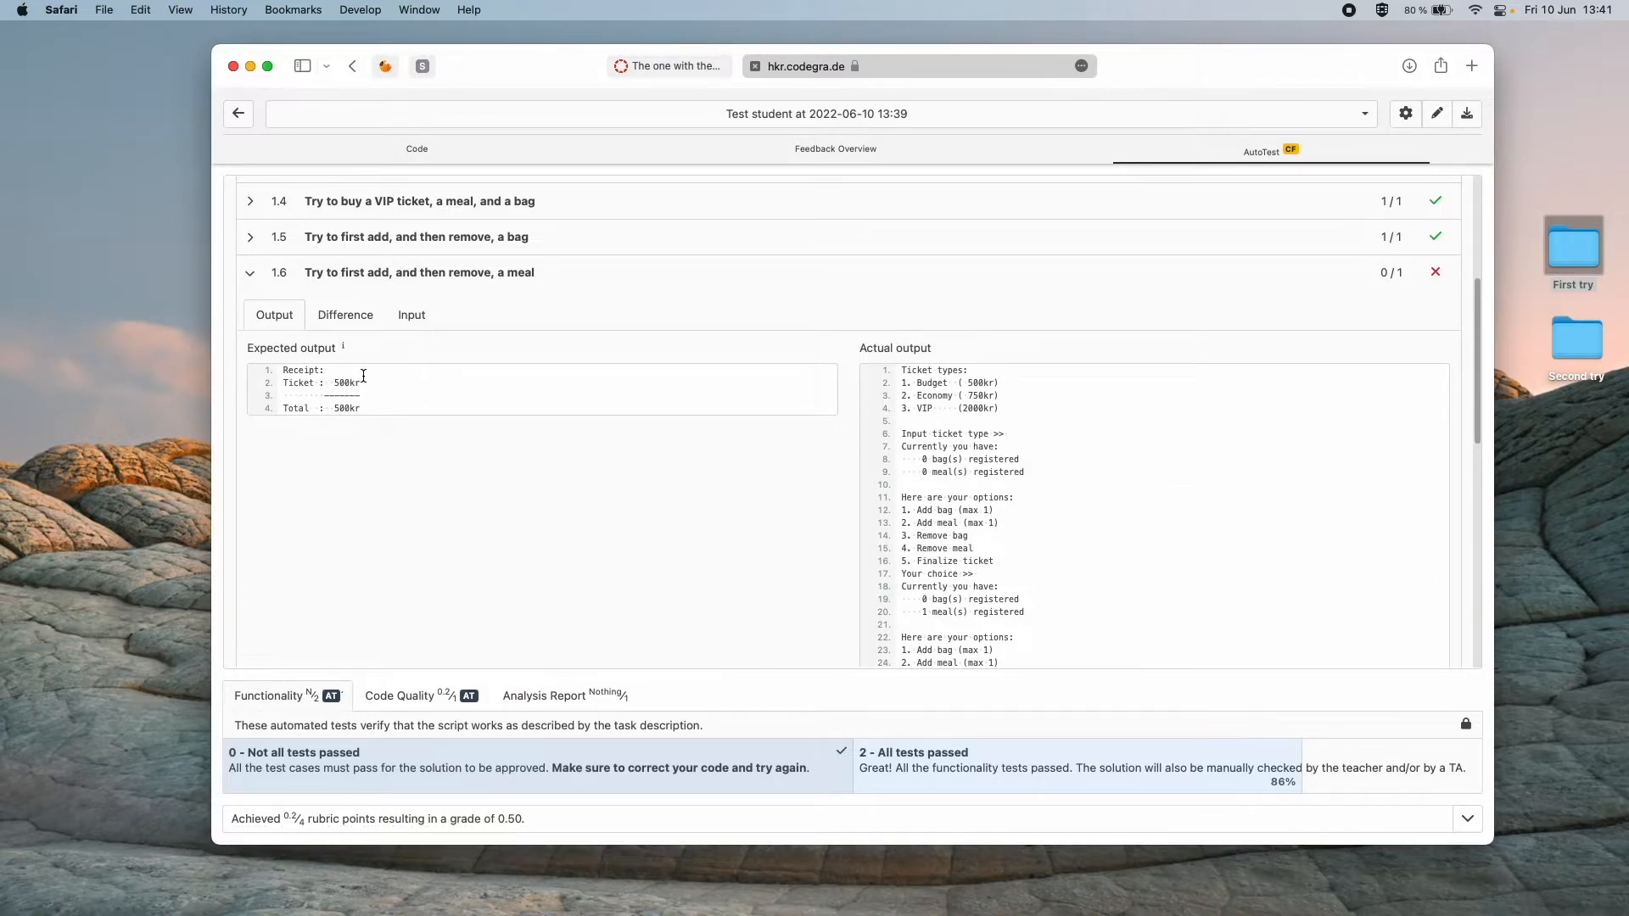
{"action": "mouse_move", "coordinate": [454, 460]}
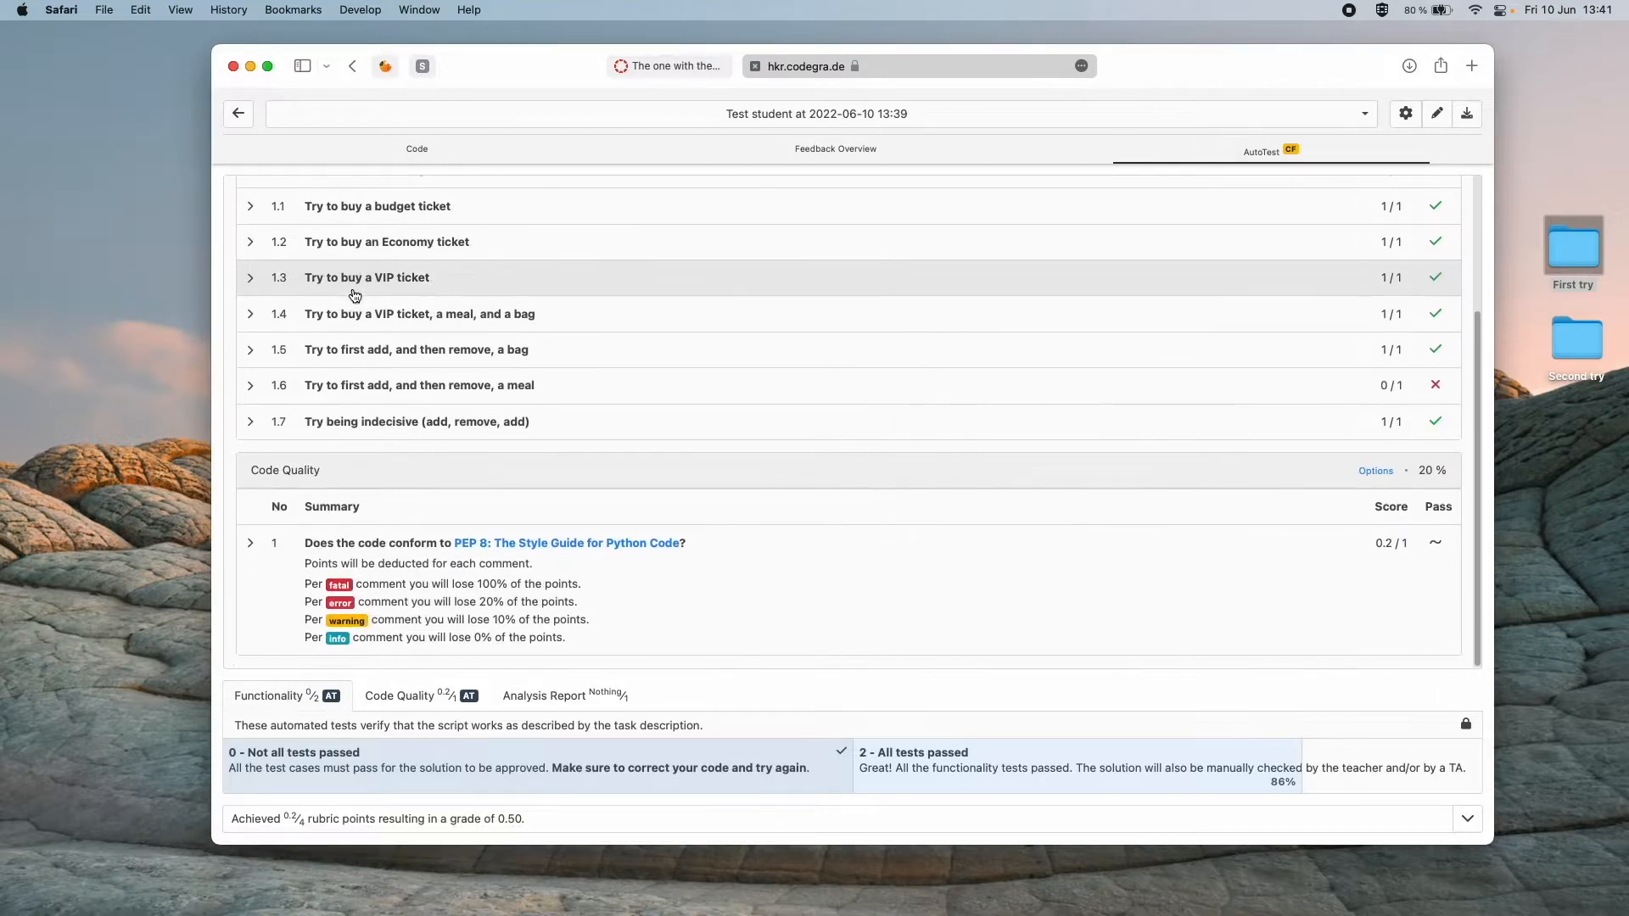
{"action": "mouse_move", "coordinate": [809, 392]}
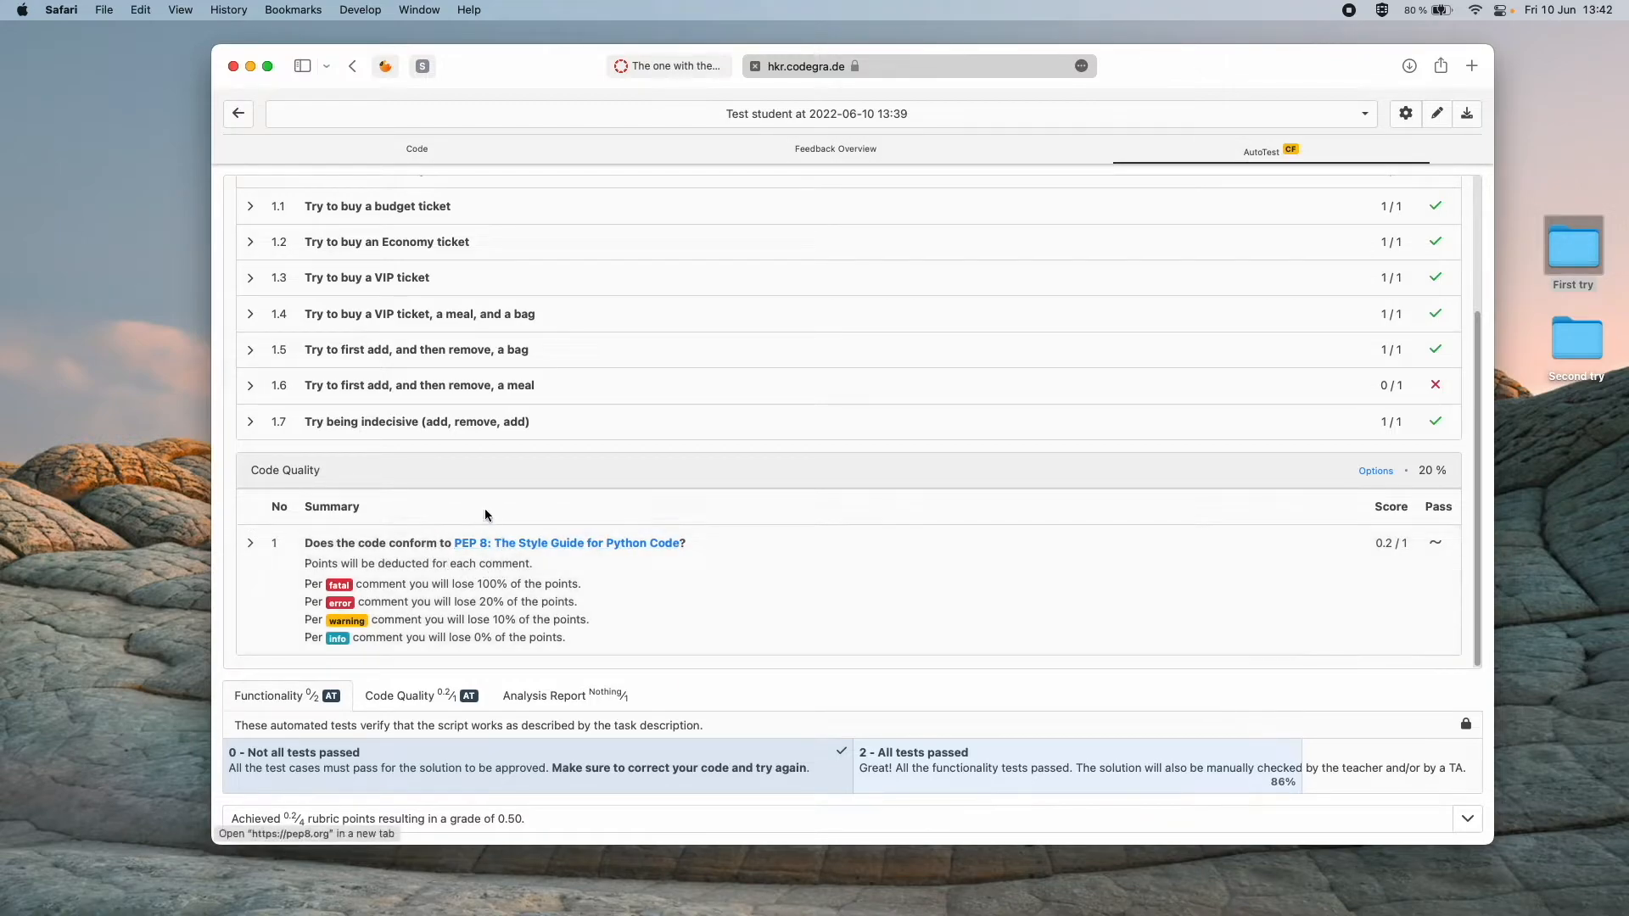
{"action": "mouse_move", "coordinate": [1092, 702]}
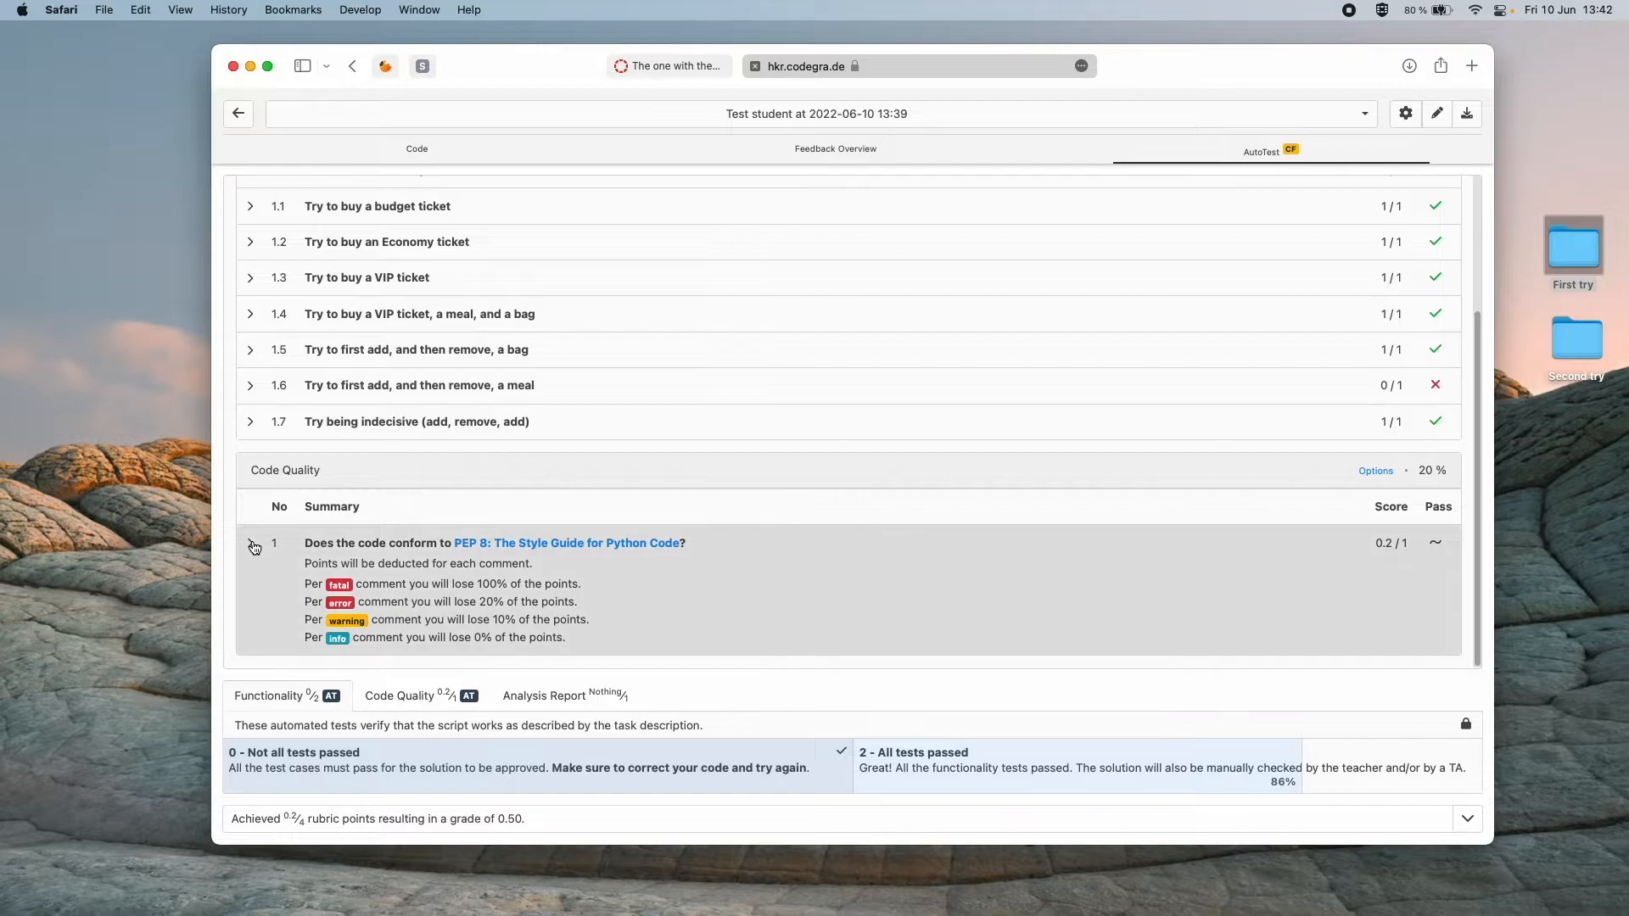
Expand the PEP 8 check to read its whitespace errors on lines 35–40 and 51.
{"action": "left_click", "coordinate": [250, 542]}
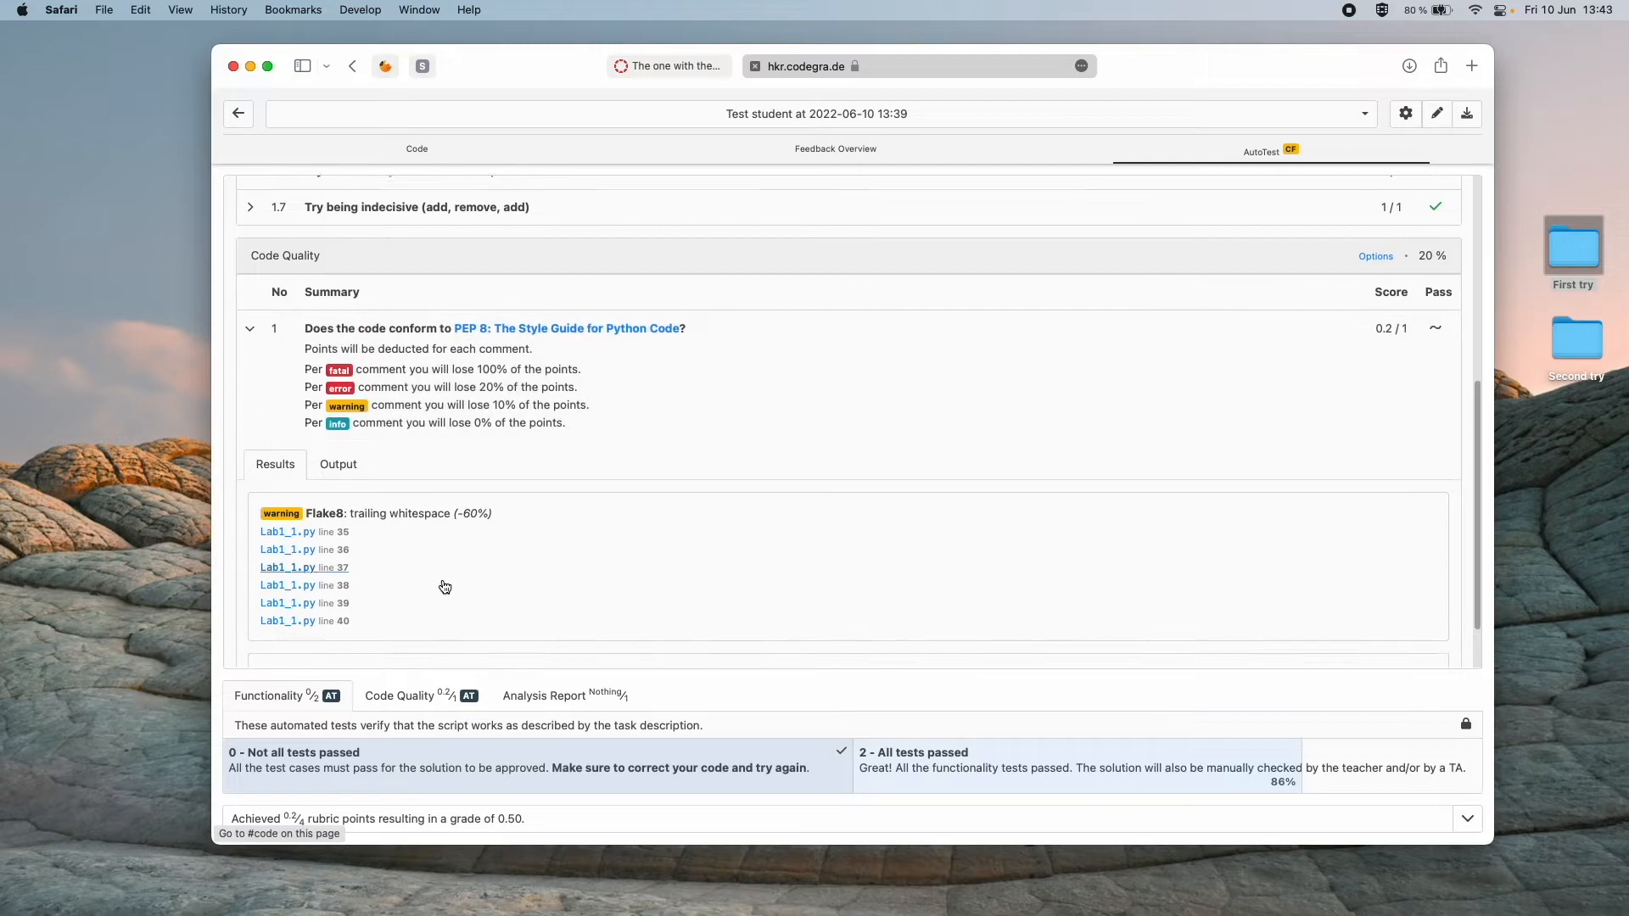
{"action": "scroll", "scroll_direction": "down", "scroll_amount": 3}
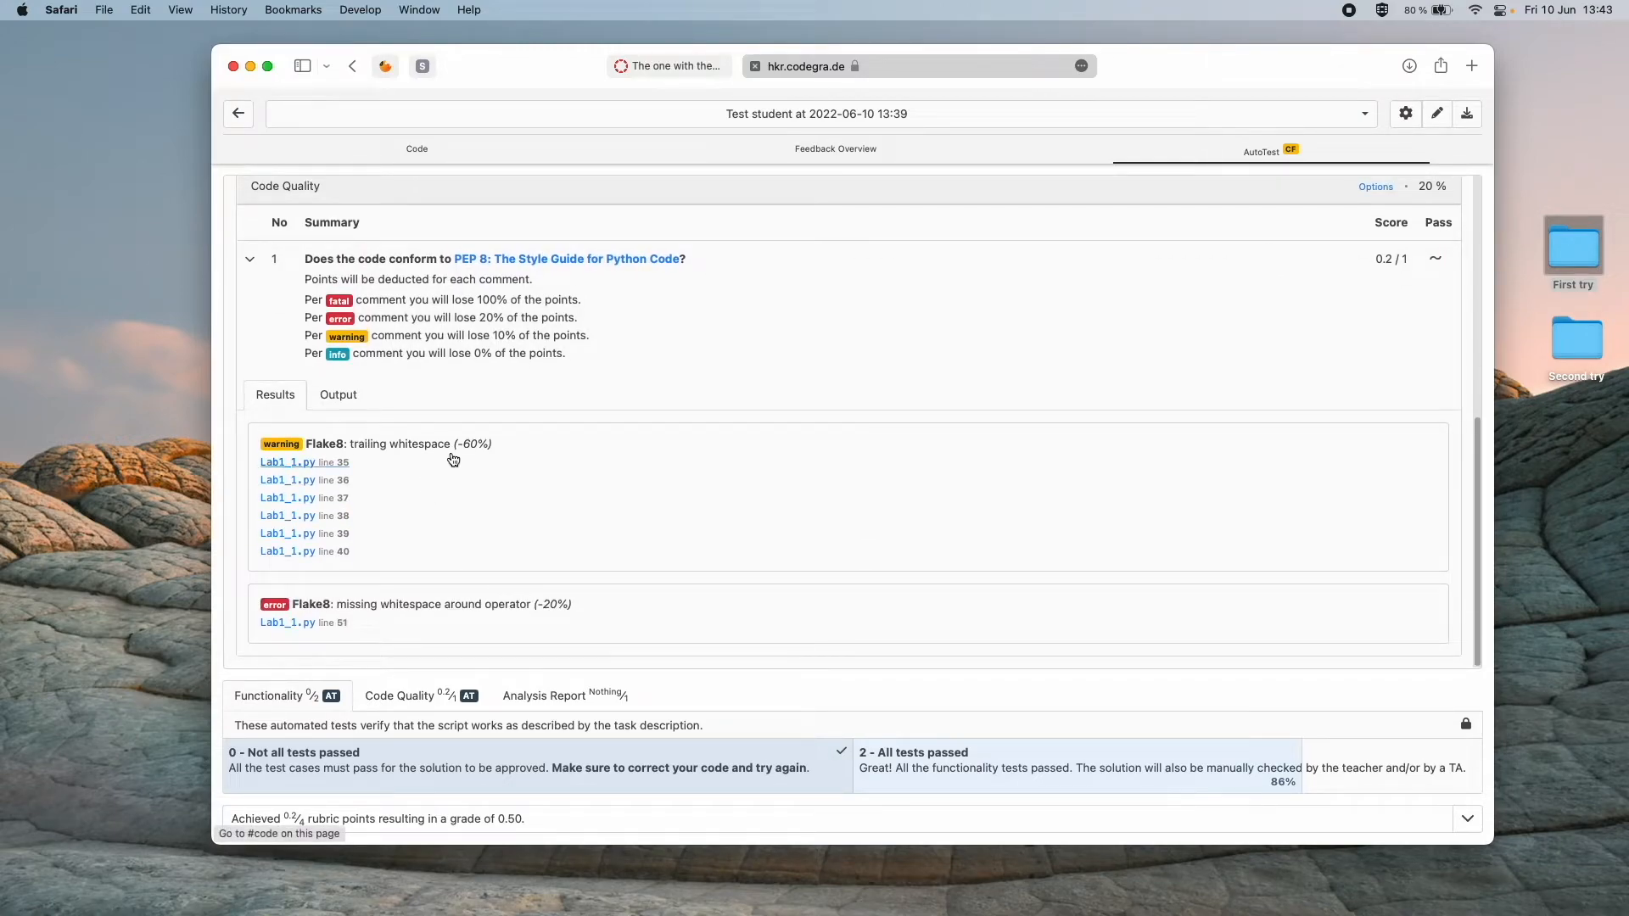
{"action": "mouse_move", "coordinate": [409, 476]}
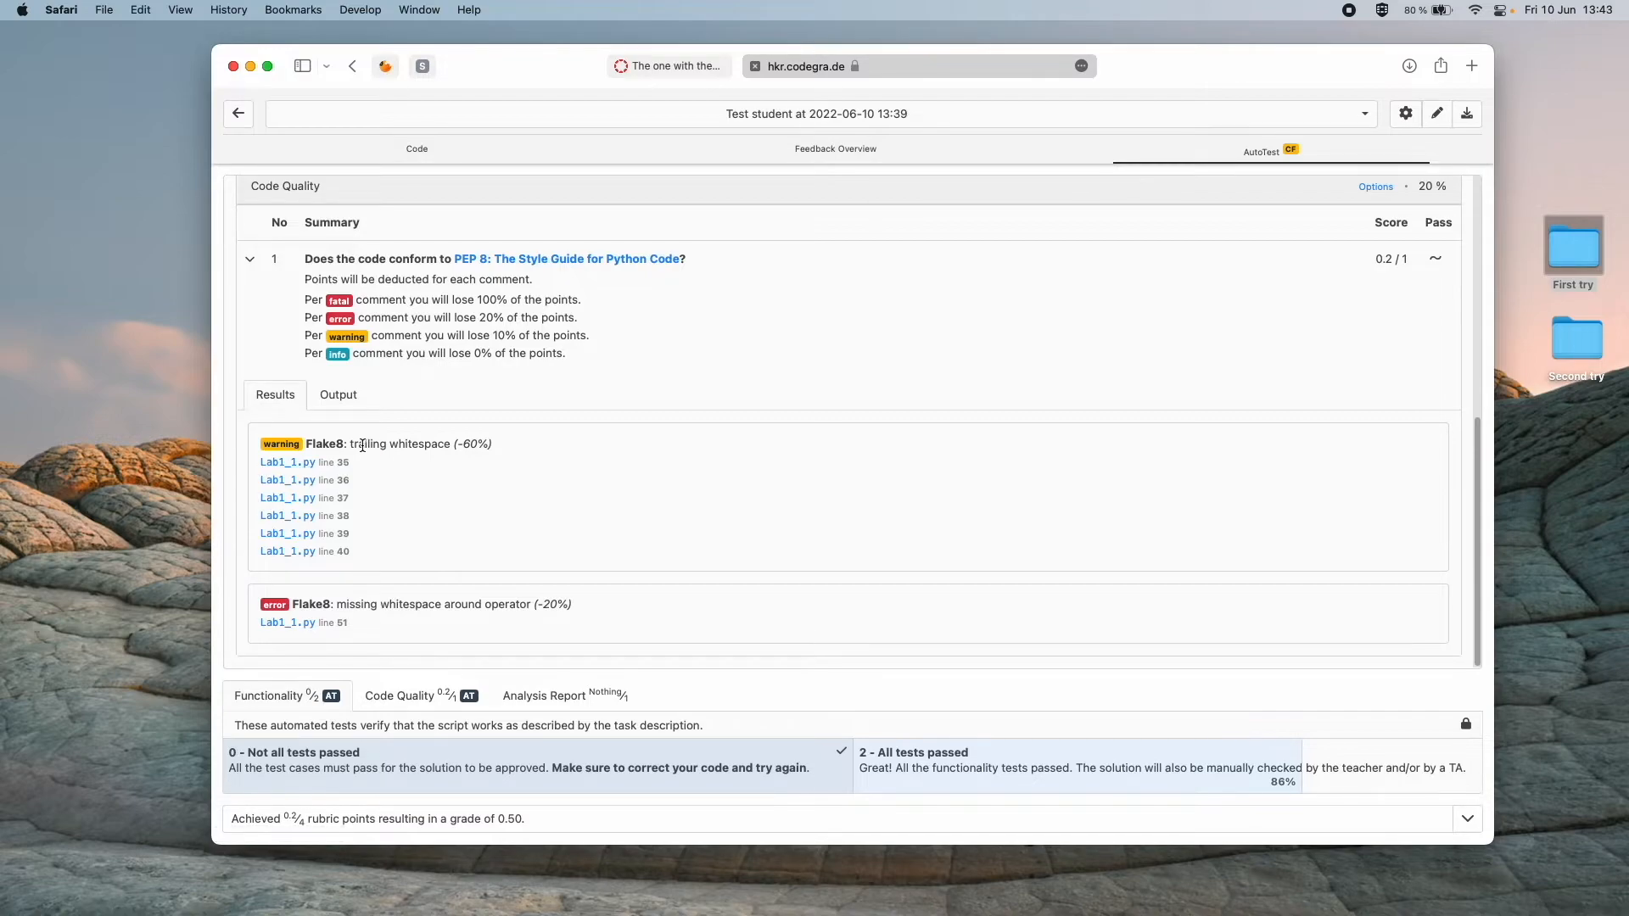
{"action": "mouse_move", "coordinate": [358, 448]}
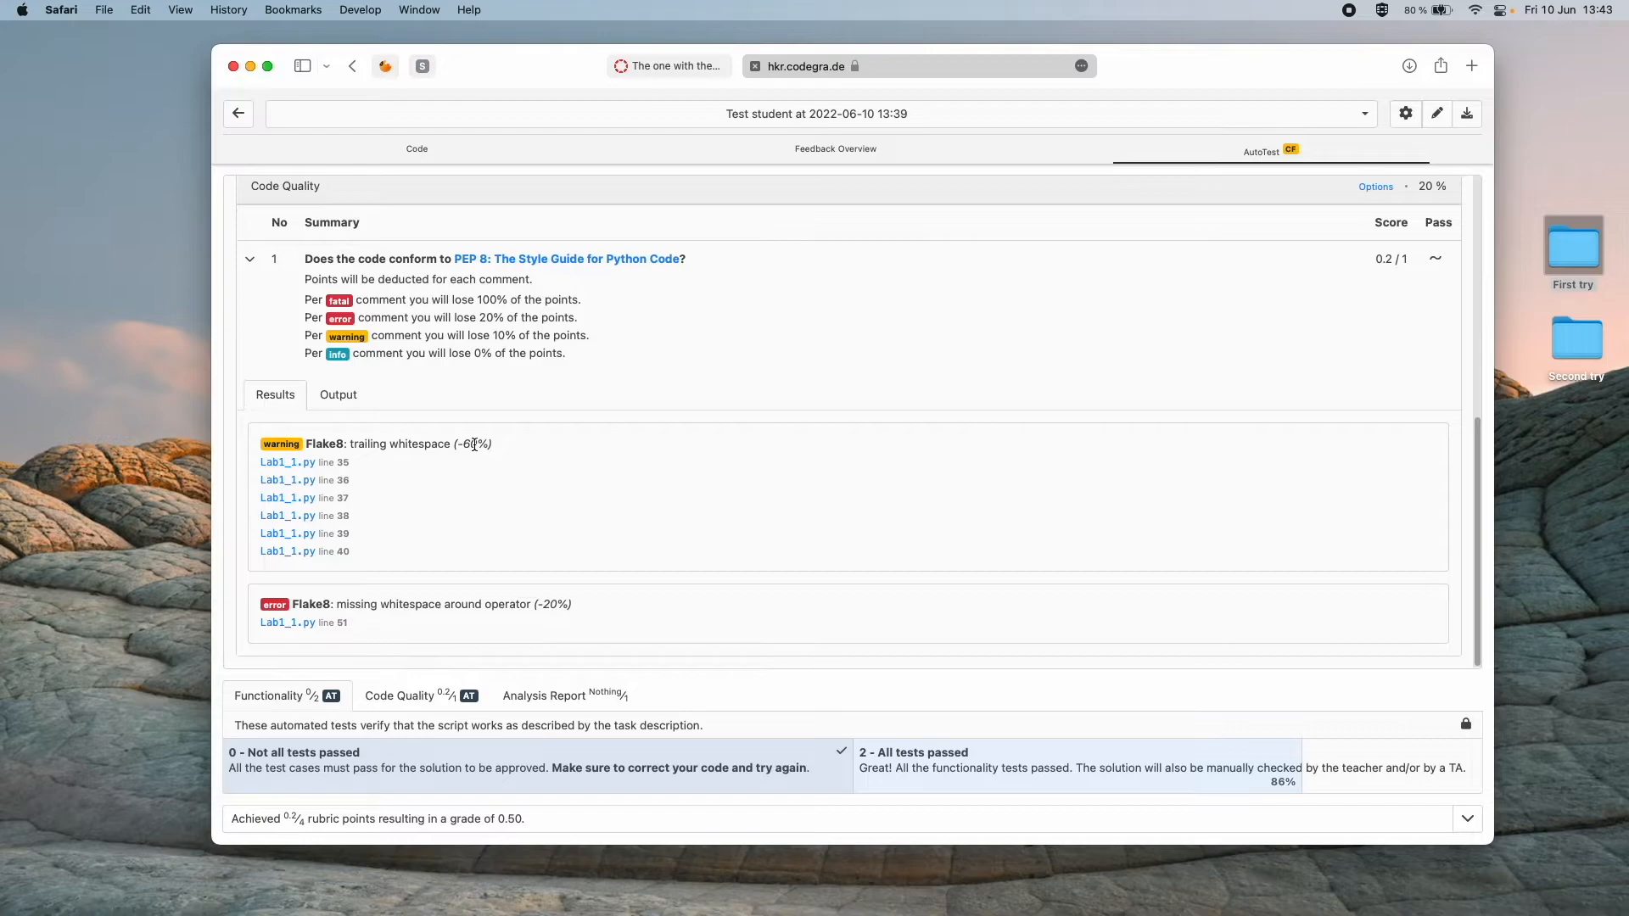
{"action": "mouse_move", "coordinate": [287, 462]}
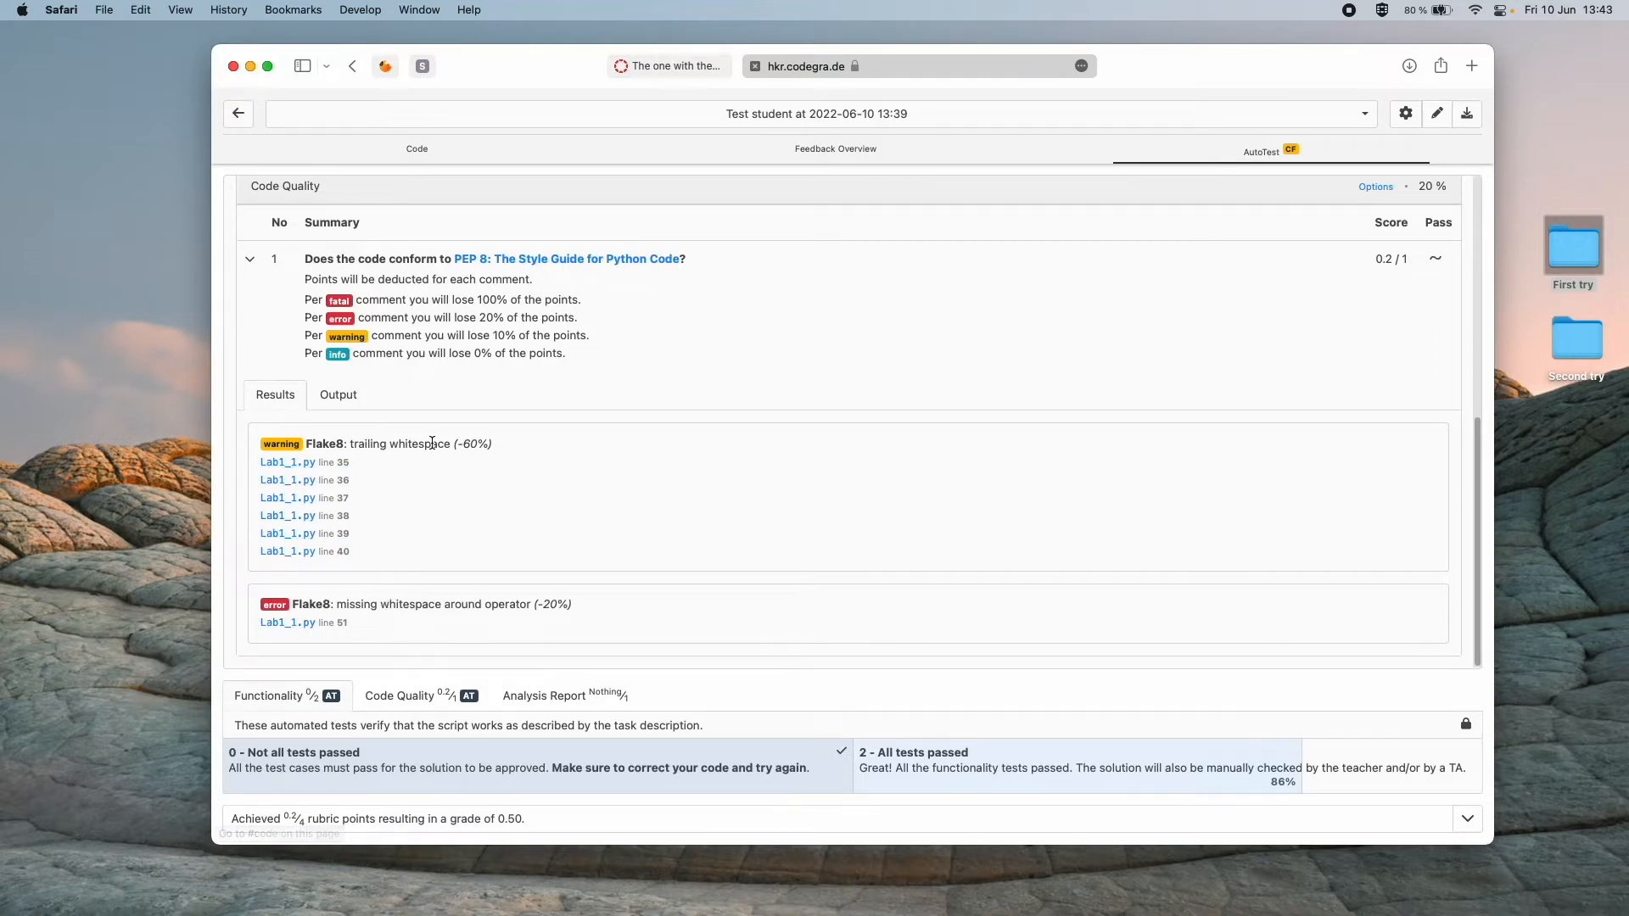
{"action": "mouse_move", "coordinate": [449, 603]}
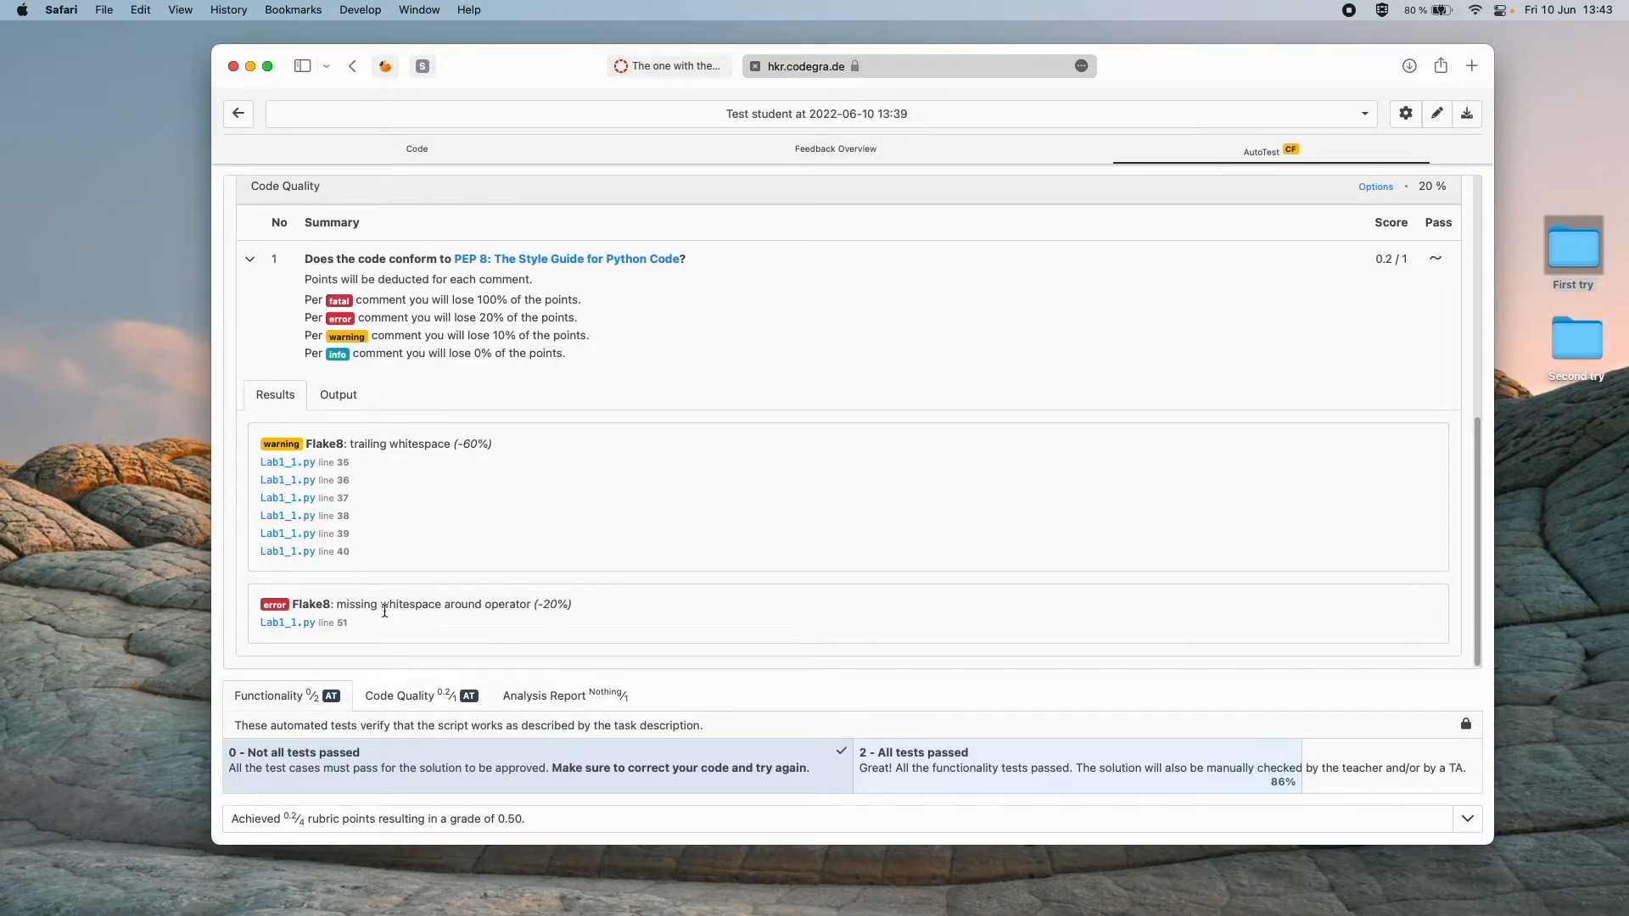
{"action": "mouse_move", "coordinate": [503, 619]}
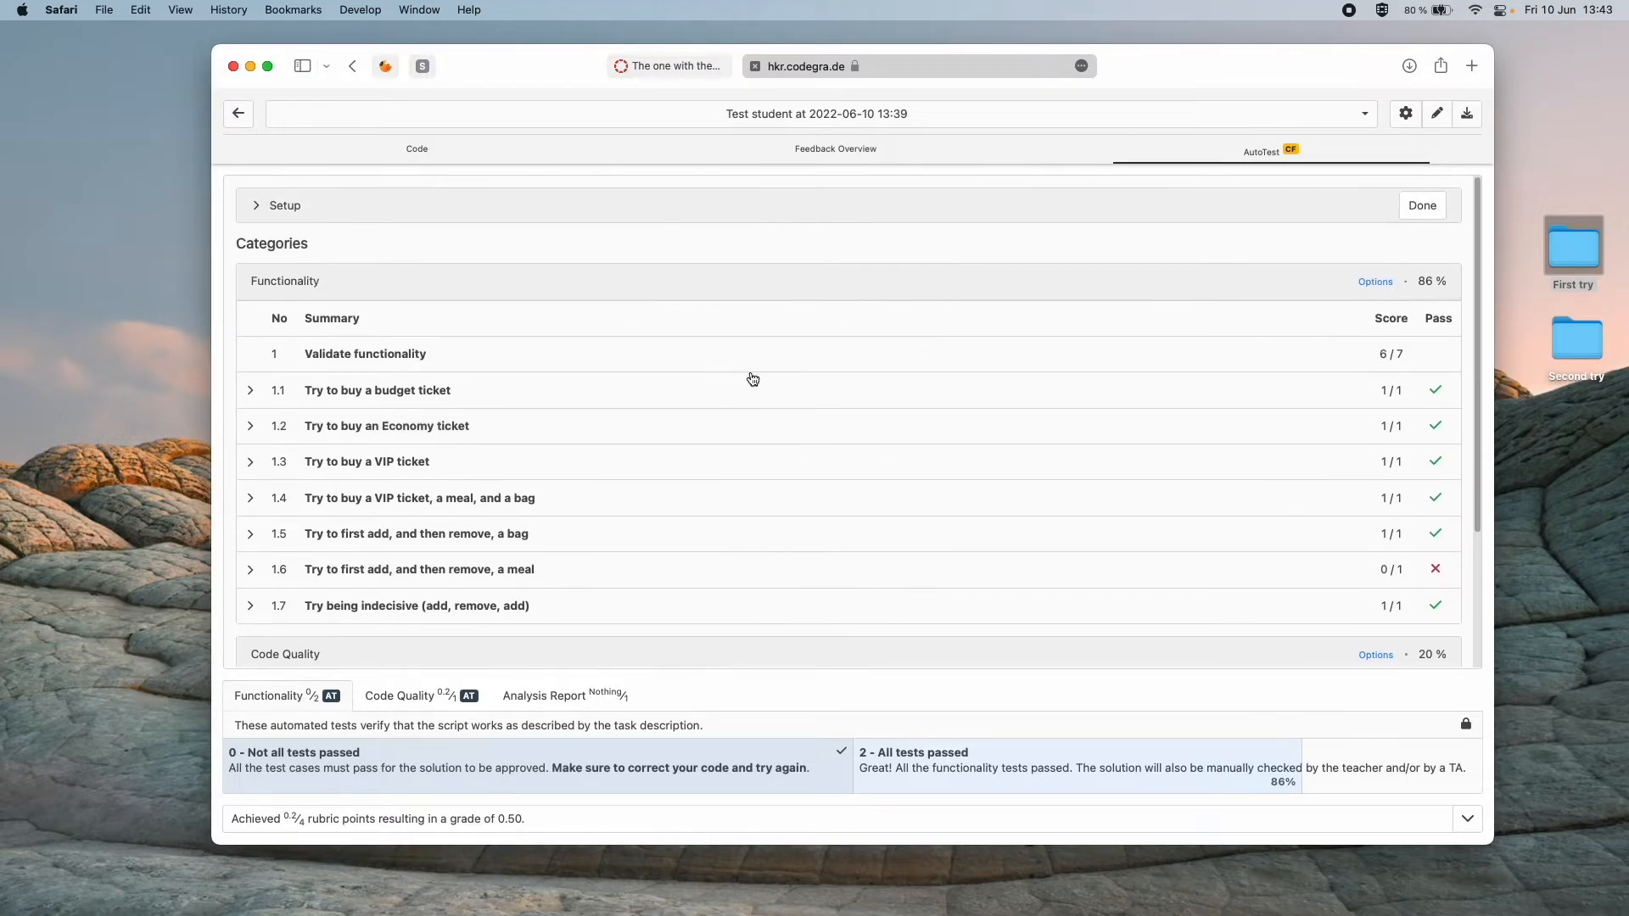
{"action": "mouse_move", "coordinate": [1453, 459]}
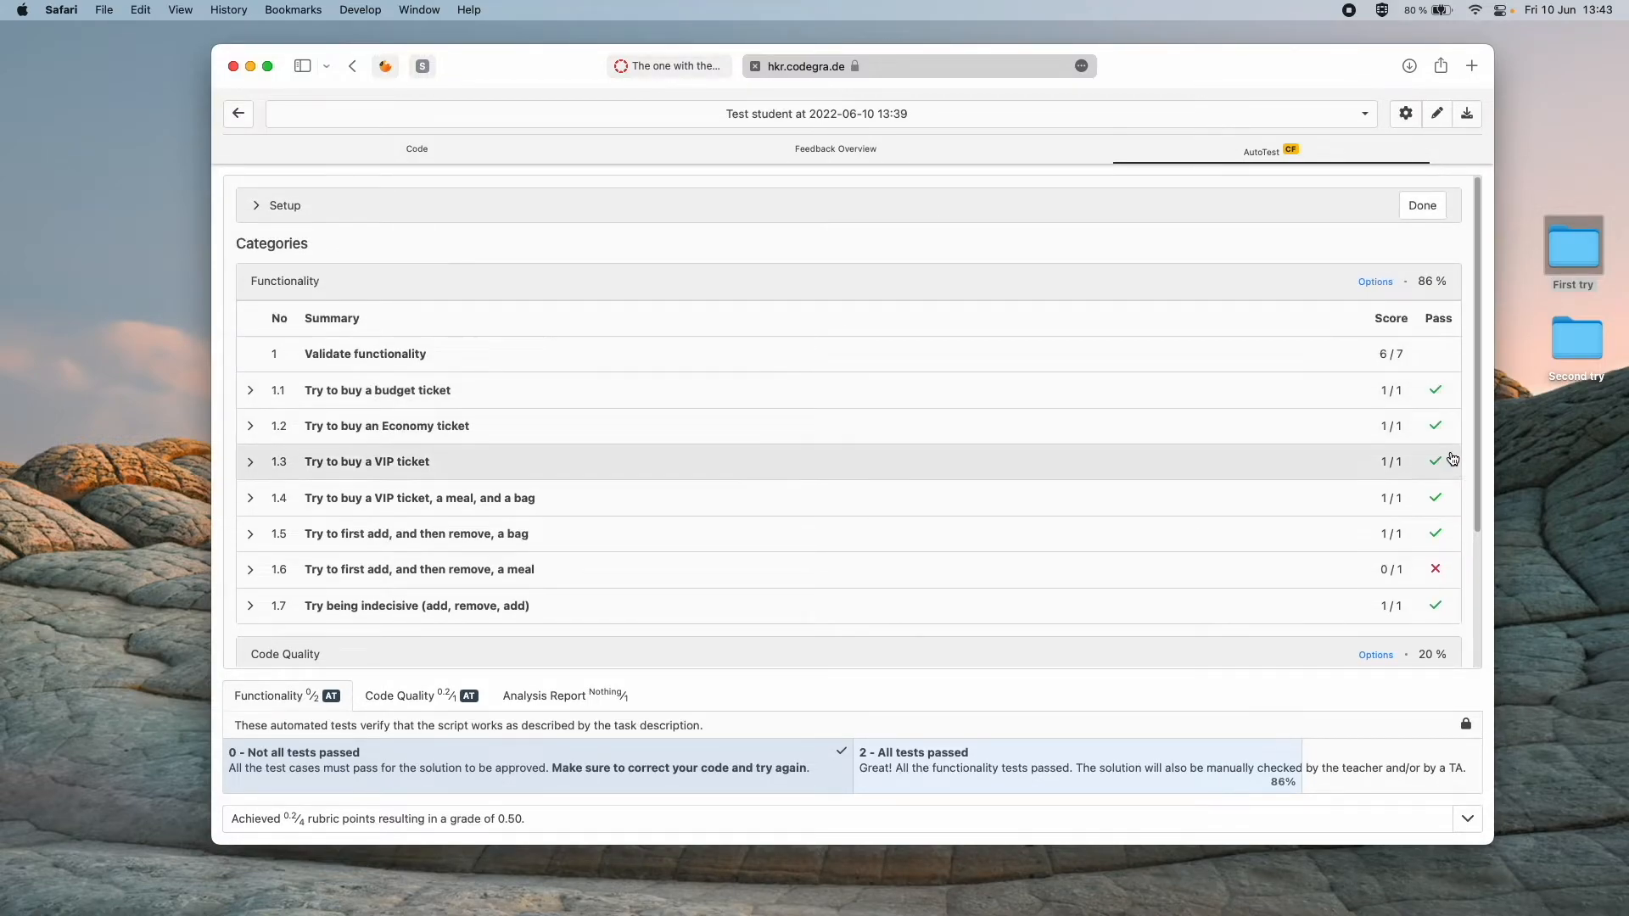
{"action": "scroll", "scroll_direction": "down", "scroll_amount": 3}
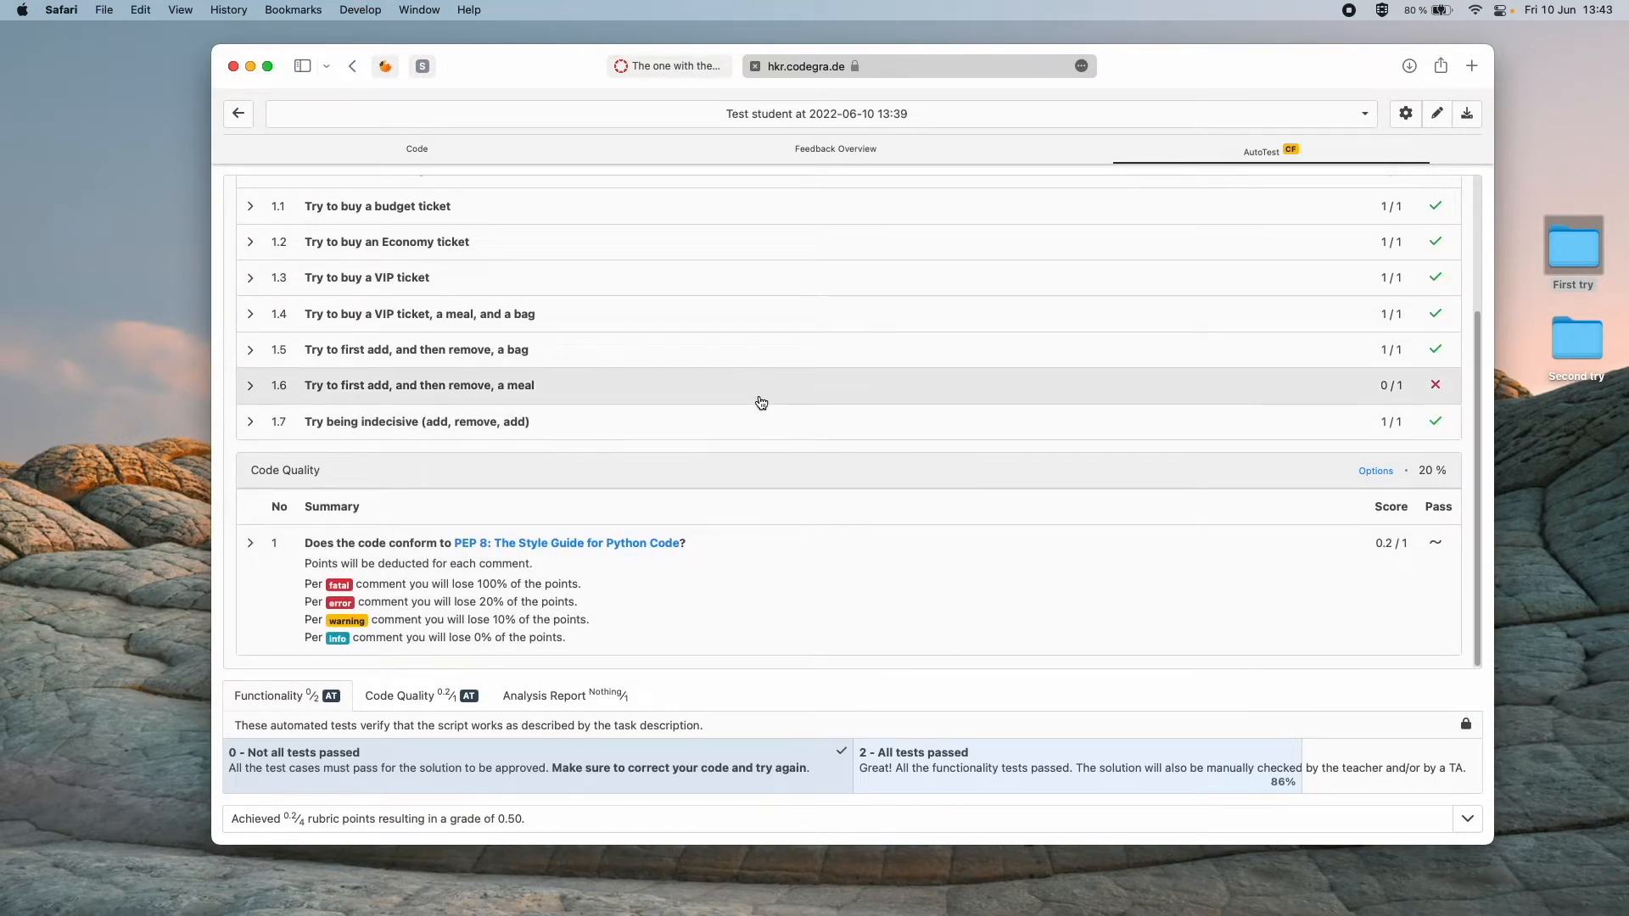
{"action": "mouse_move", "coordinate": [737, 402]}
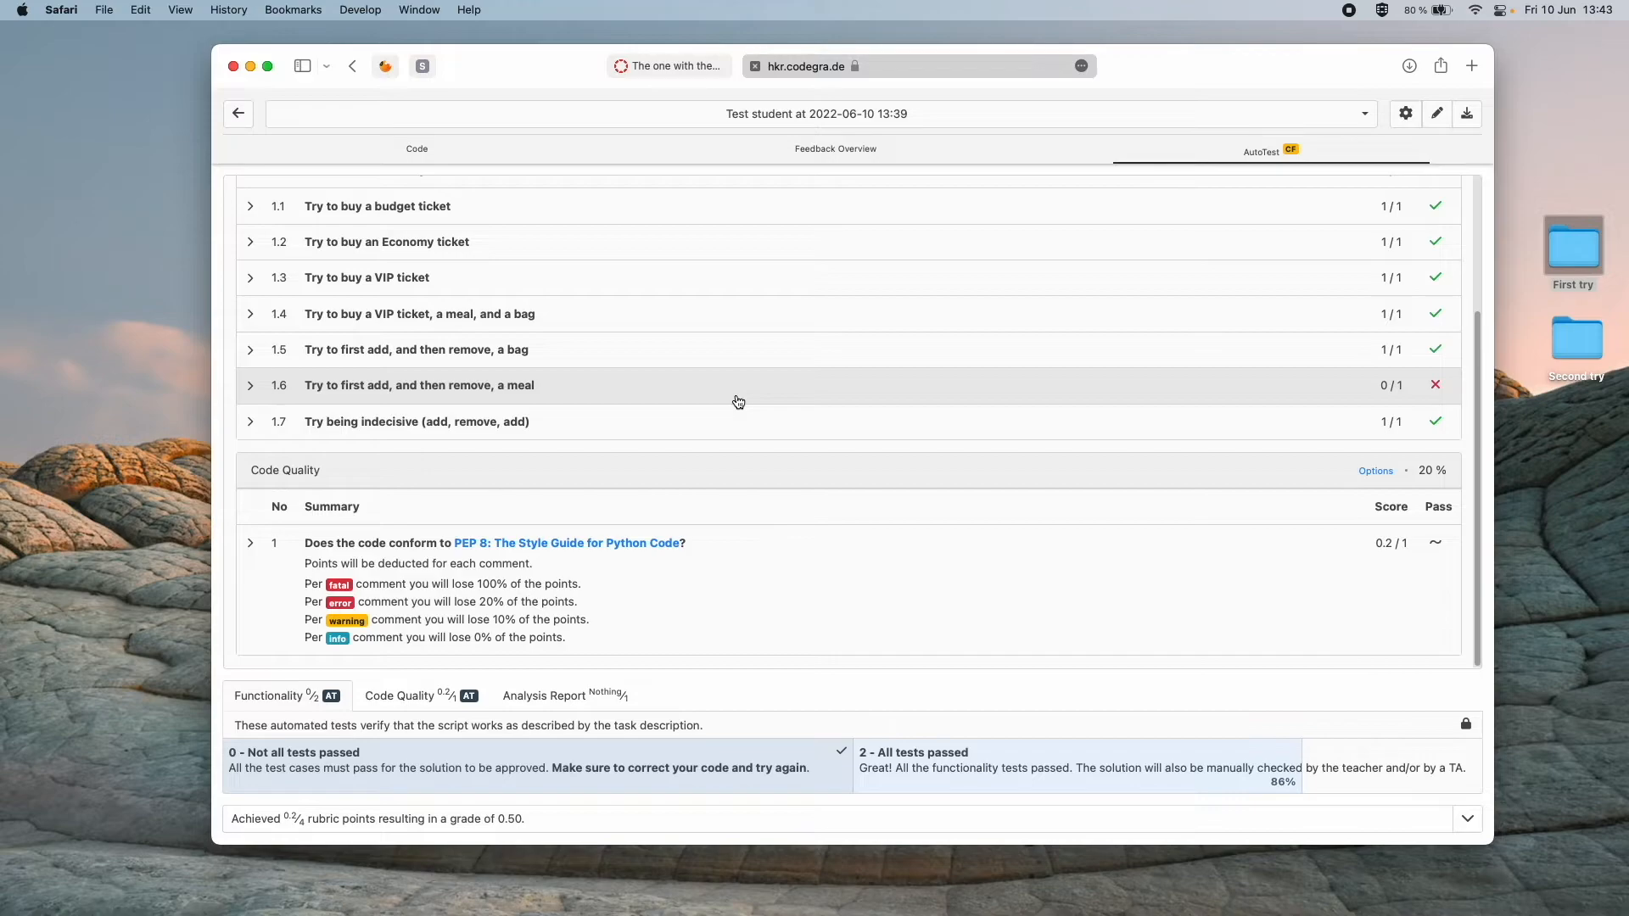
{"action": "mouse_move", "coordinate": [255, 394]}
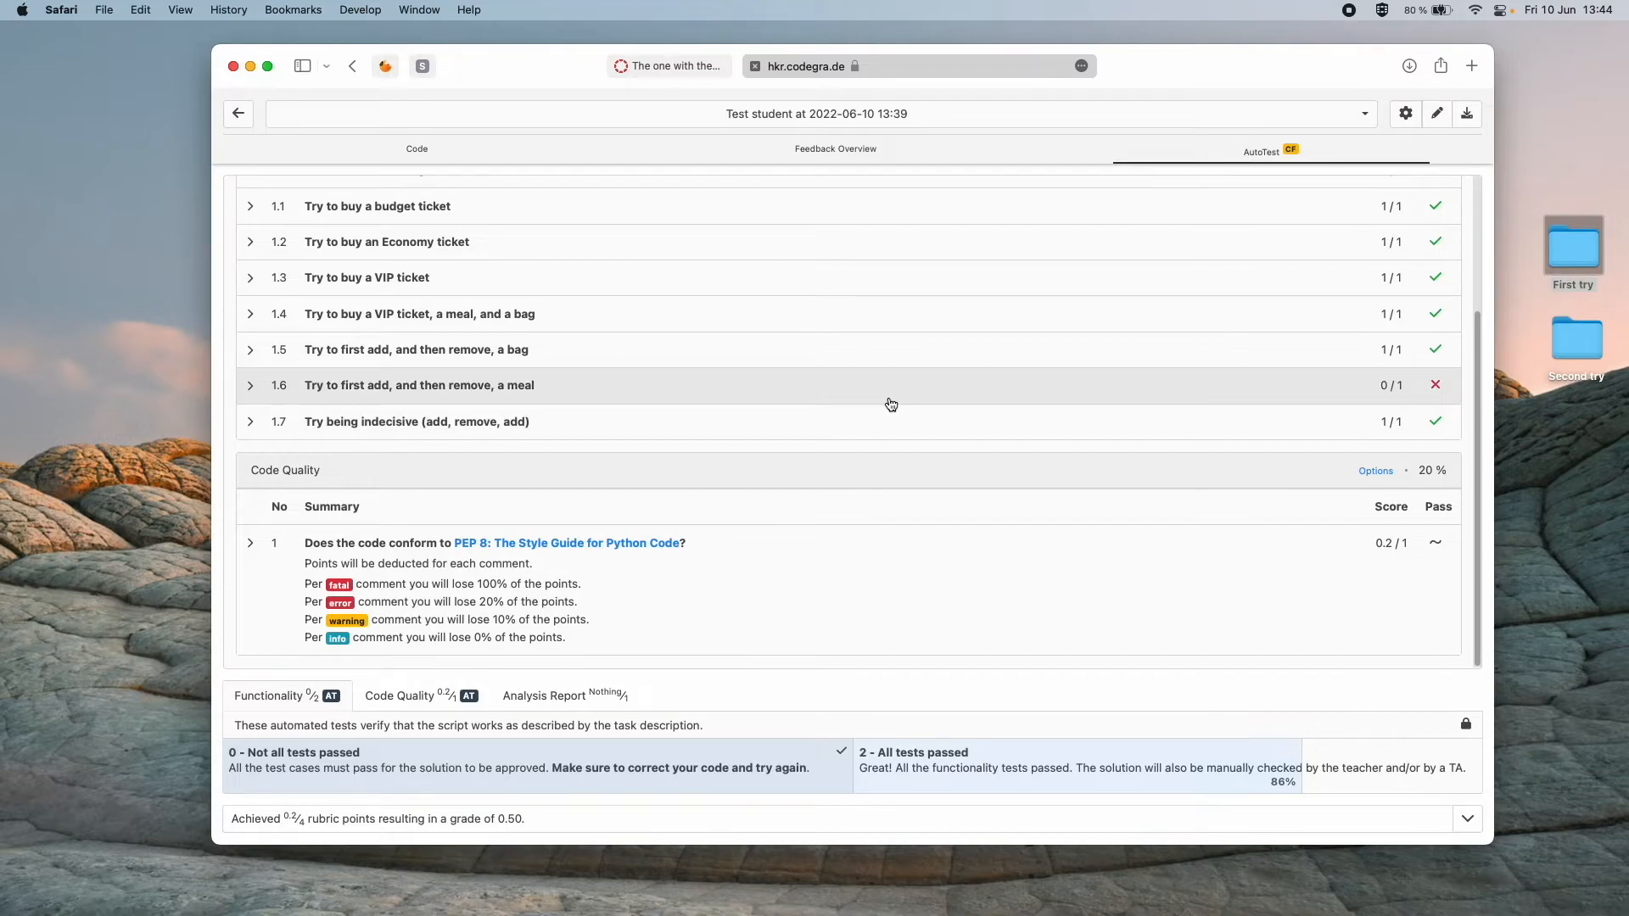
{"action": "mouse_move", "coordinate": [897, 403]}
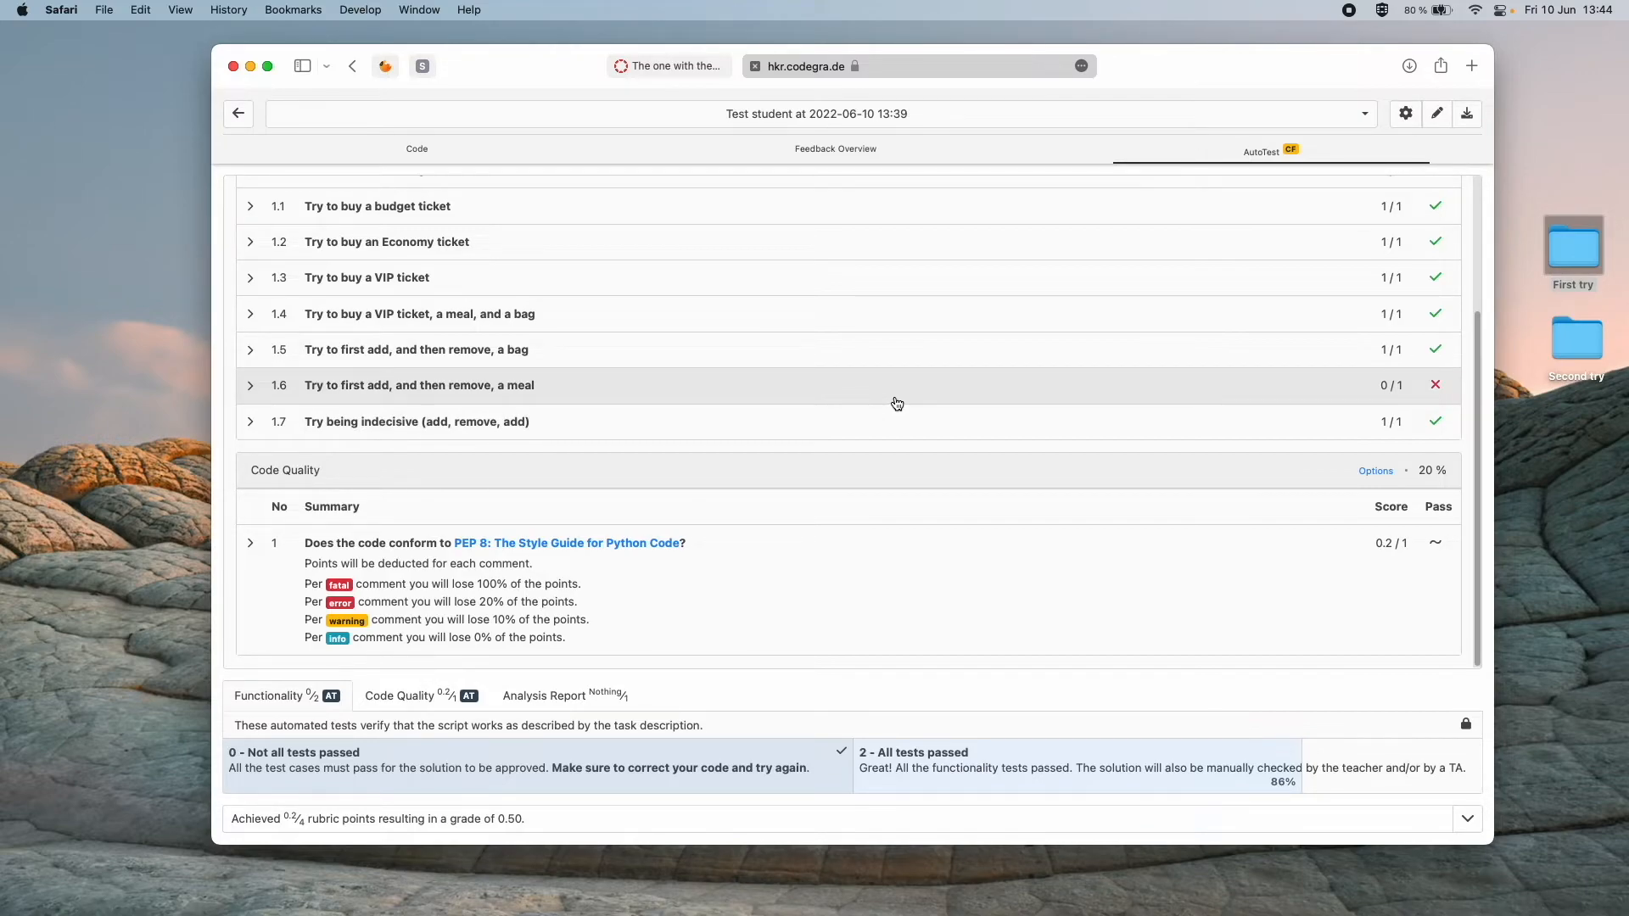
{"action": "mouse_move", "coordinate": [854, 403]}
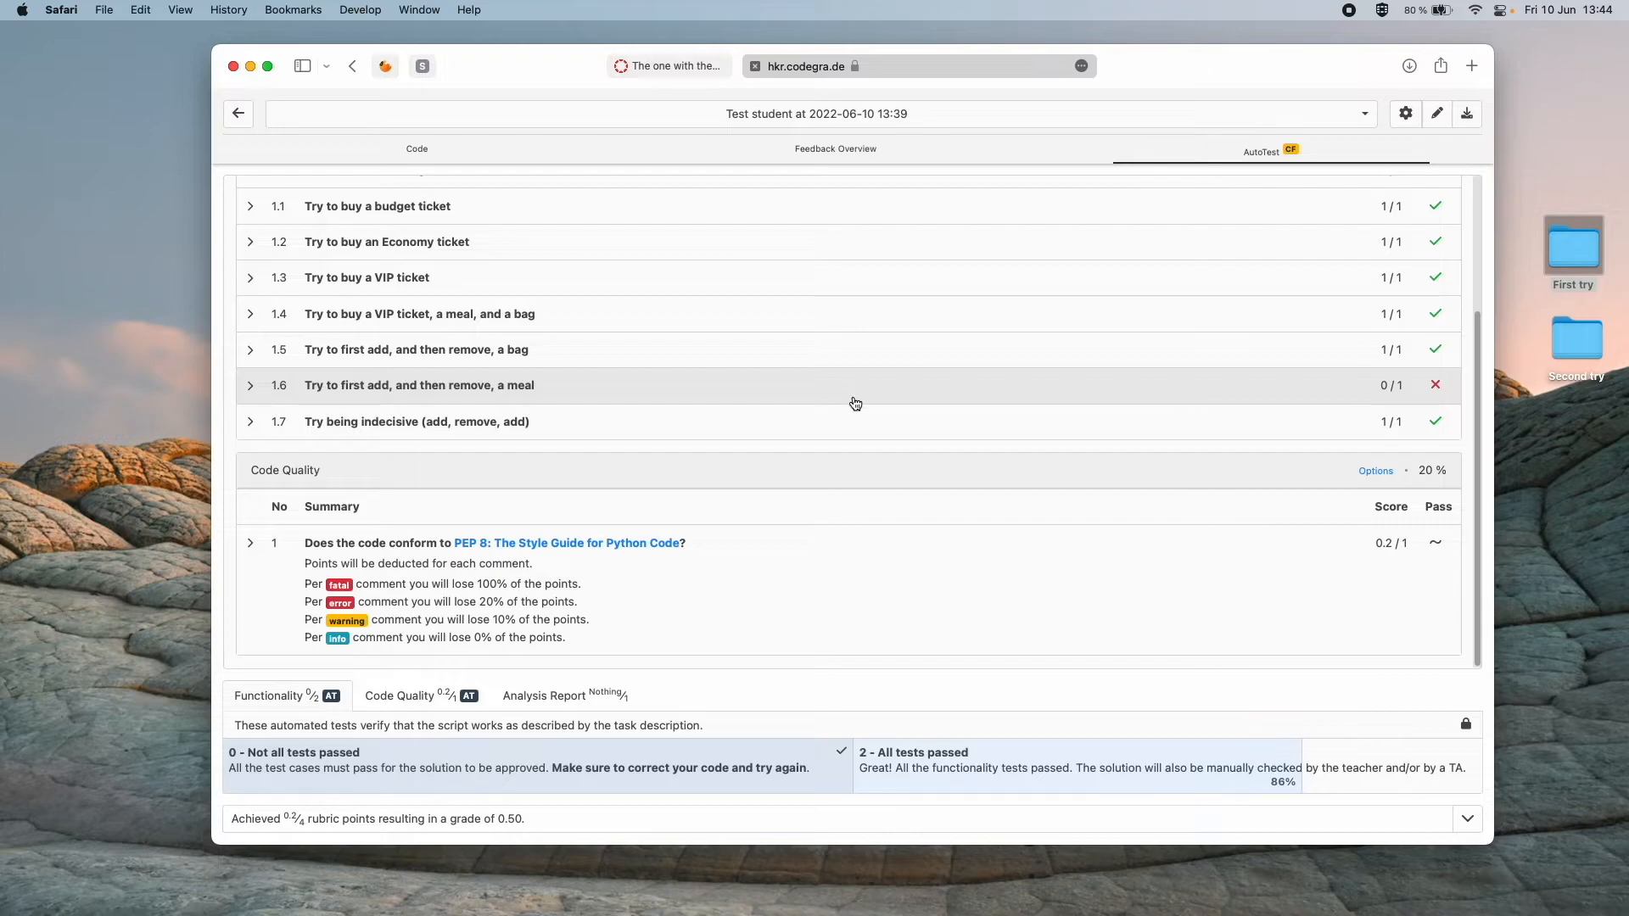
{"action": "mouse_move", "coordinate": [807, 359]}
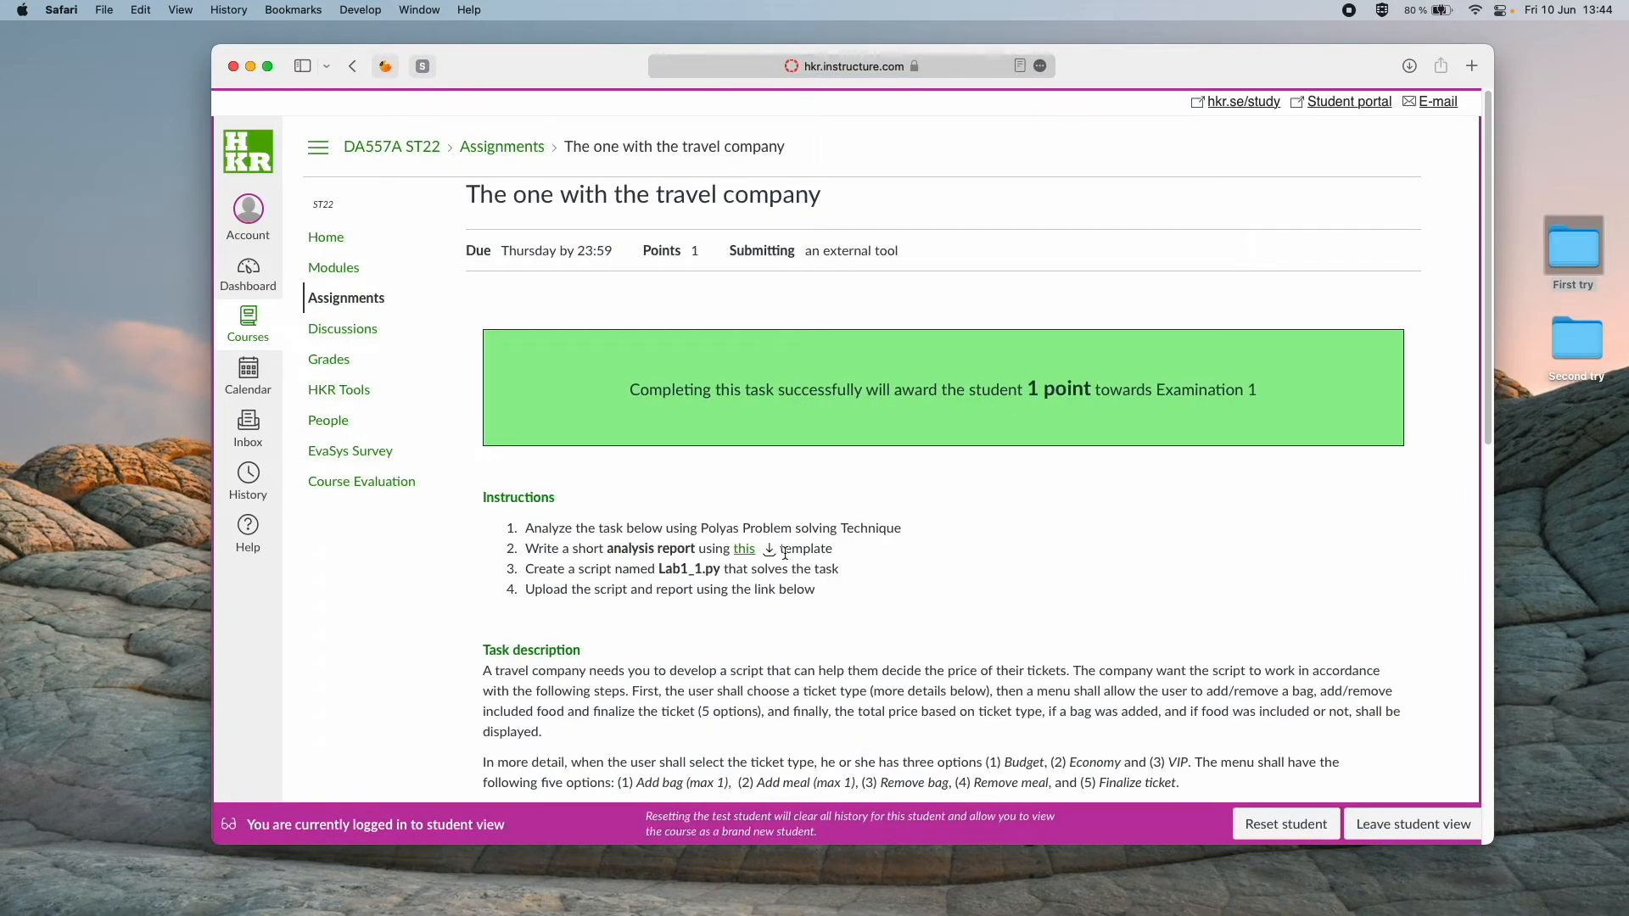
Relaunch the travel company assignment's CodeGrade tool from Canvas in a new window.
{"action": "scroll", "scroll_direction": "down", "scroll_amount": 3}
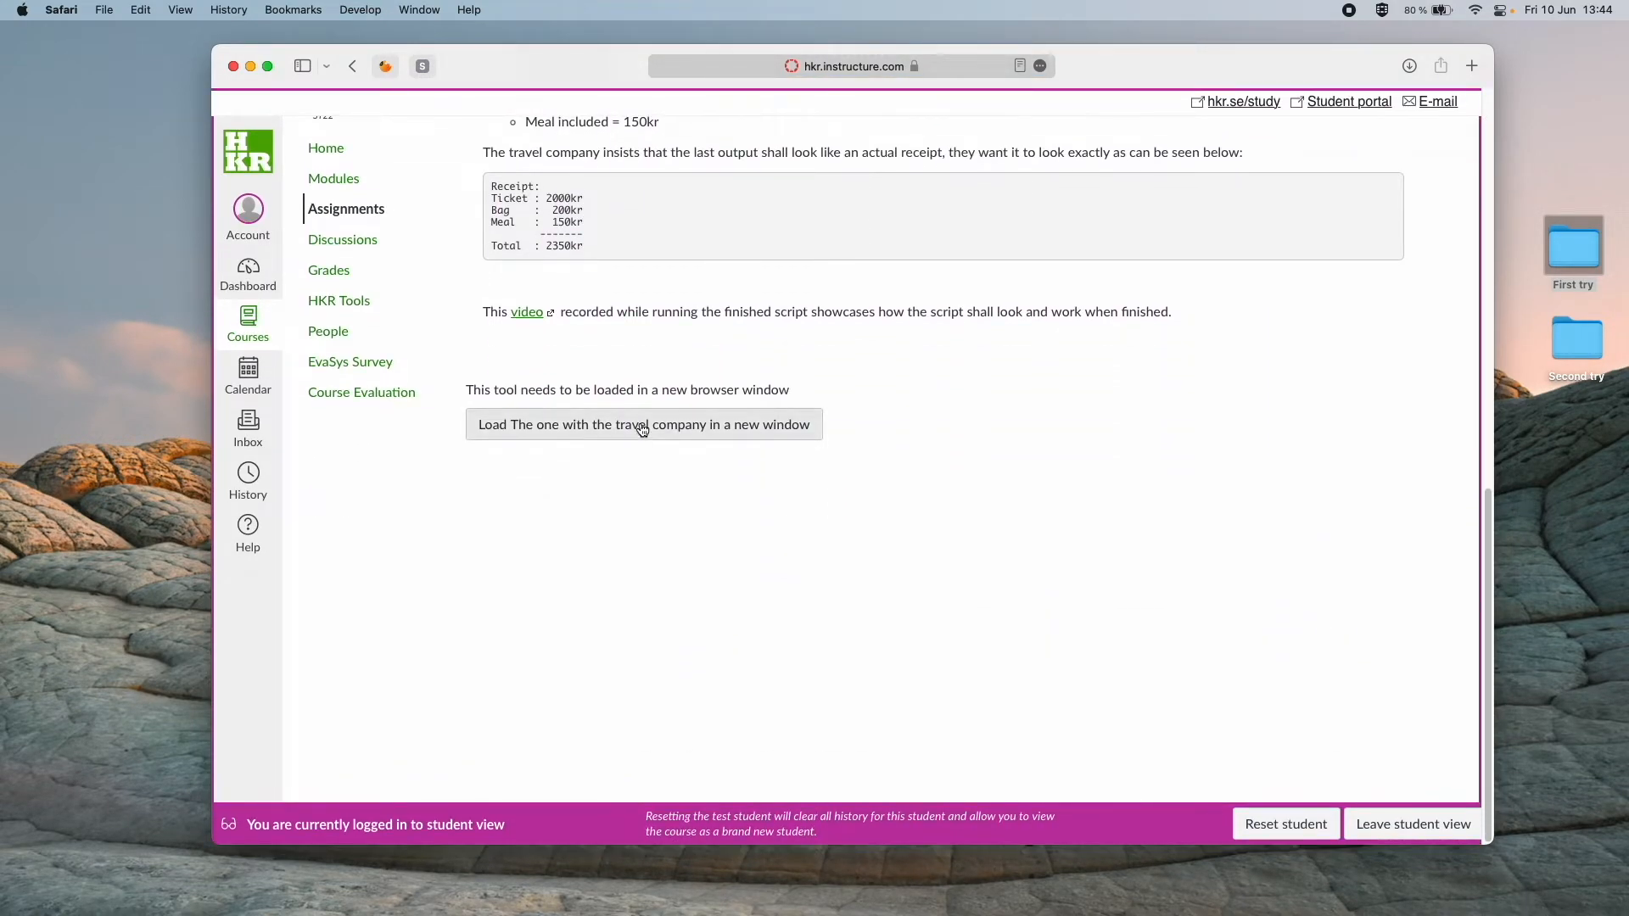
{"action": "left_click", "coordinate": [643, 424]}
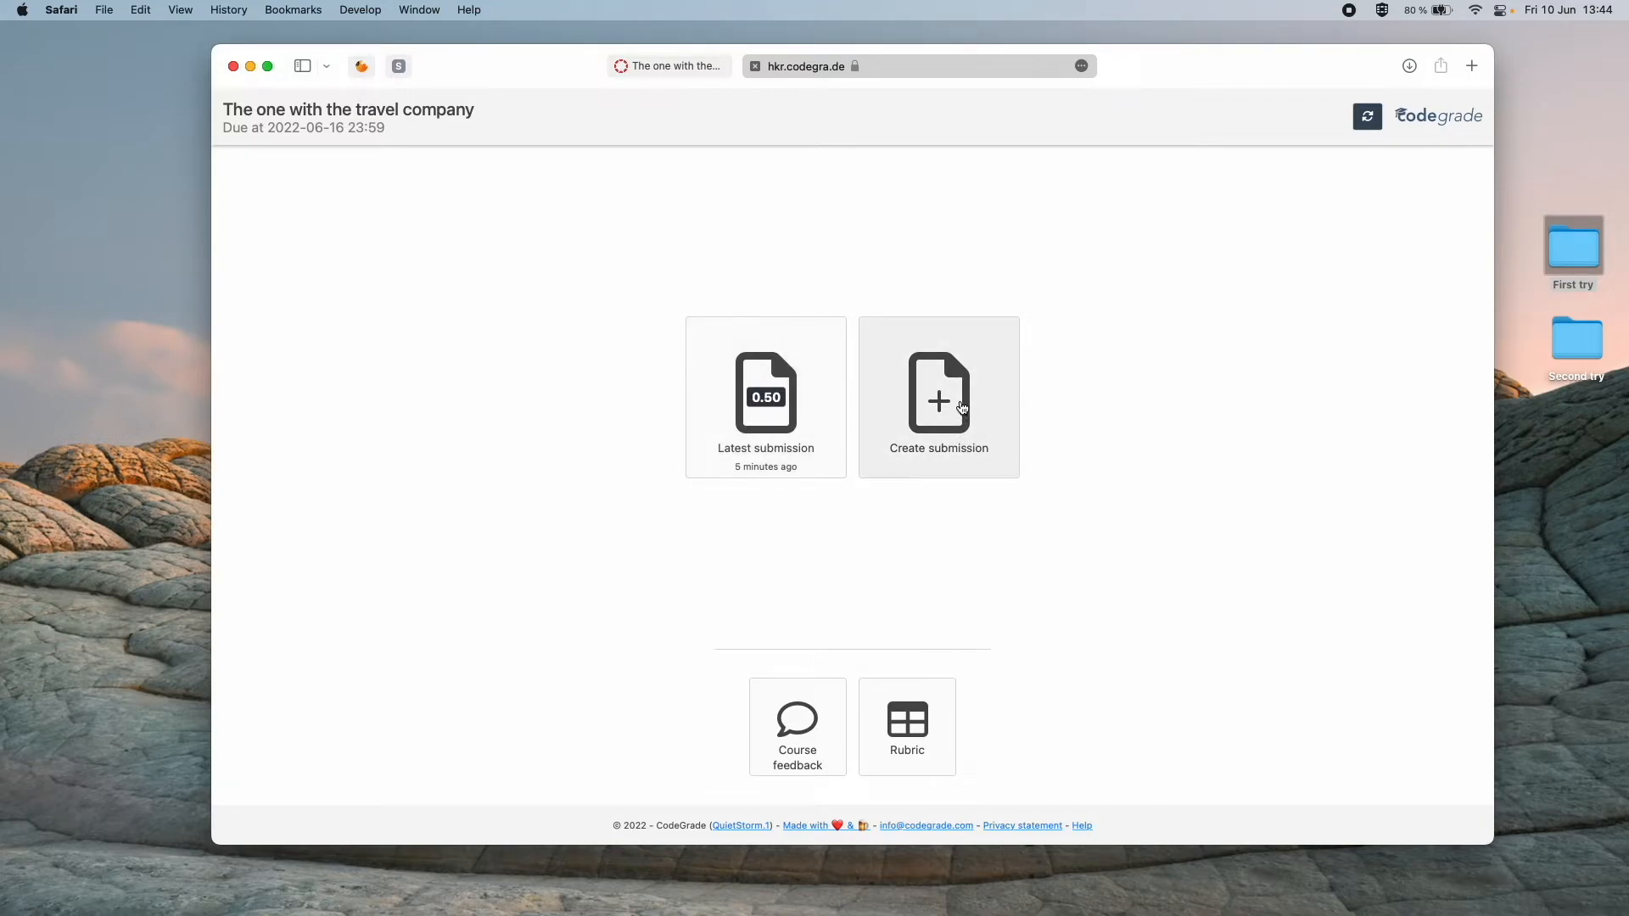
Start a new submission with Lab1_1.py and Report.pdf from the Second try folder.
{"action": "left_click", "coordinate": [936, 397]}
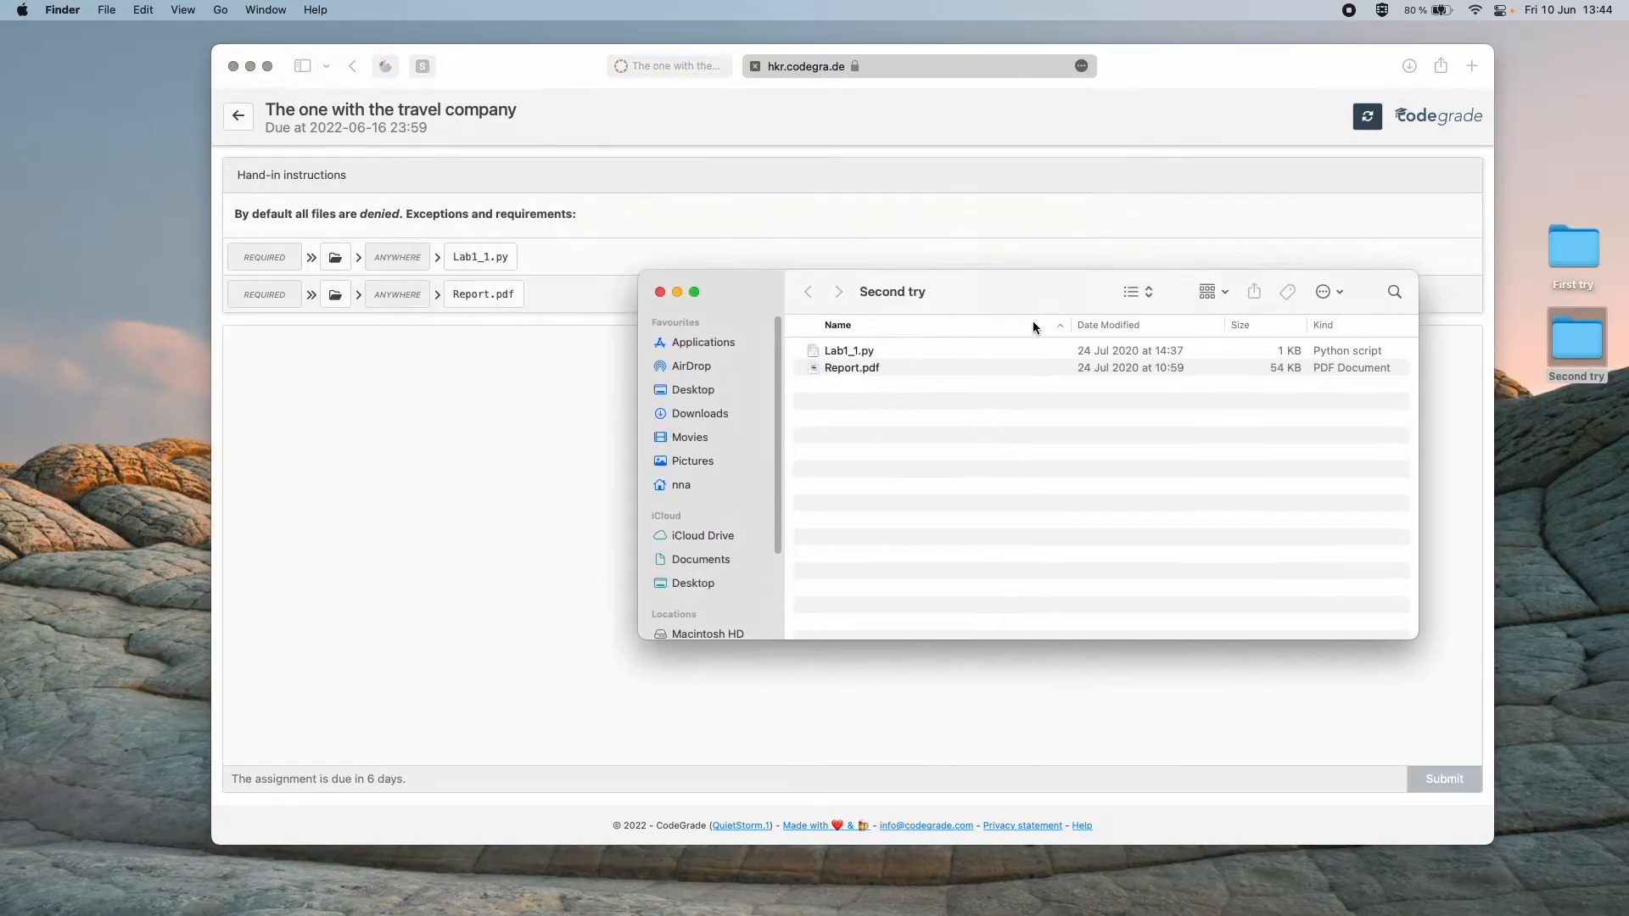
{"action": "left_click_drag", "start_coordinate": [849, 358], "coordinate": [987, 447]}
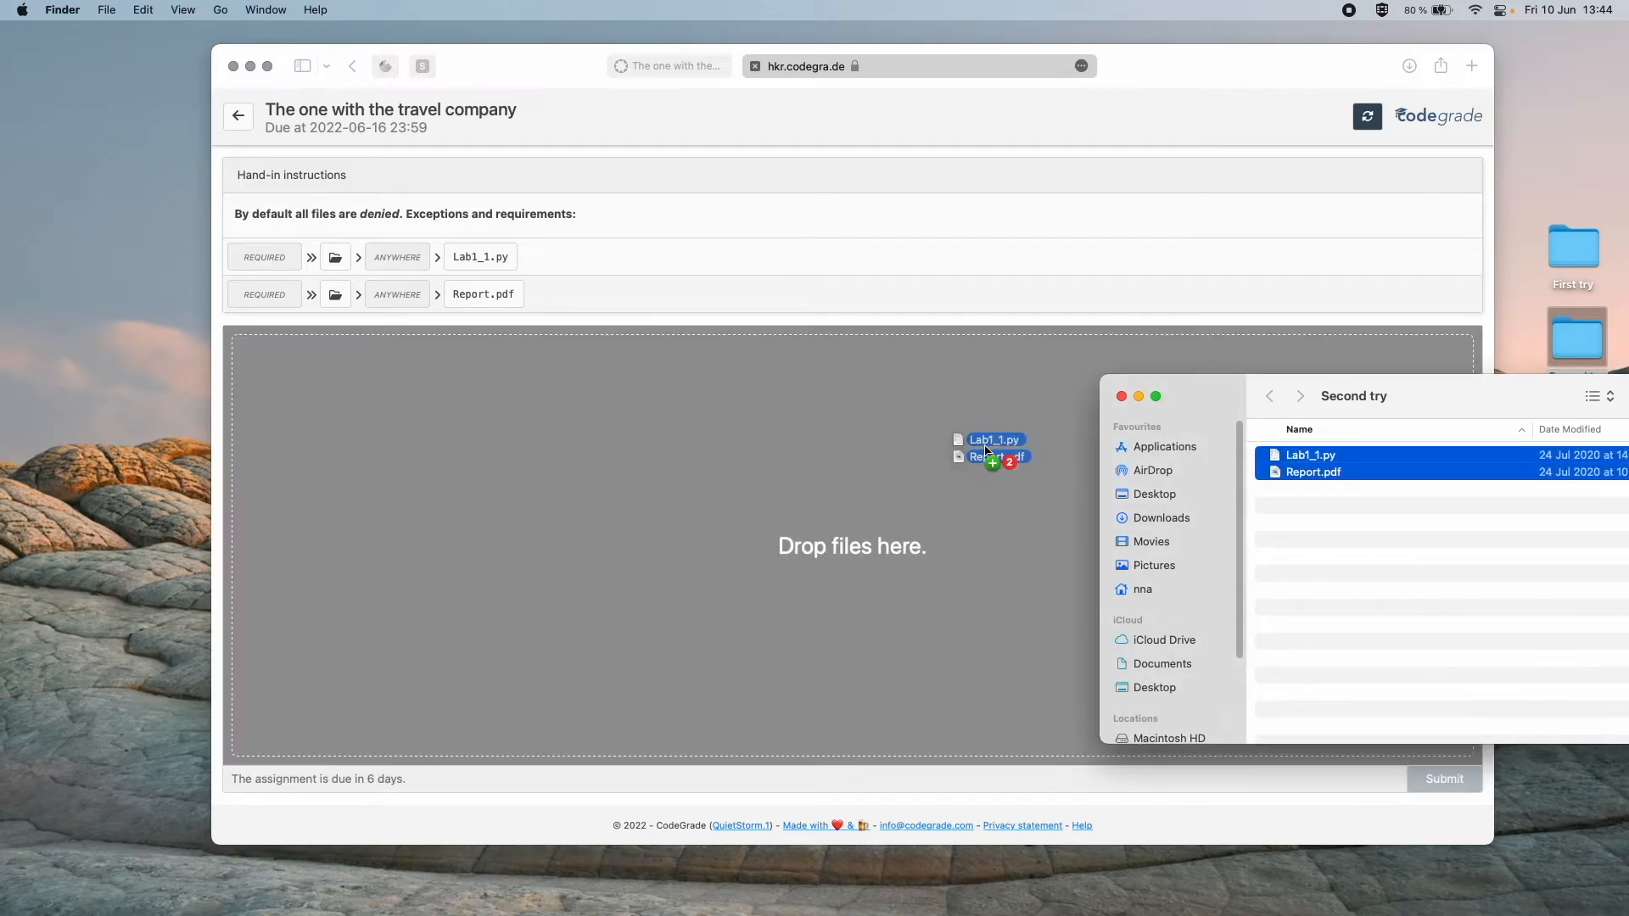
{"action": "left_click_drag", "start_coordinate": [987, 447], "coordinate": [851, 545]}
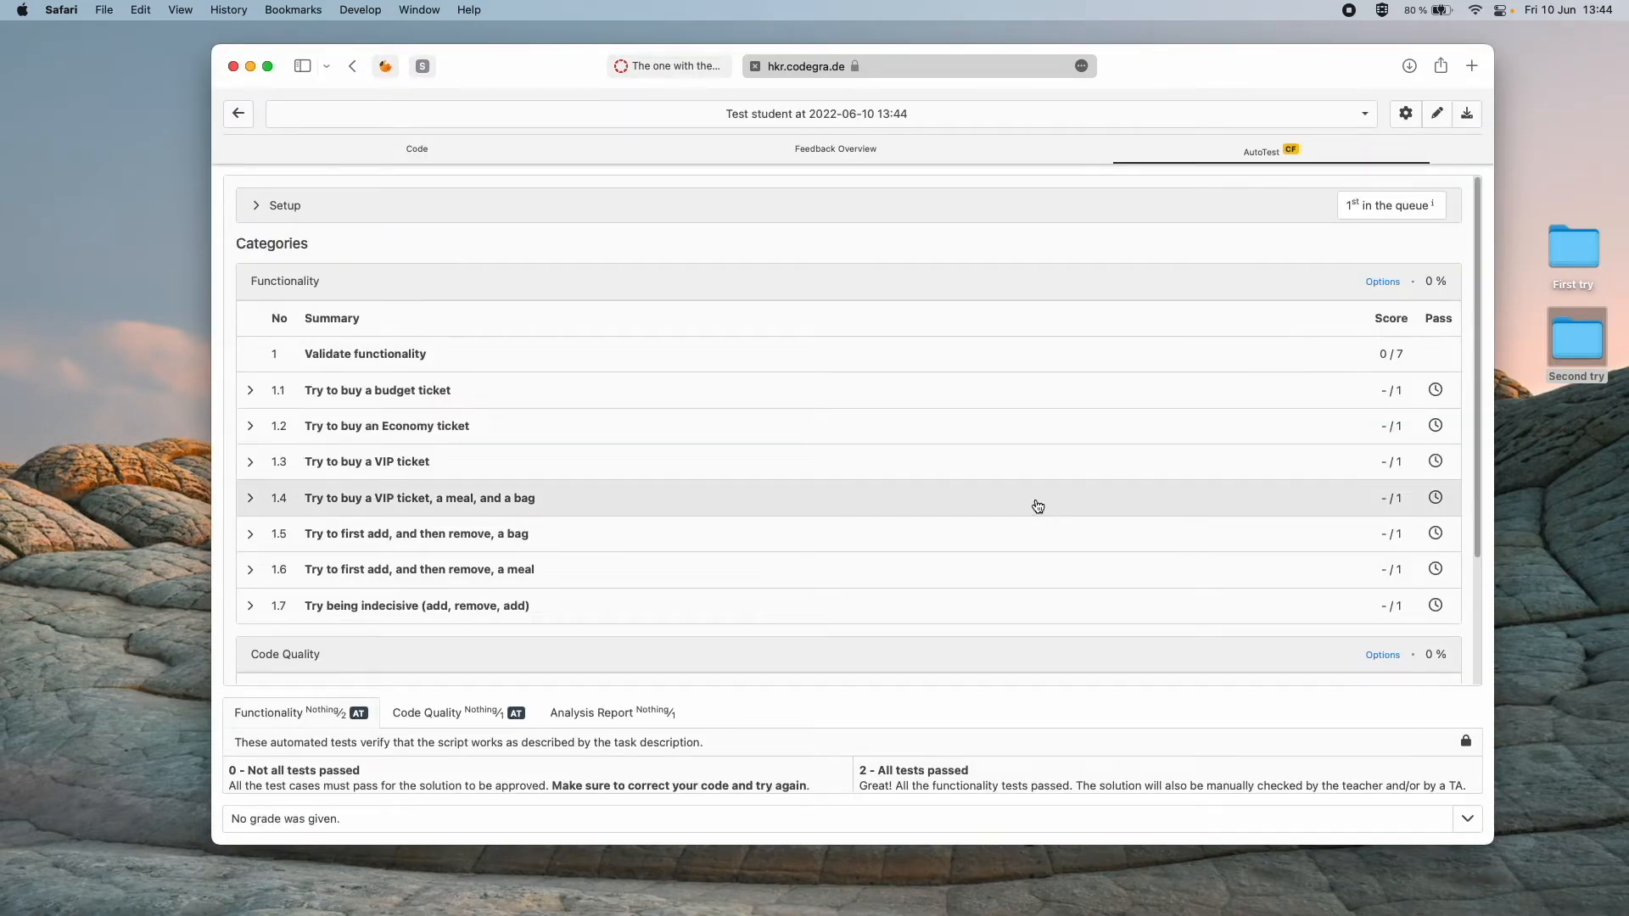
{"action": "mouse_move", "coordinate": [1371, 212]}
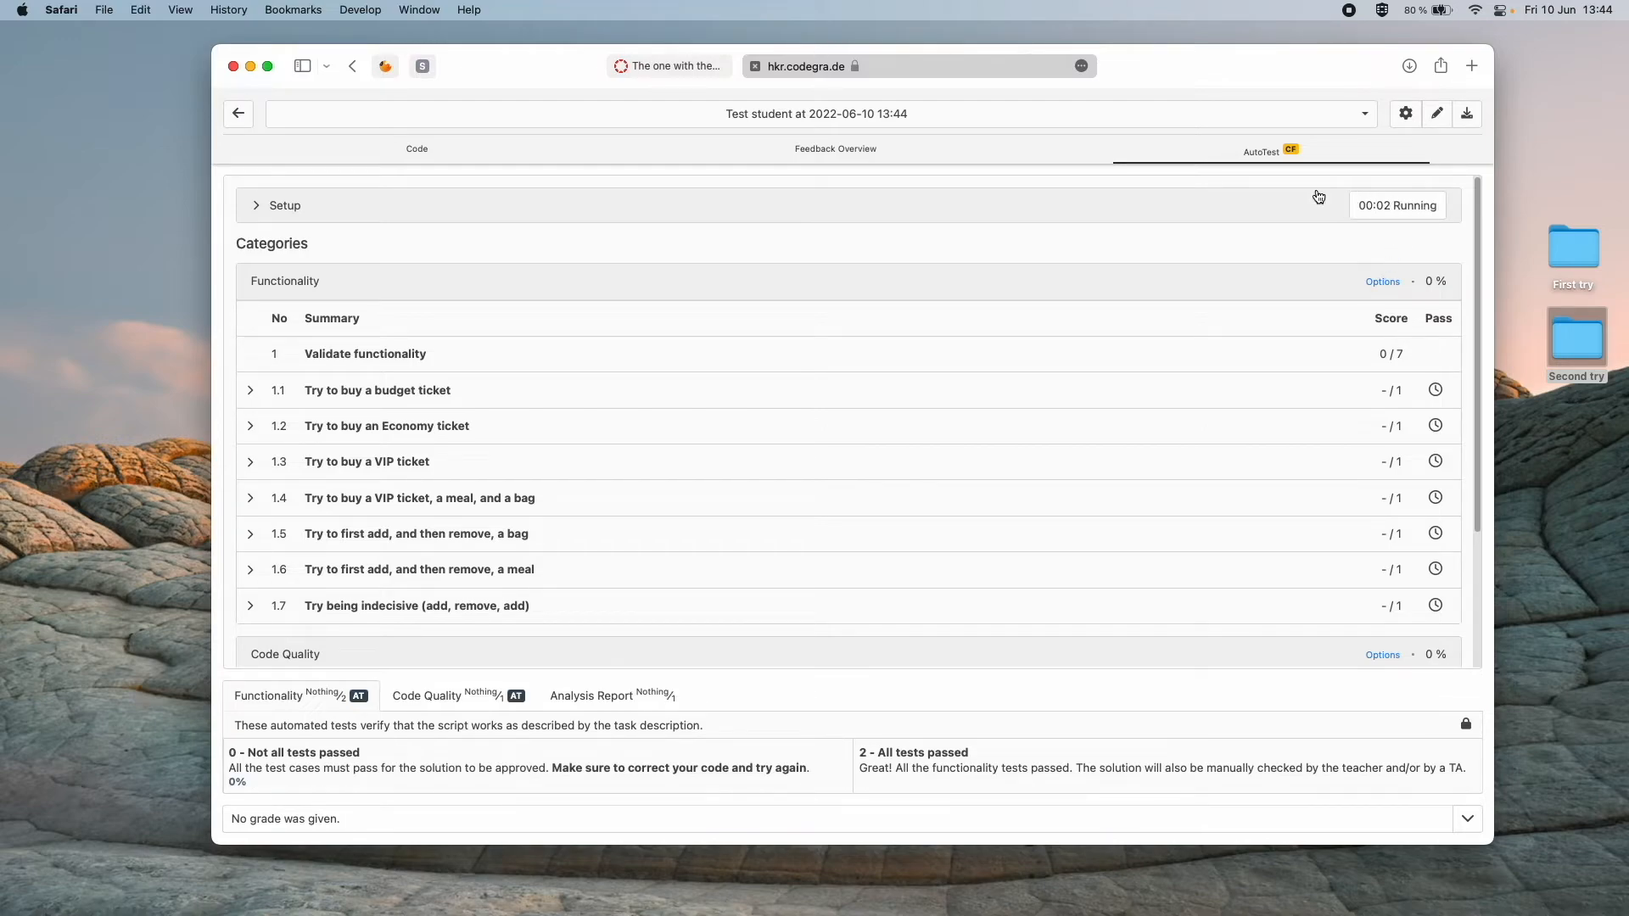
Check the finished run: all seven functionality tests and PEP 8 pass, grade 7.50.
{"action": "scroll", "scroll_direction": "down", "scroll_amount": 3}
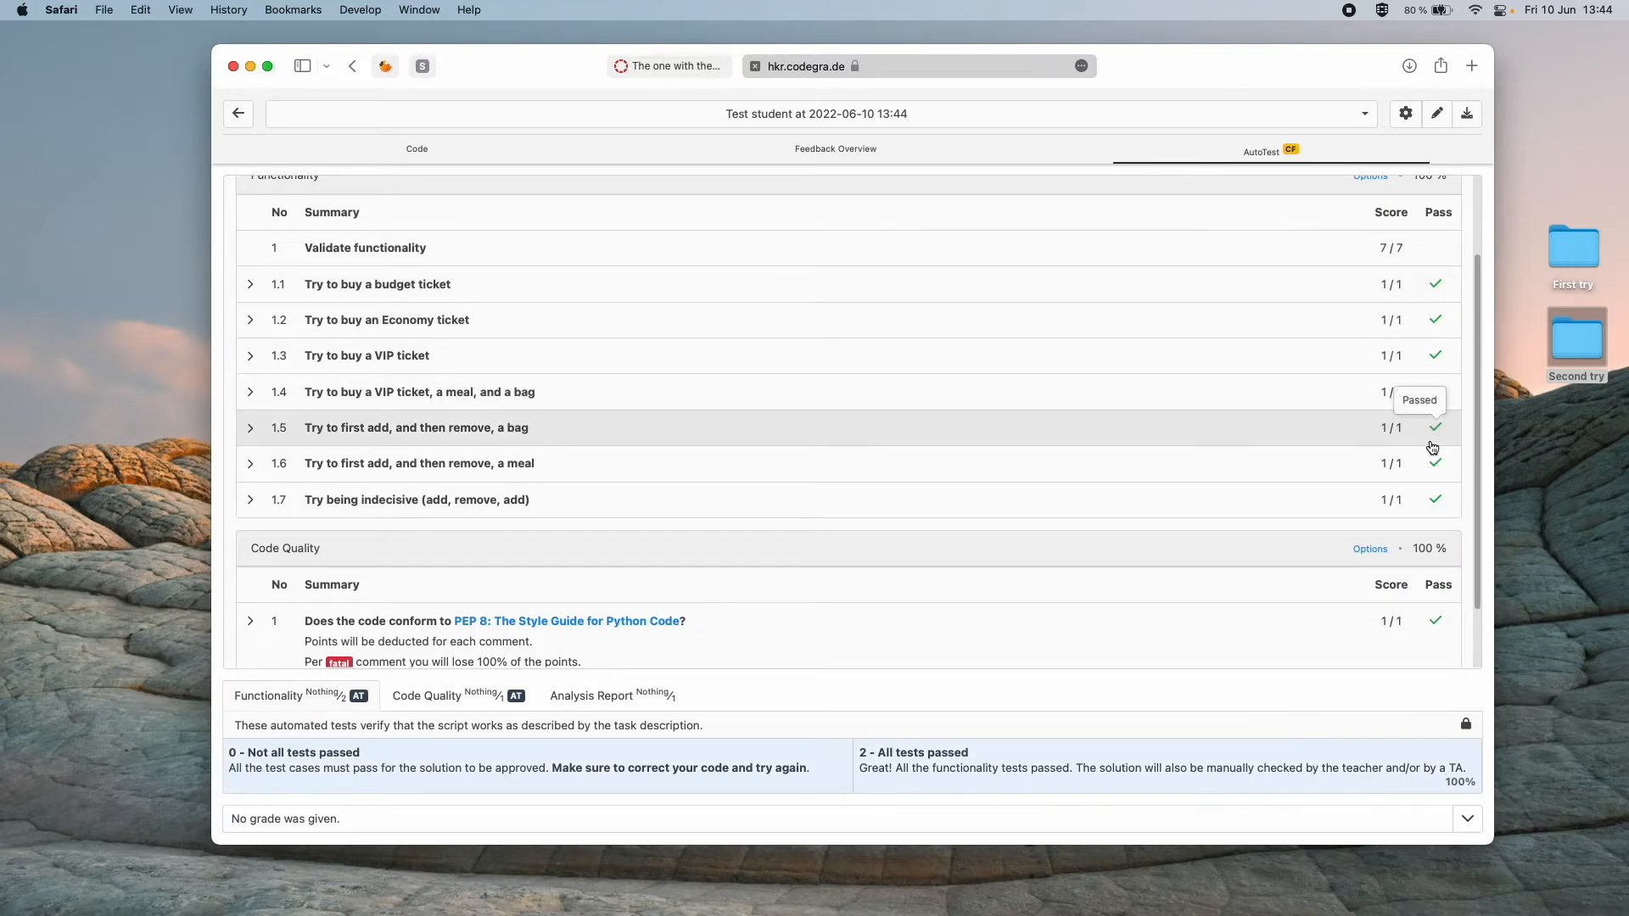
{"action": "scroll", "scroll_direction": "down", "scroll_amount": 3}
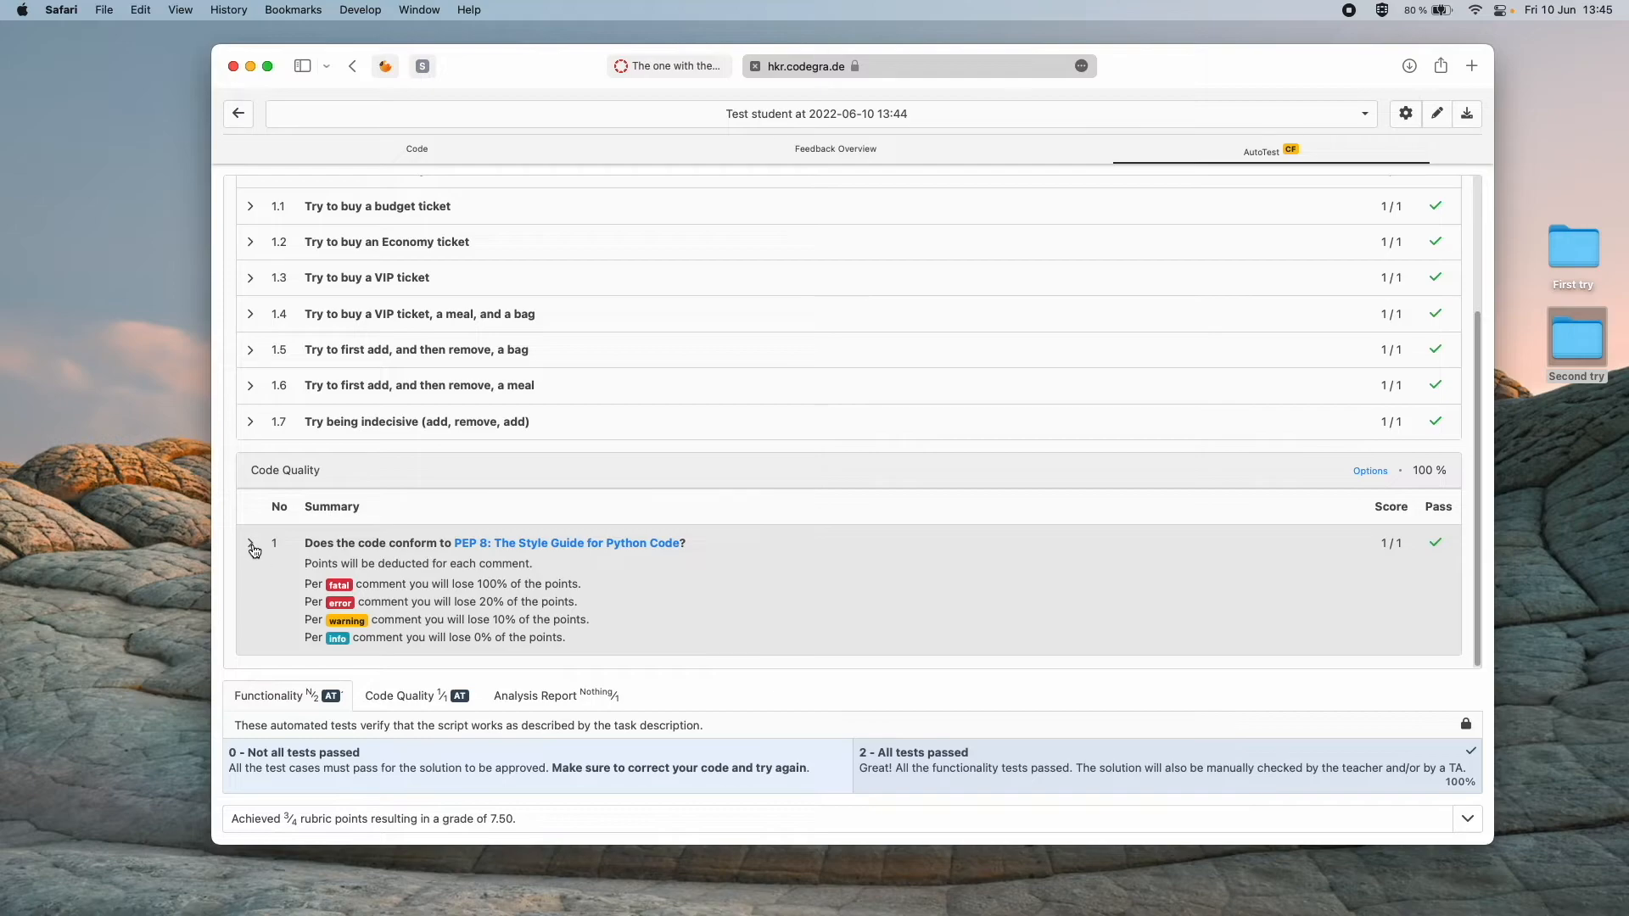
{"action": "left_click", "coordinate": [250, 542]}
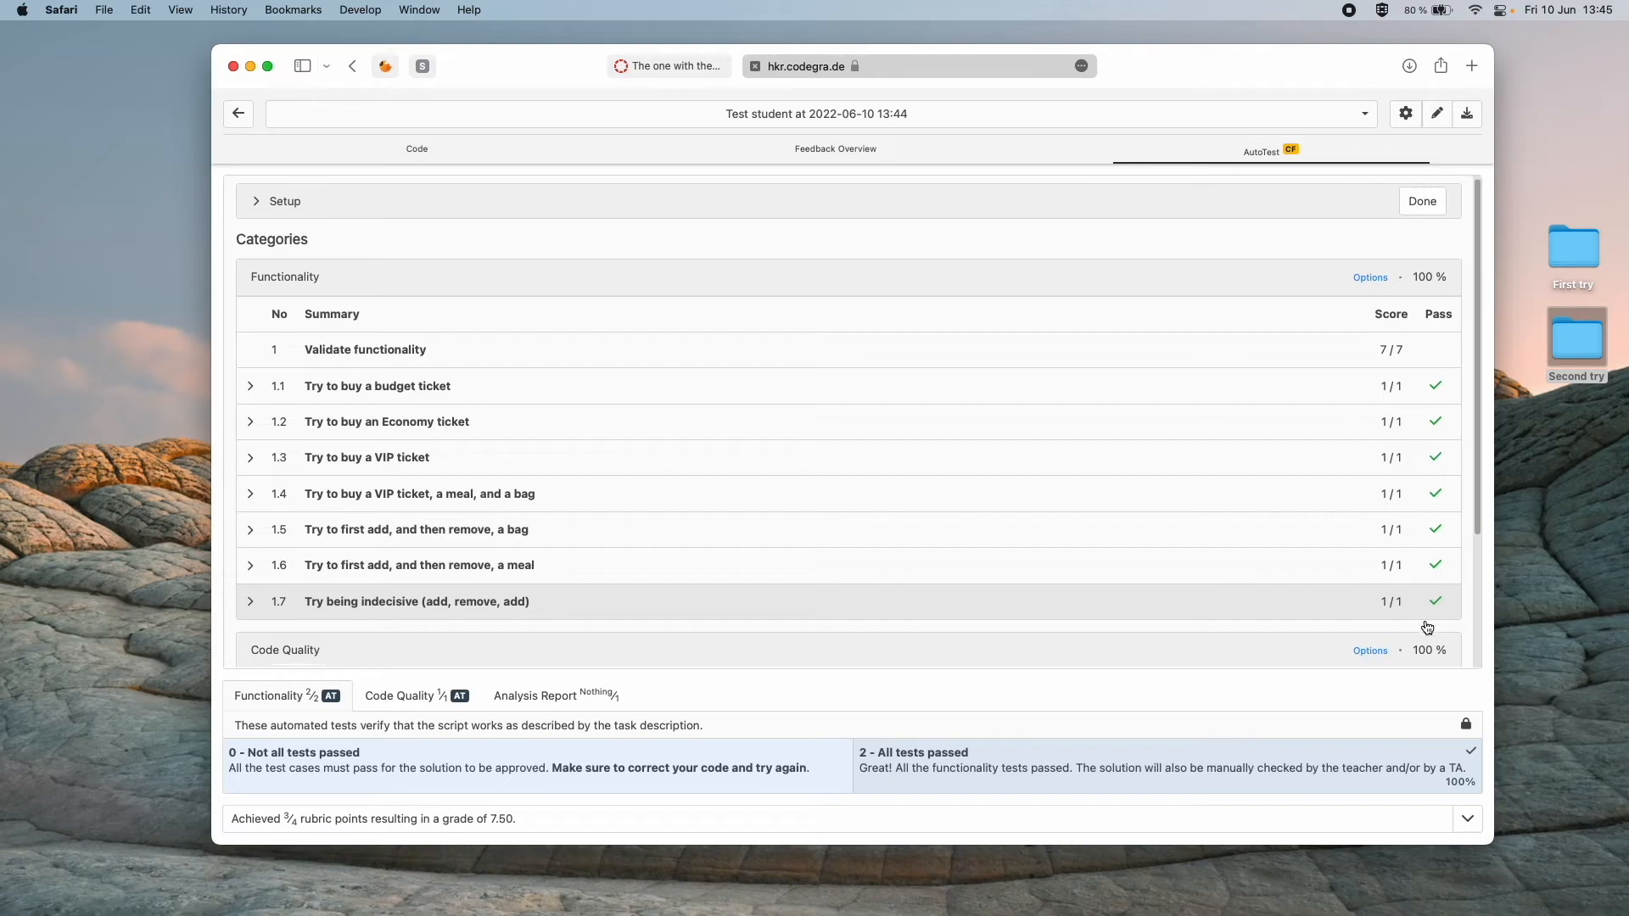
{"action": "scroll", "scroll_direction": "down", "scroll_amount": 3}
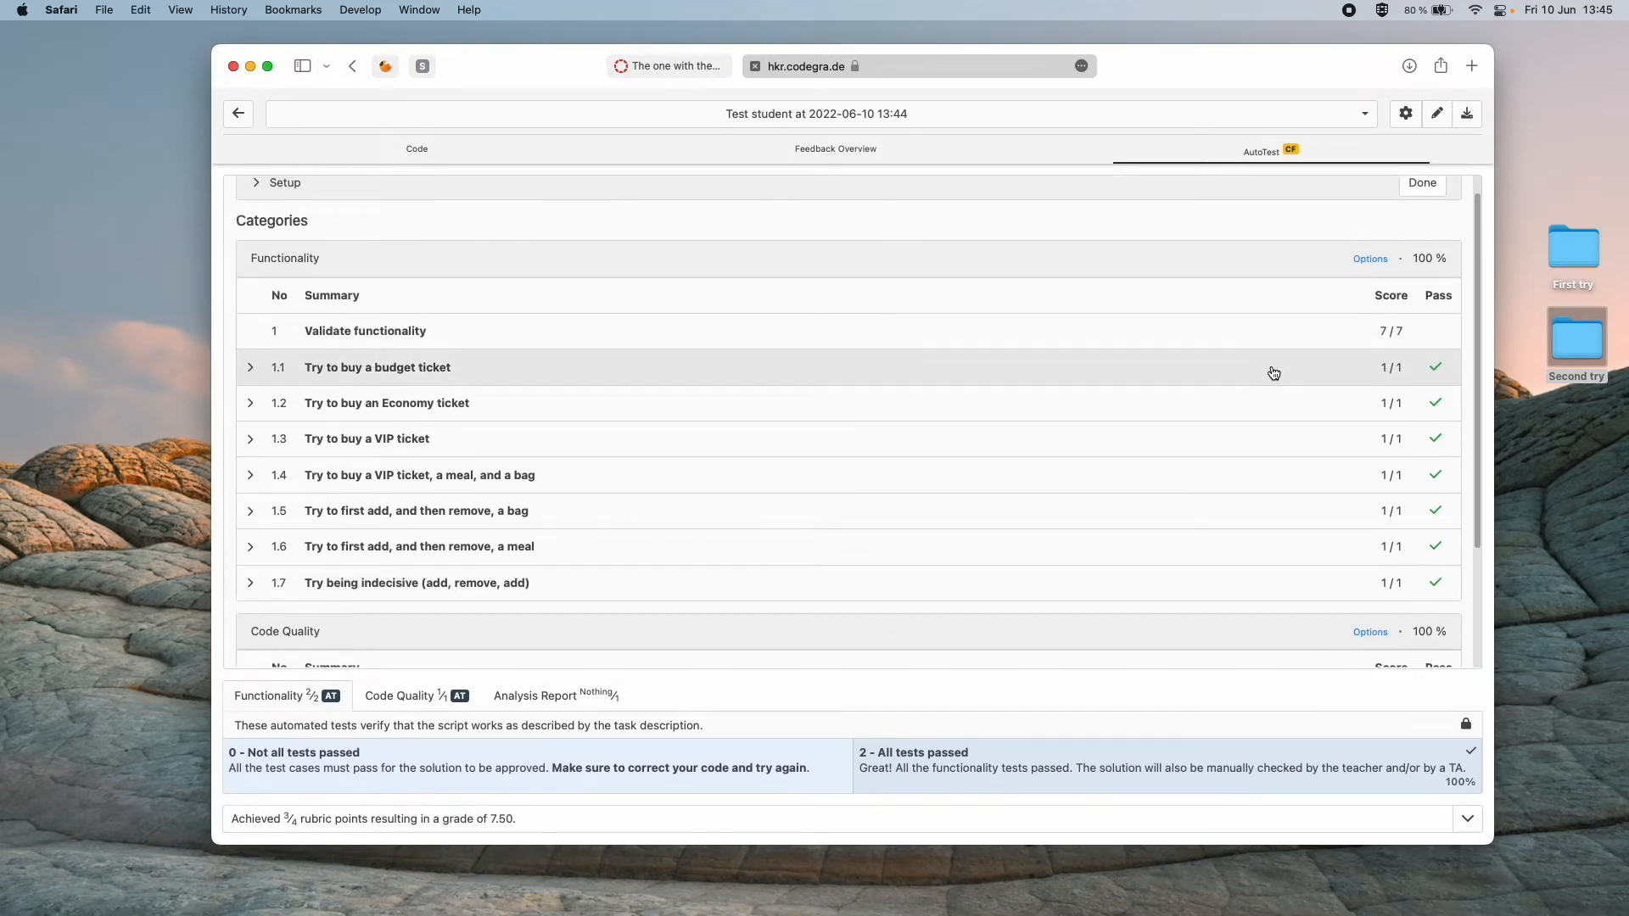
{"action": "scroll", "scroll_direction": "down", "scroll_amount": 3}
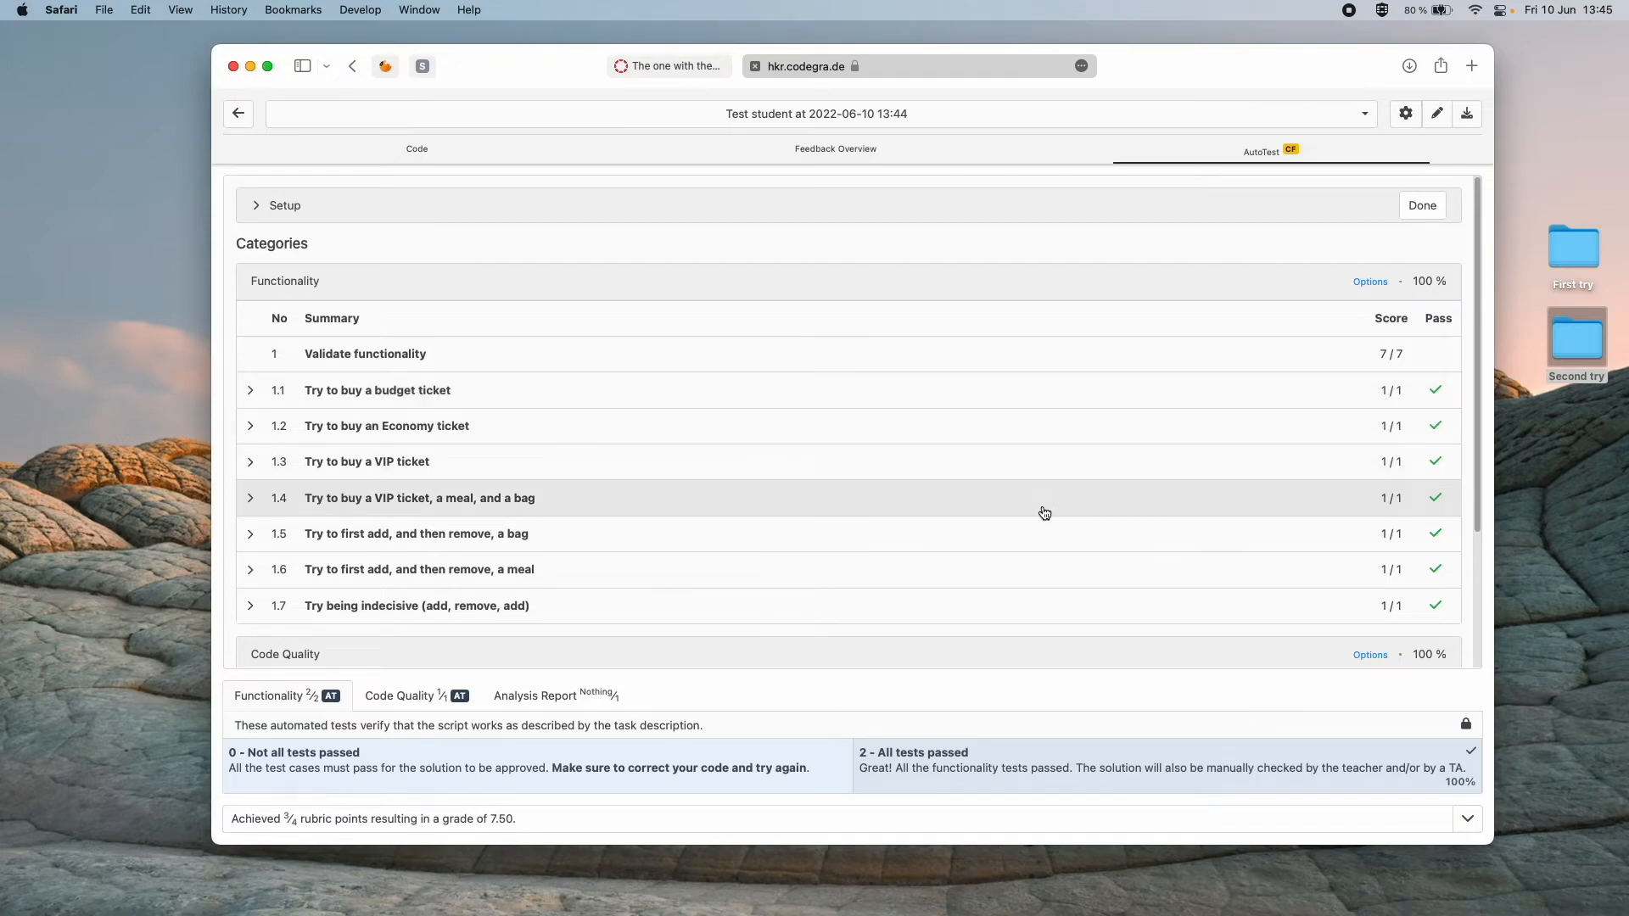
{"action": "mouse_move", "coordinate": [406, 684]}
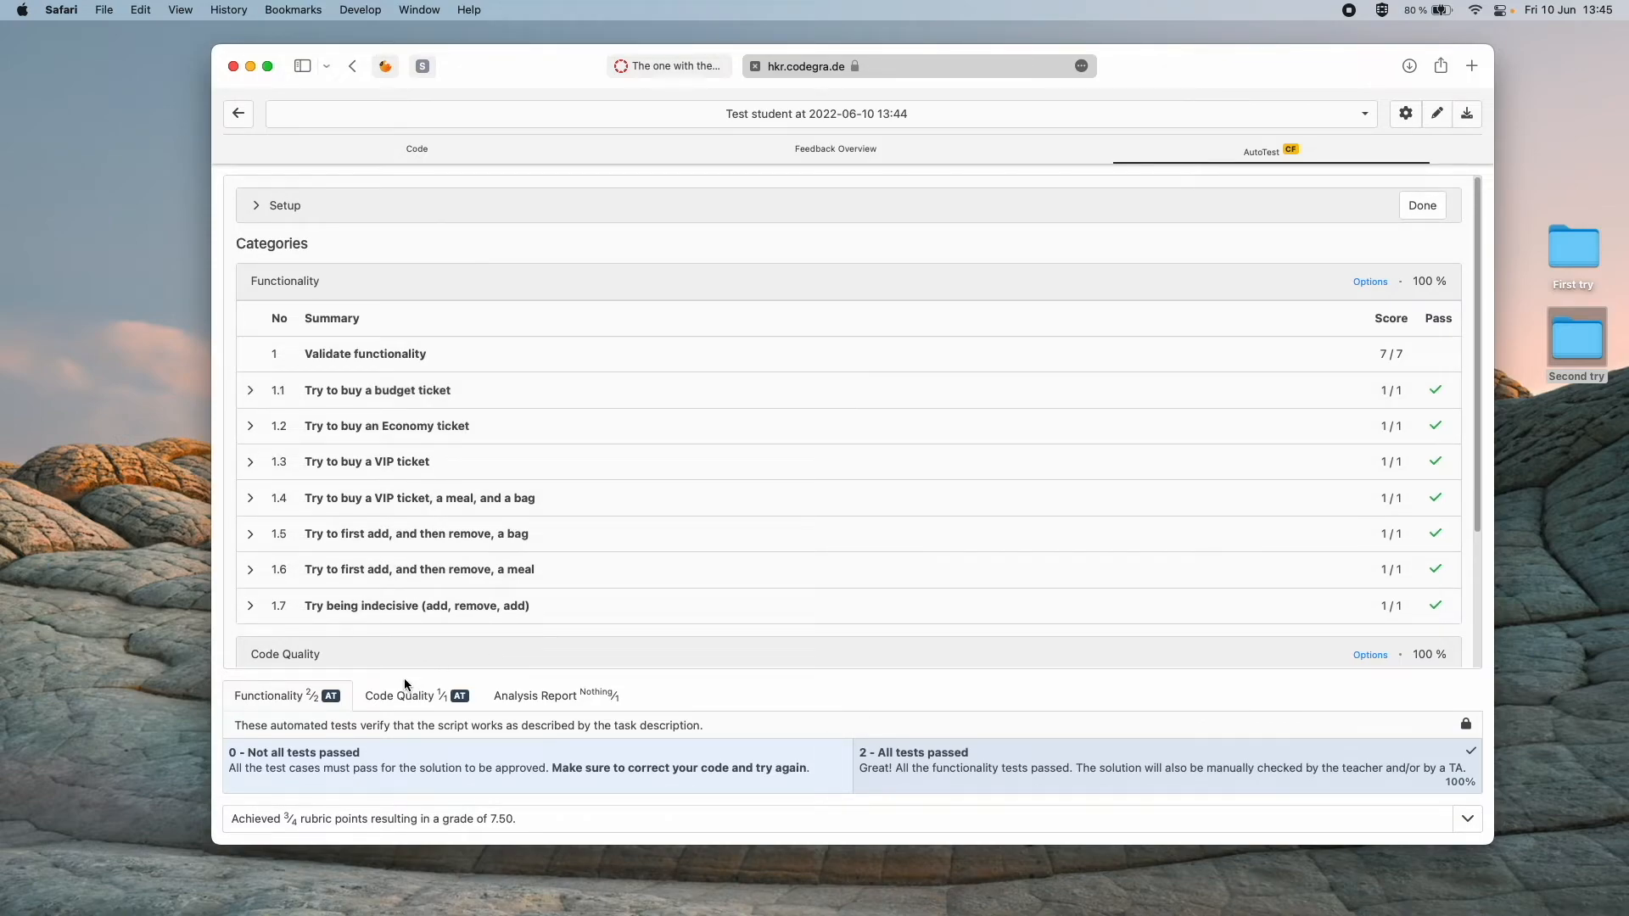
{"action": "mouse_move", "coordinate": [534, 696]}
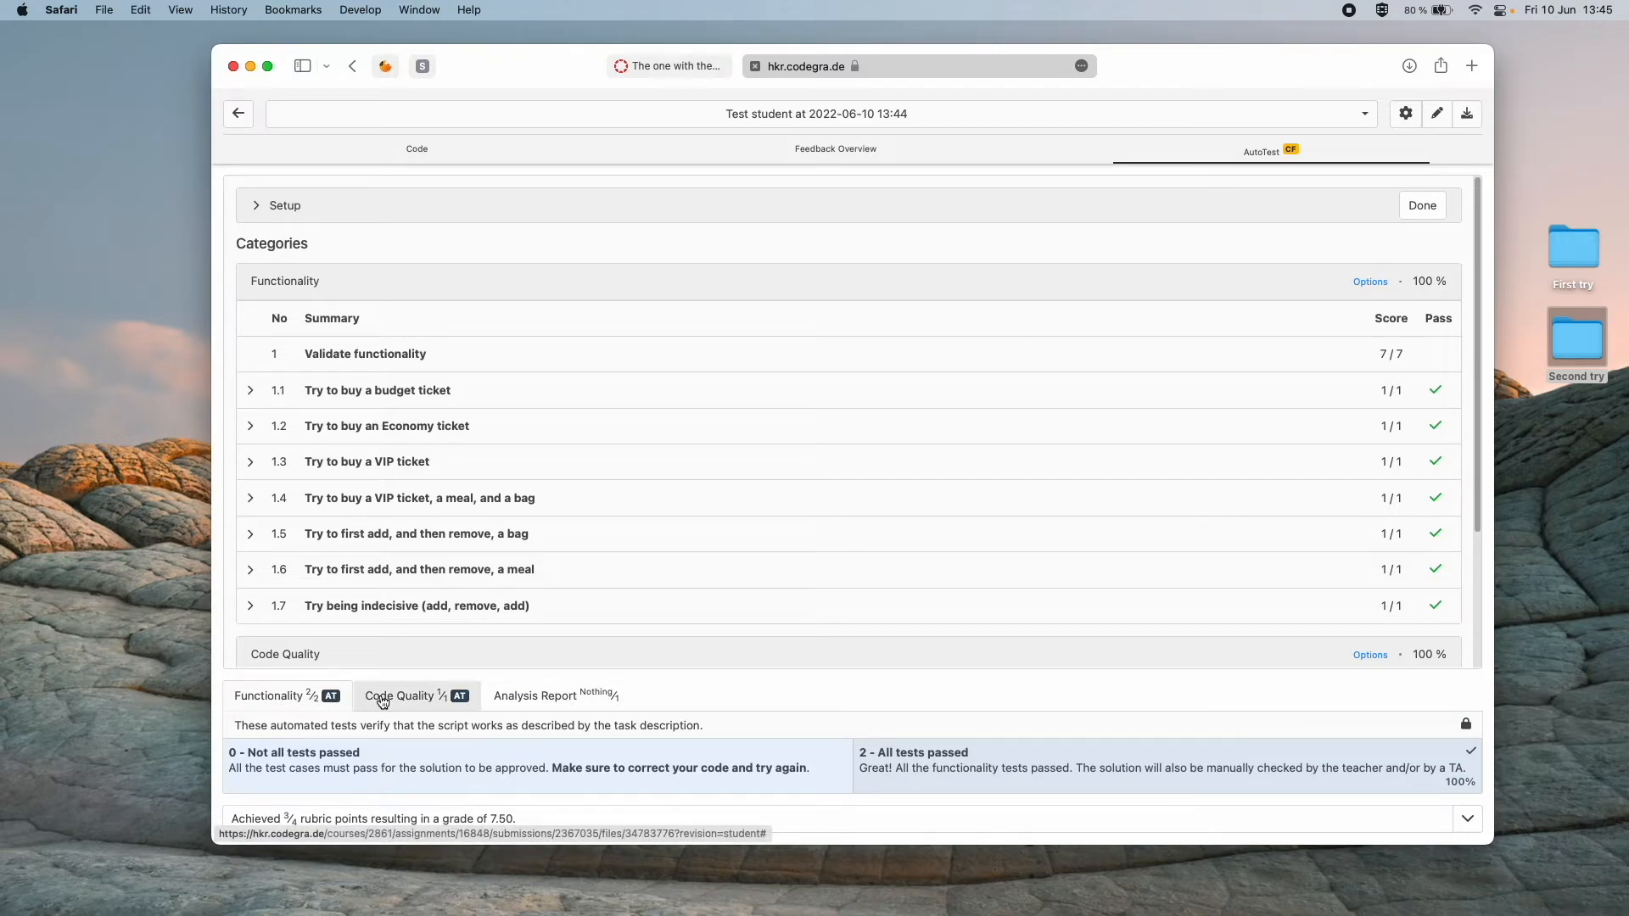
{"action": "mouse_move", "coordinate": [399, 699]}
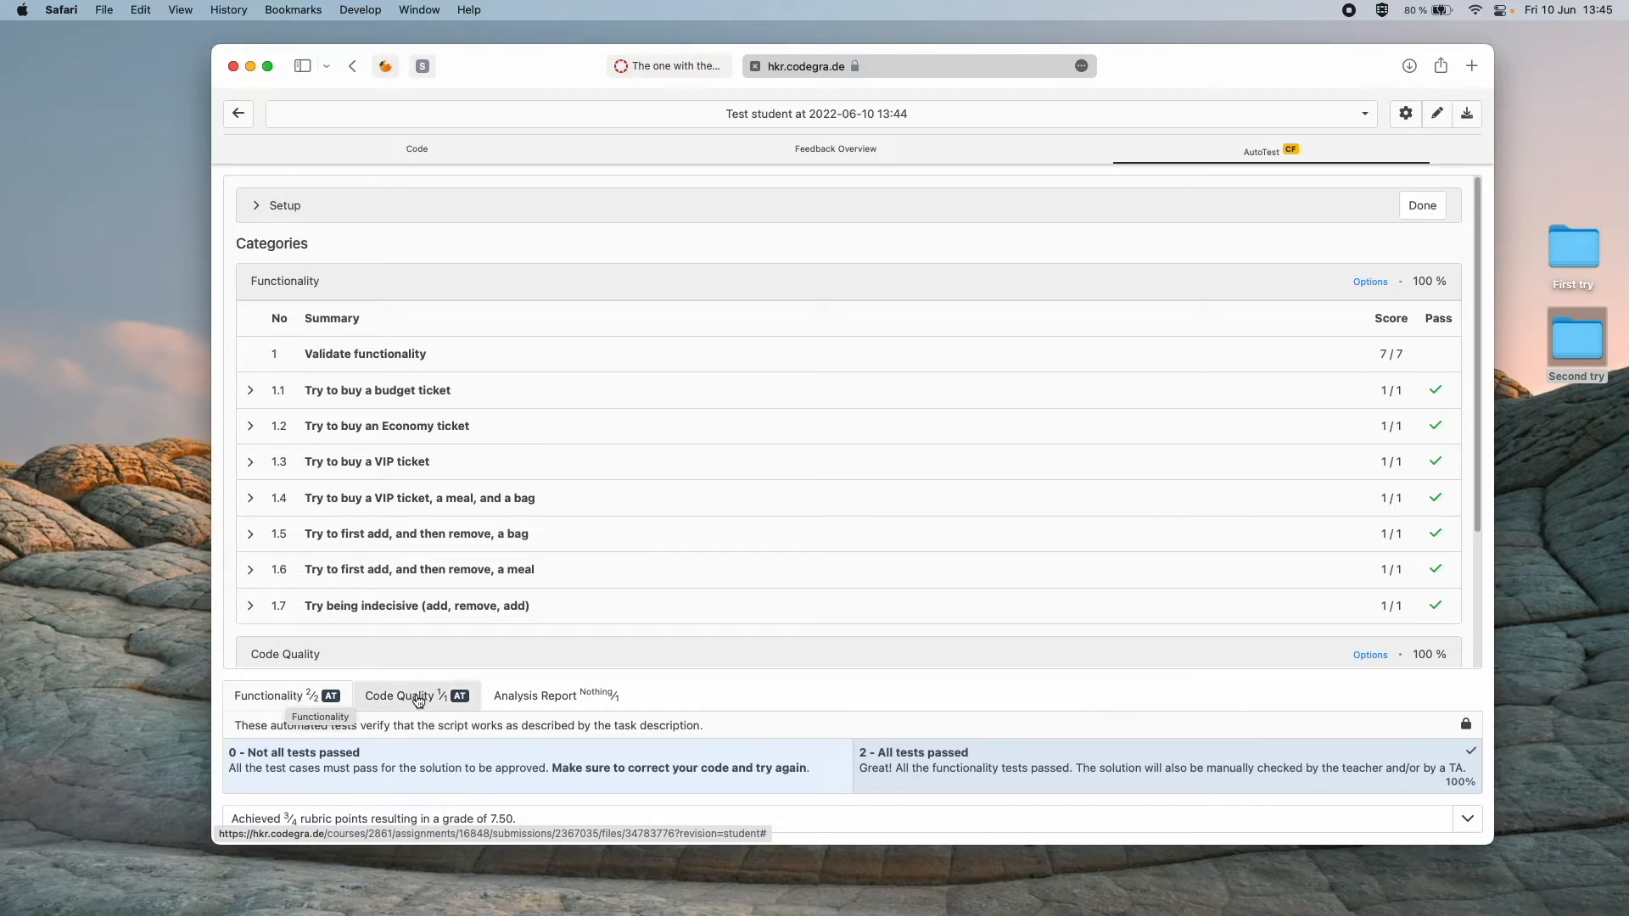
{"action": "mouse_move", "coordinate": [416, 695]}
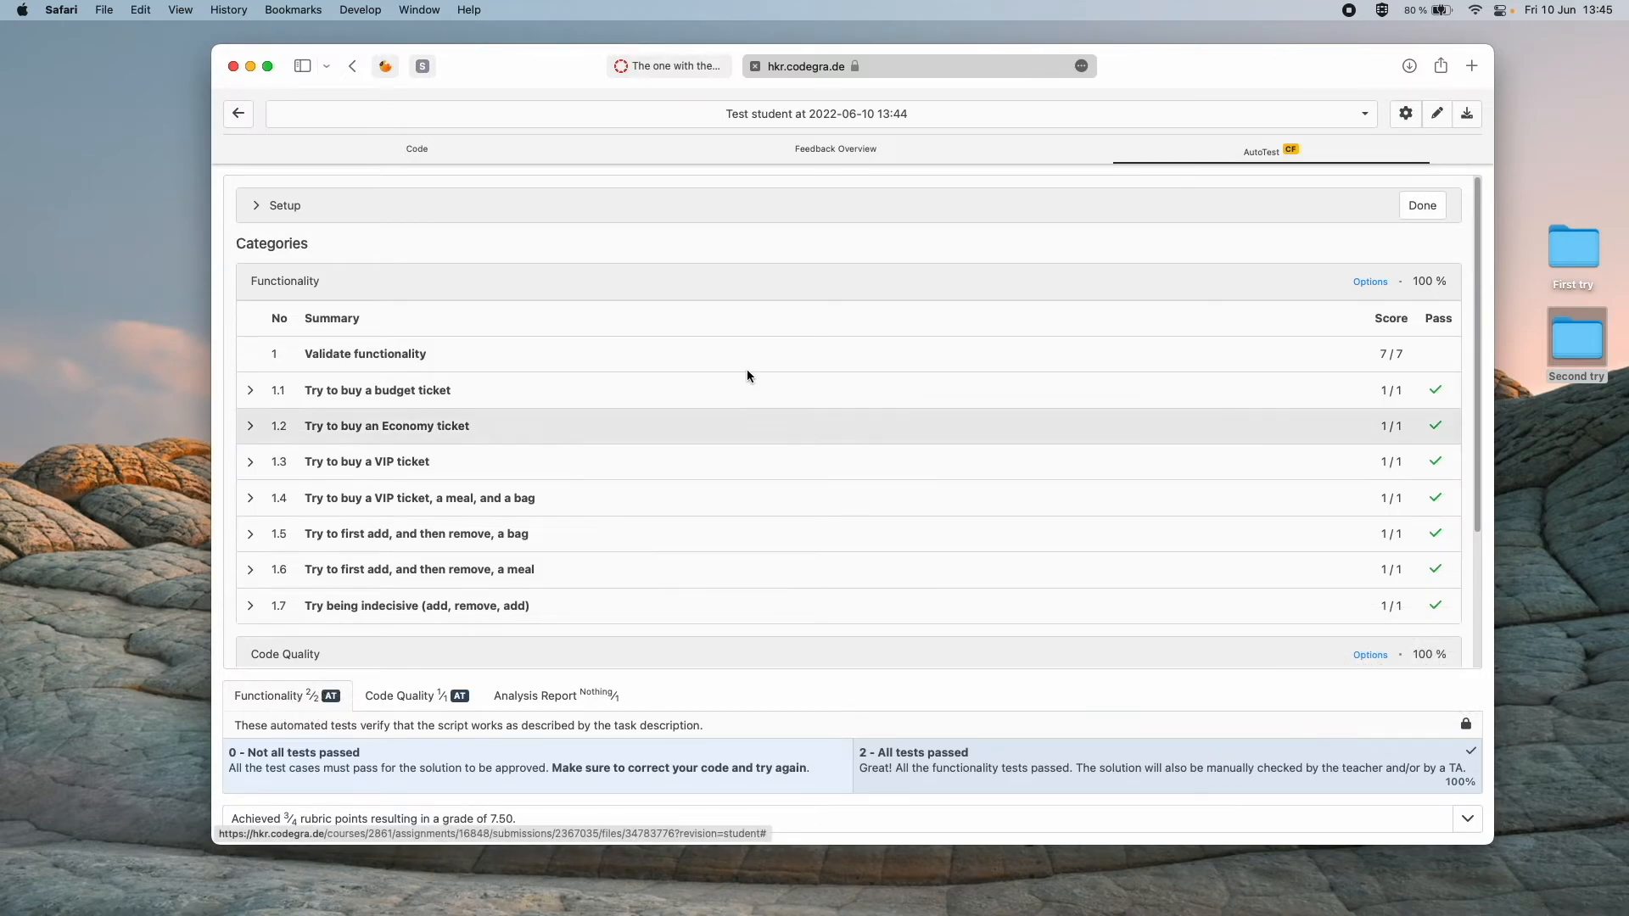
{"action": "scroll", "scroll_direction": "down", "scroll_amount": 3}
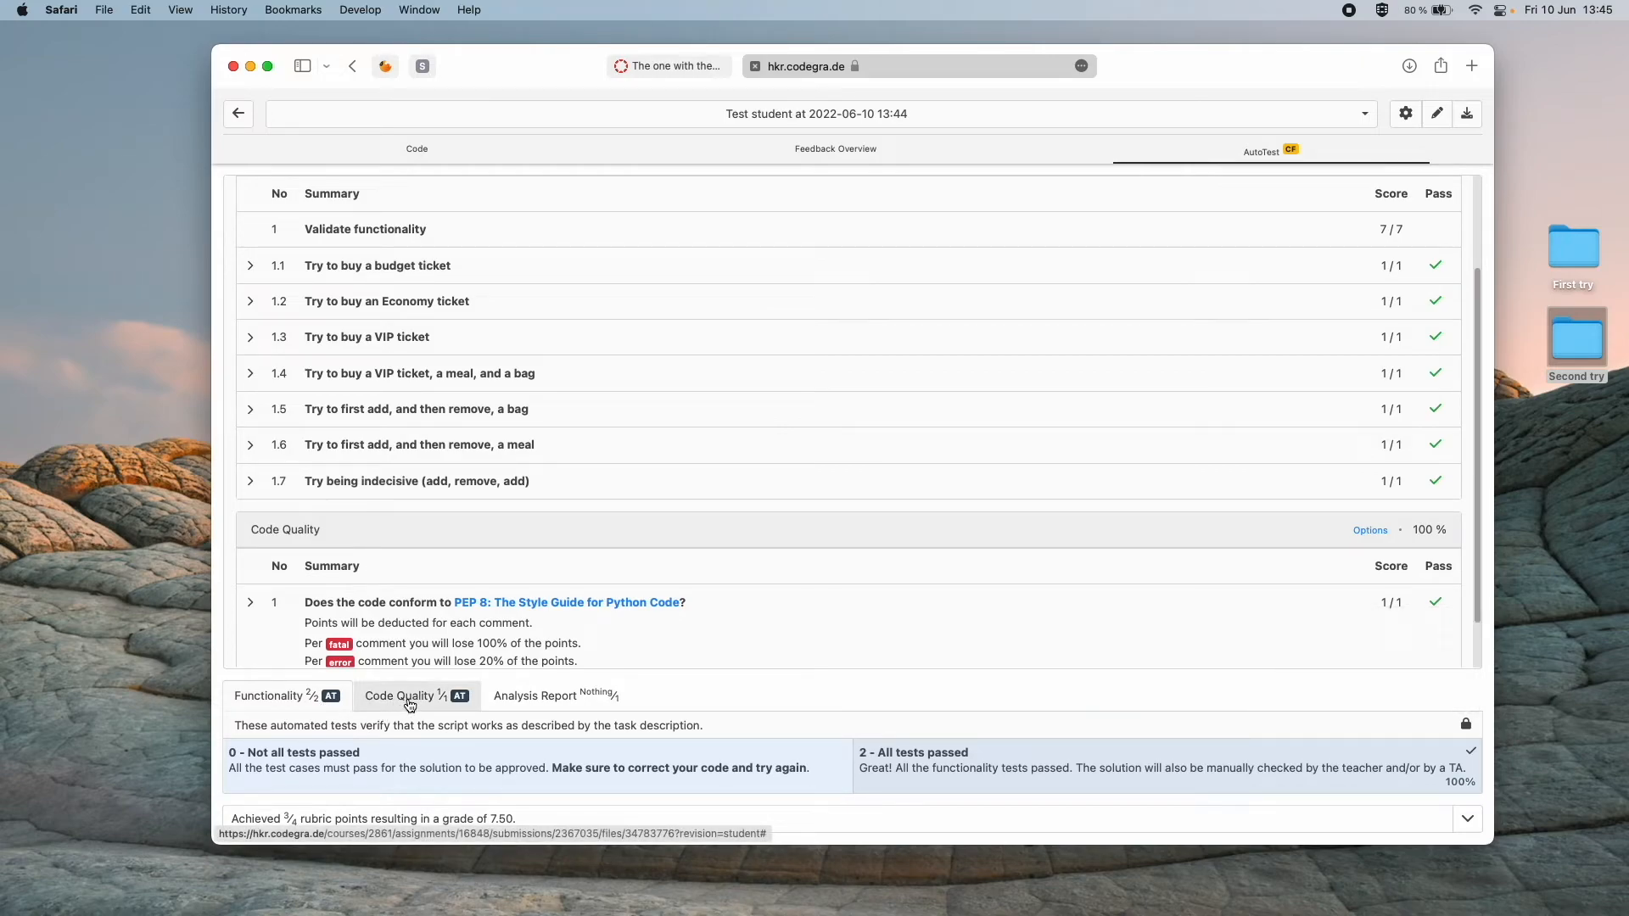
{"action": "scroll", "scroll_direction": "down", "scroll_amount": 3}
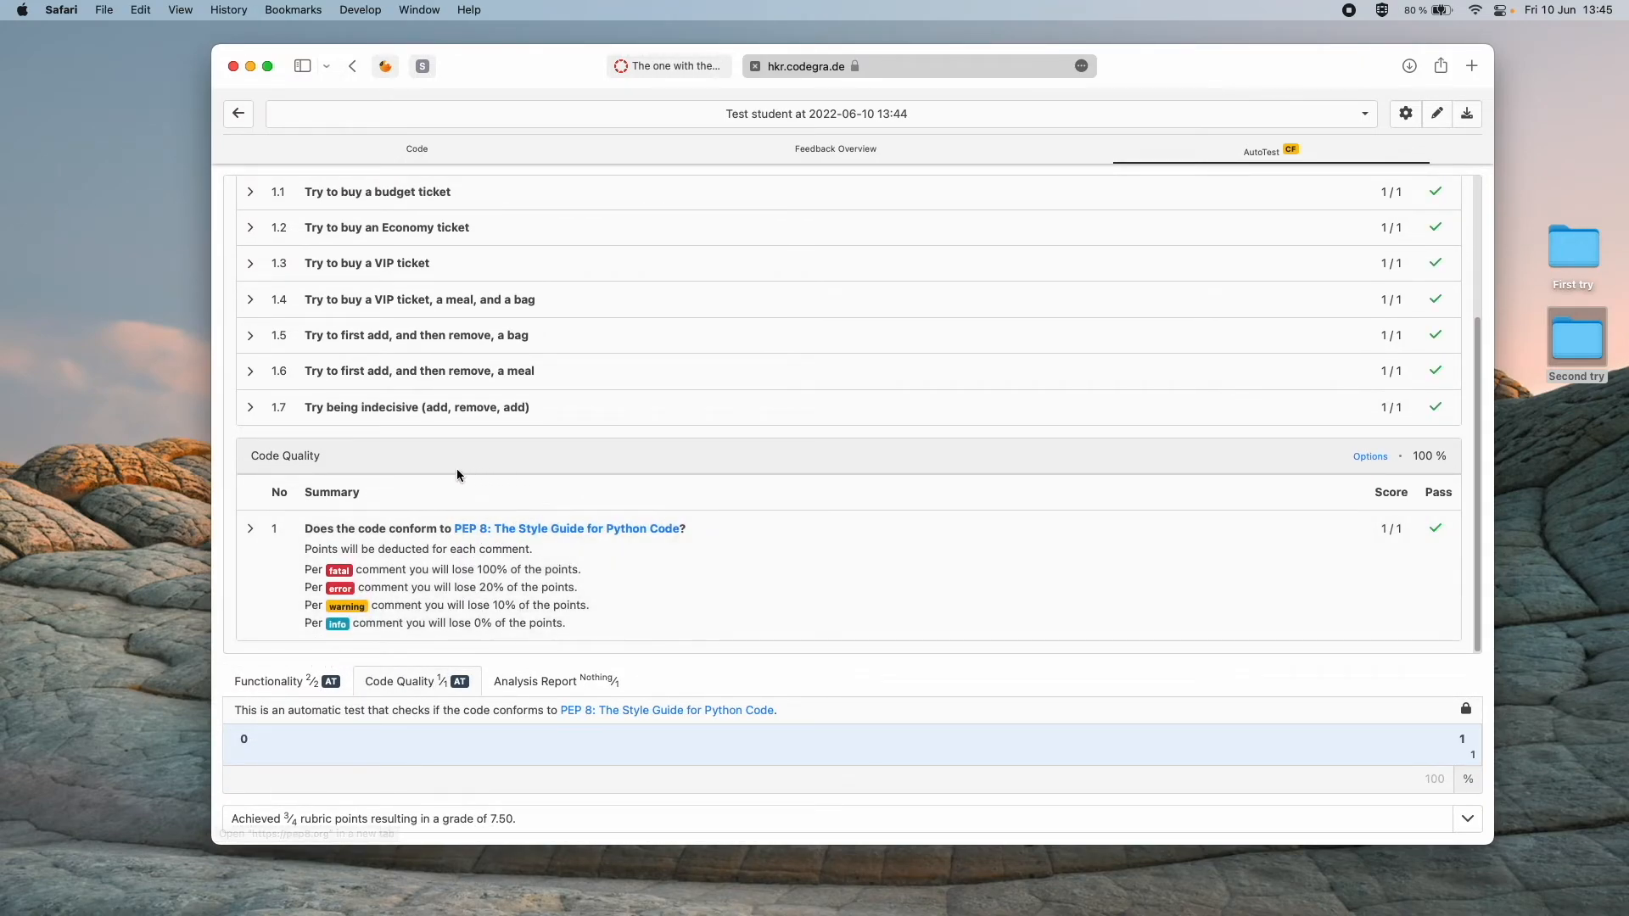
{"action": "mouse_move", "coordinate": [468, 547]}
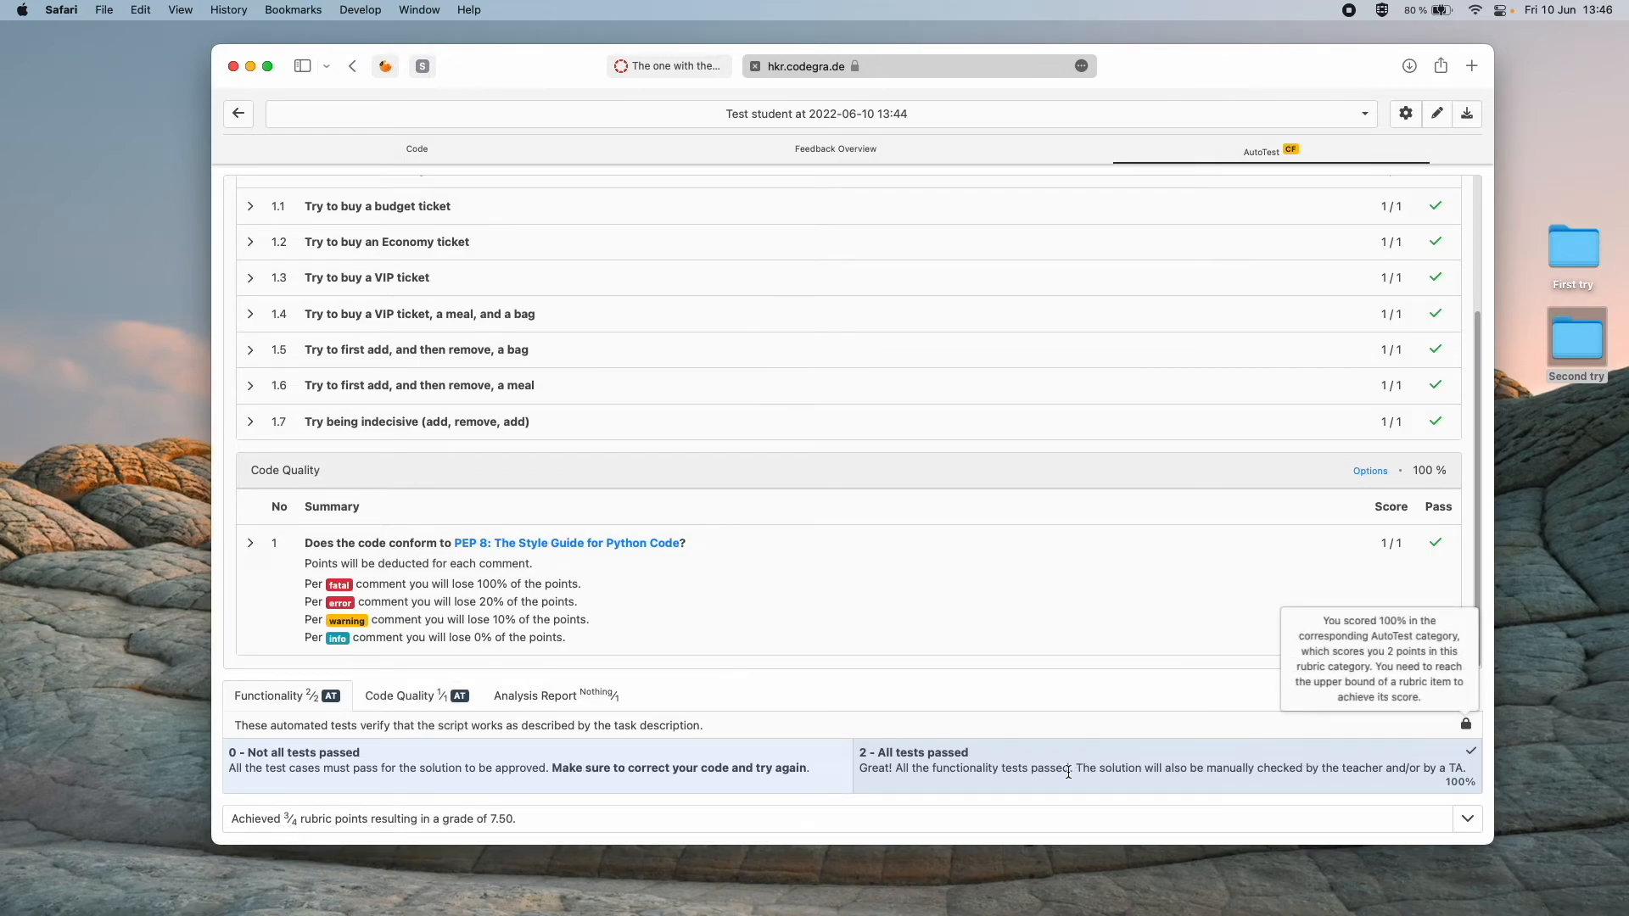
{"action": "mouse_move", "coordinate": [434, 751]}
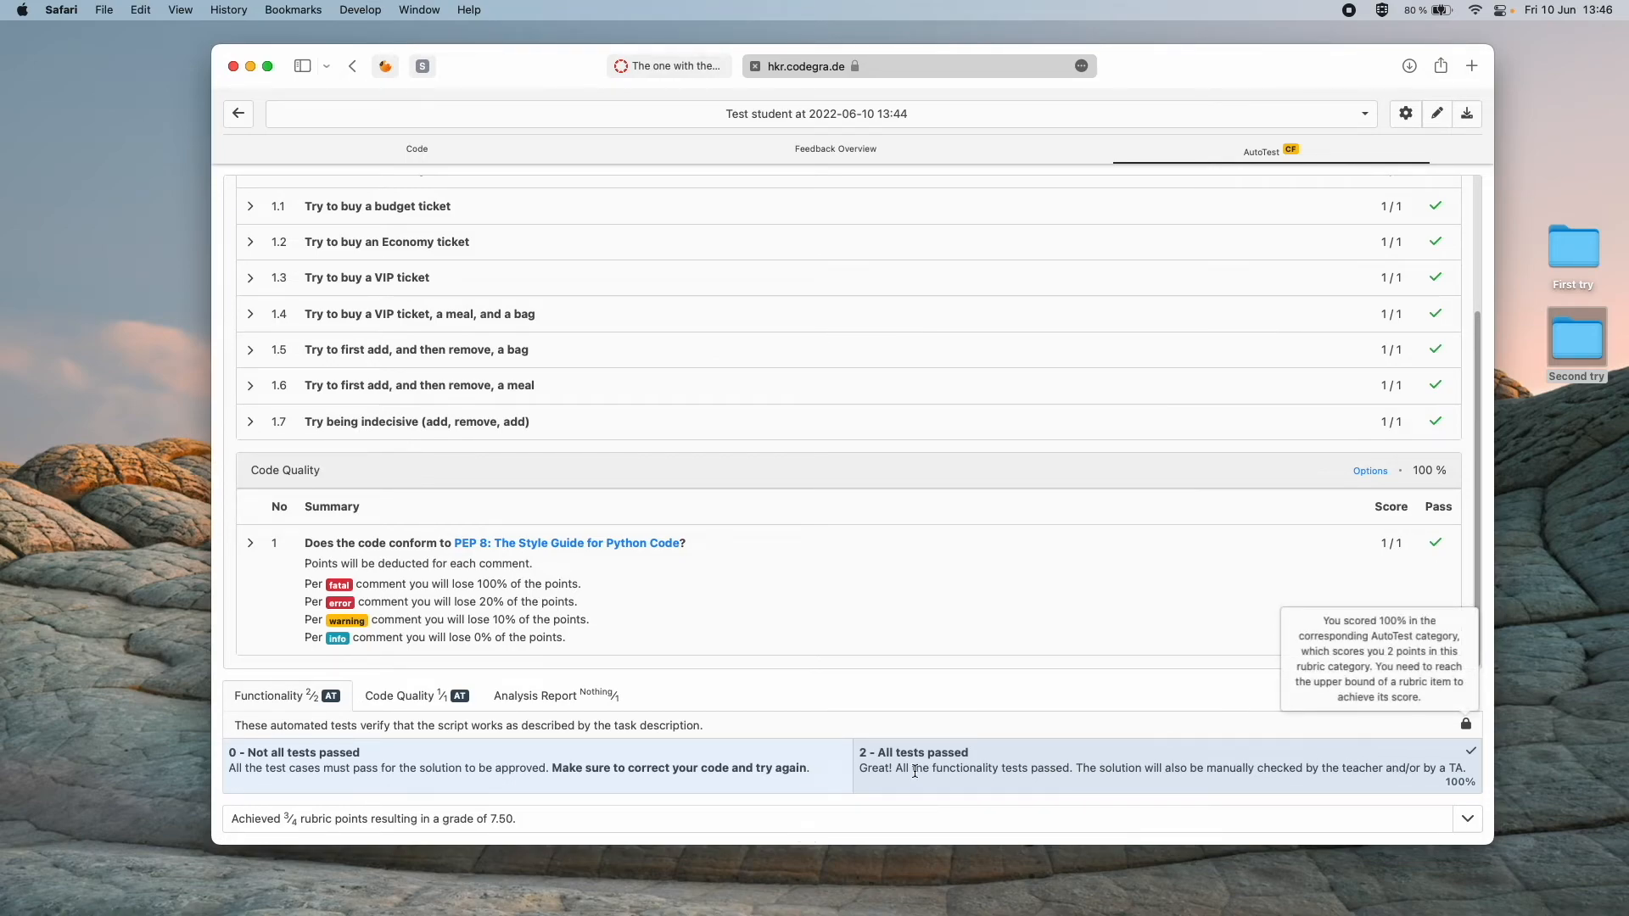
{"action": "mouse_move", "coordinate": [1491, 762]}
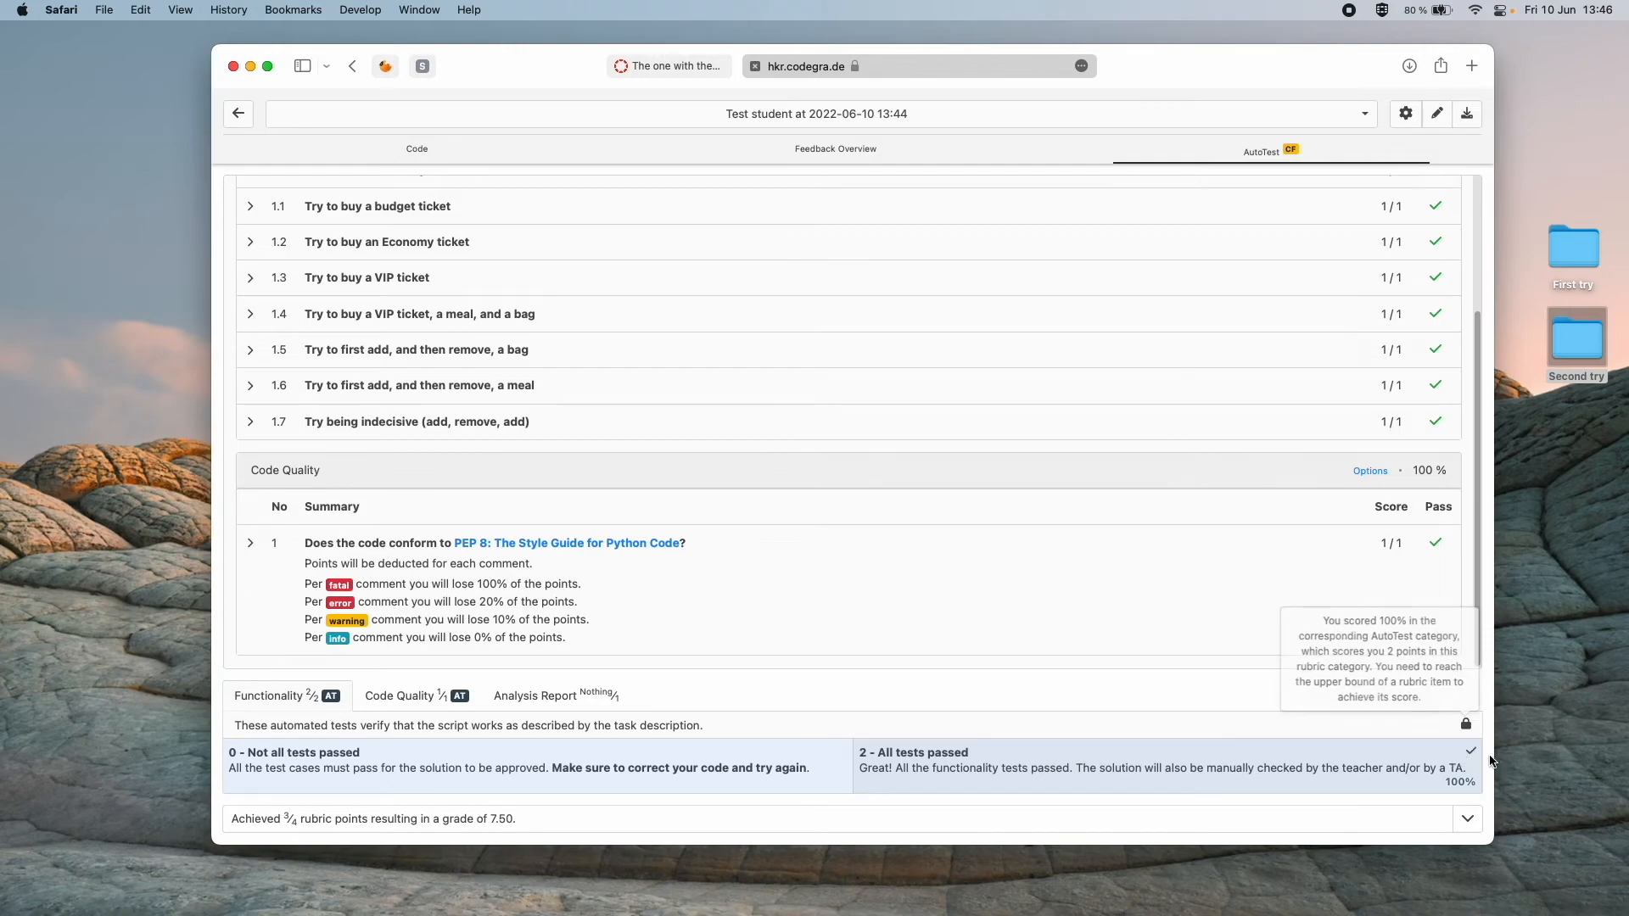
{"action": "mouse_move", "coordinate": [944, 771]}
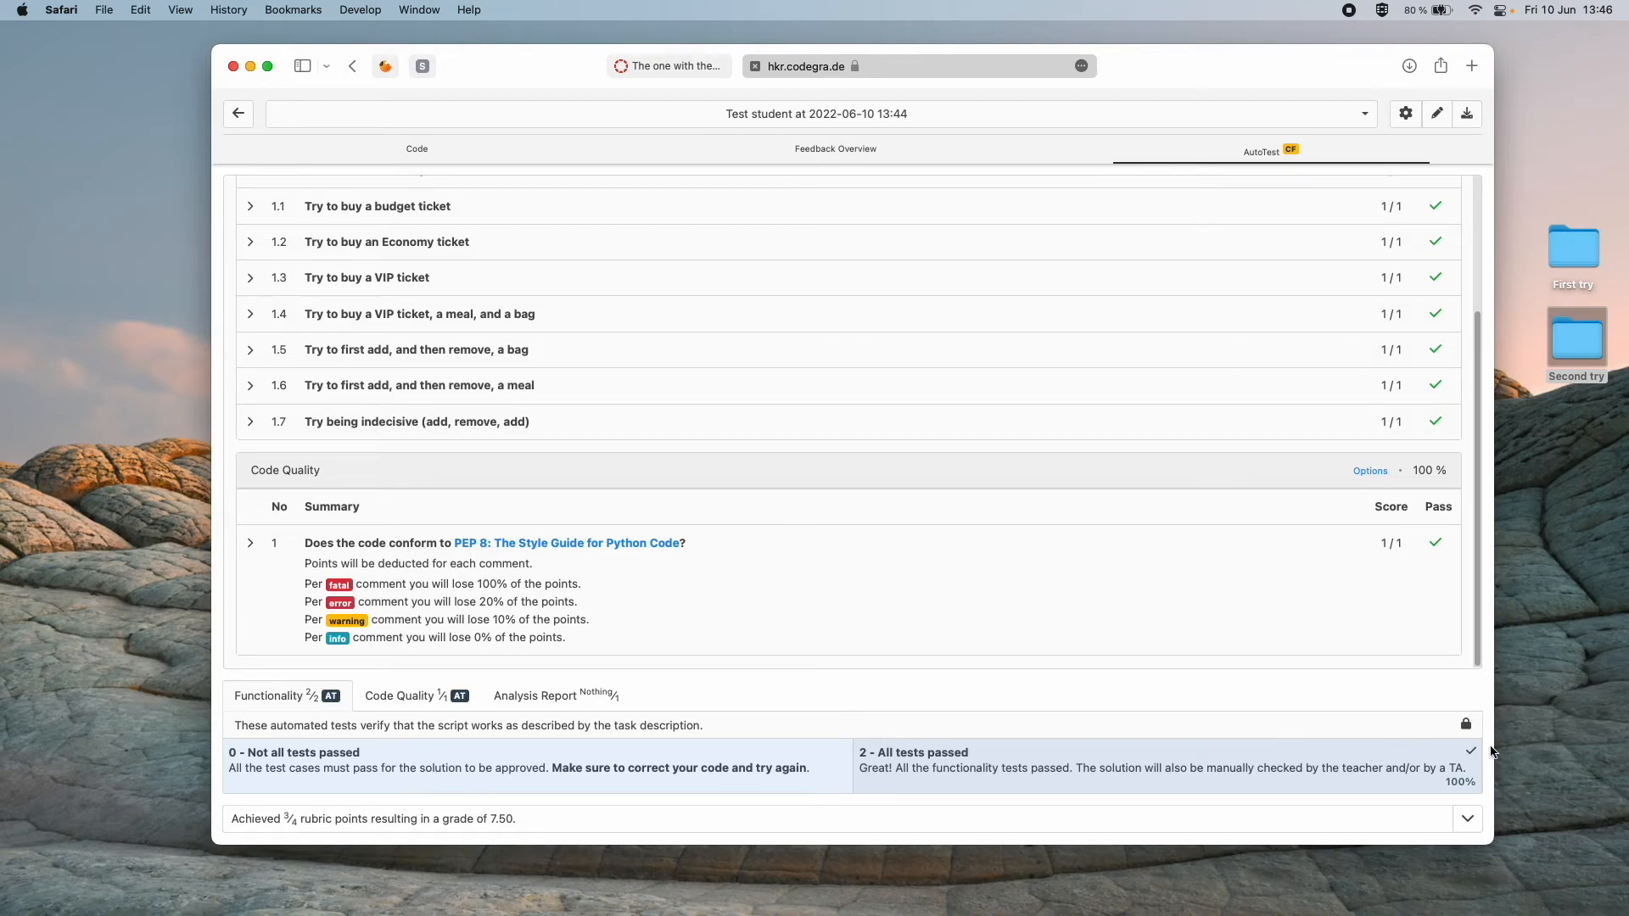
{"action": "mouse_move", "coordinate": [1475, 753]}
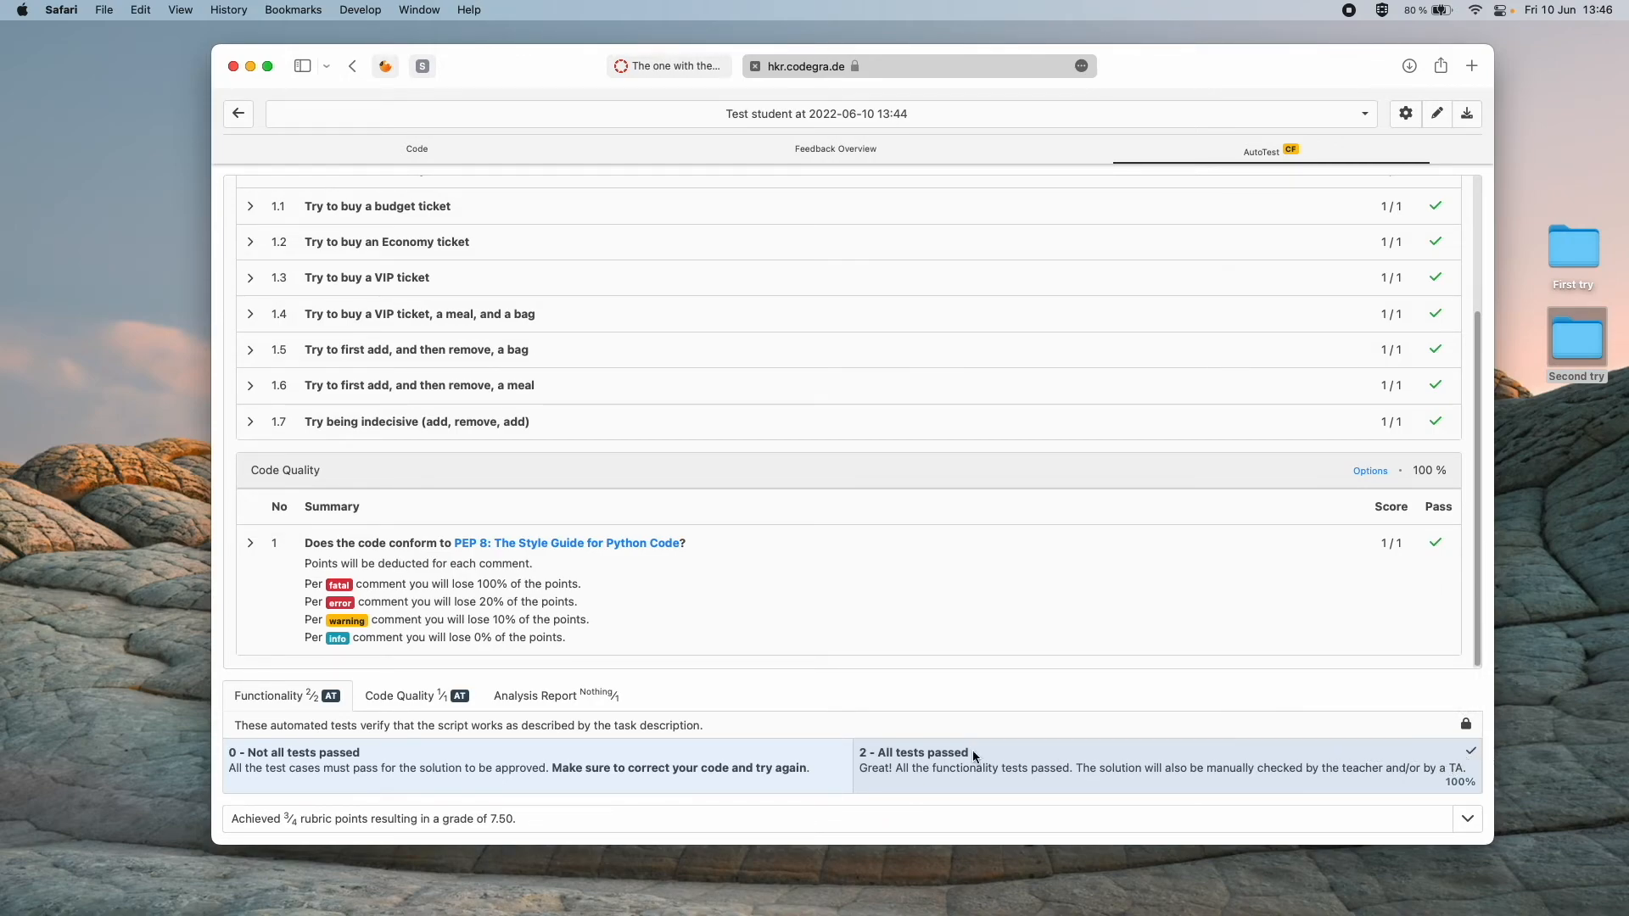
Show the Analysis Report rubric with its Not approved and Approved levels.
{"action": "left_click", "coordinate": [556, 695]}
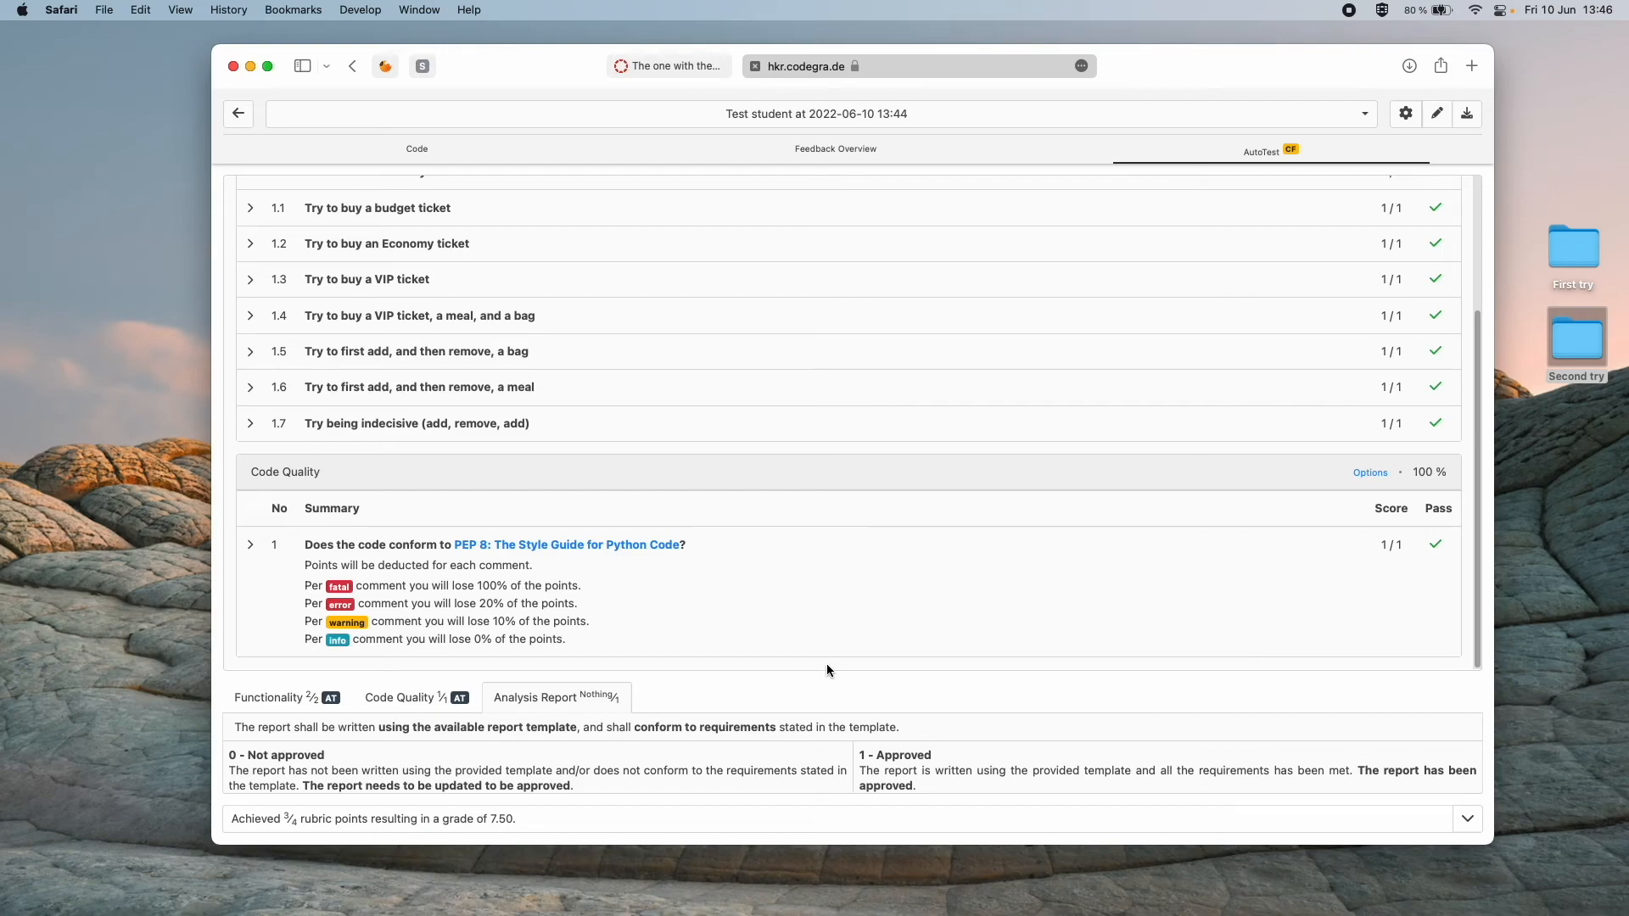
{"action": "mouse_move", "coordinate": [750, 772]}
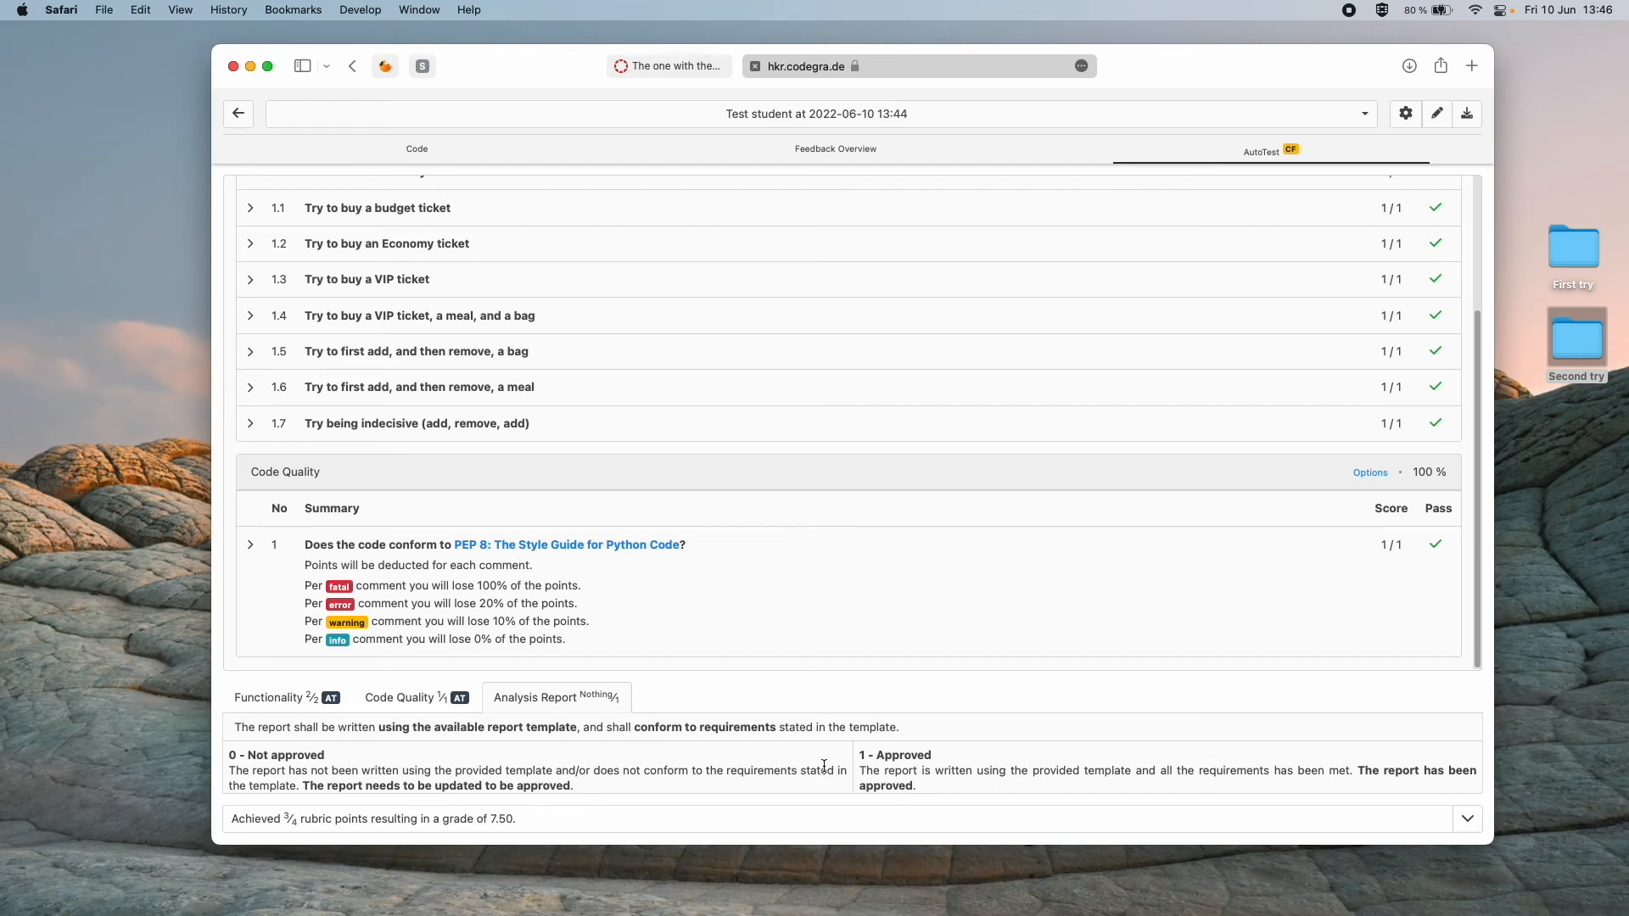
{"action": "mouse_move", "coordinate": [948, 765]}
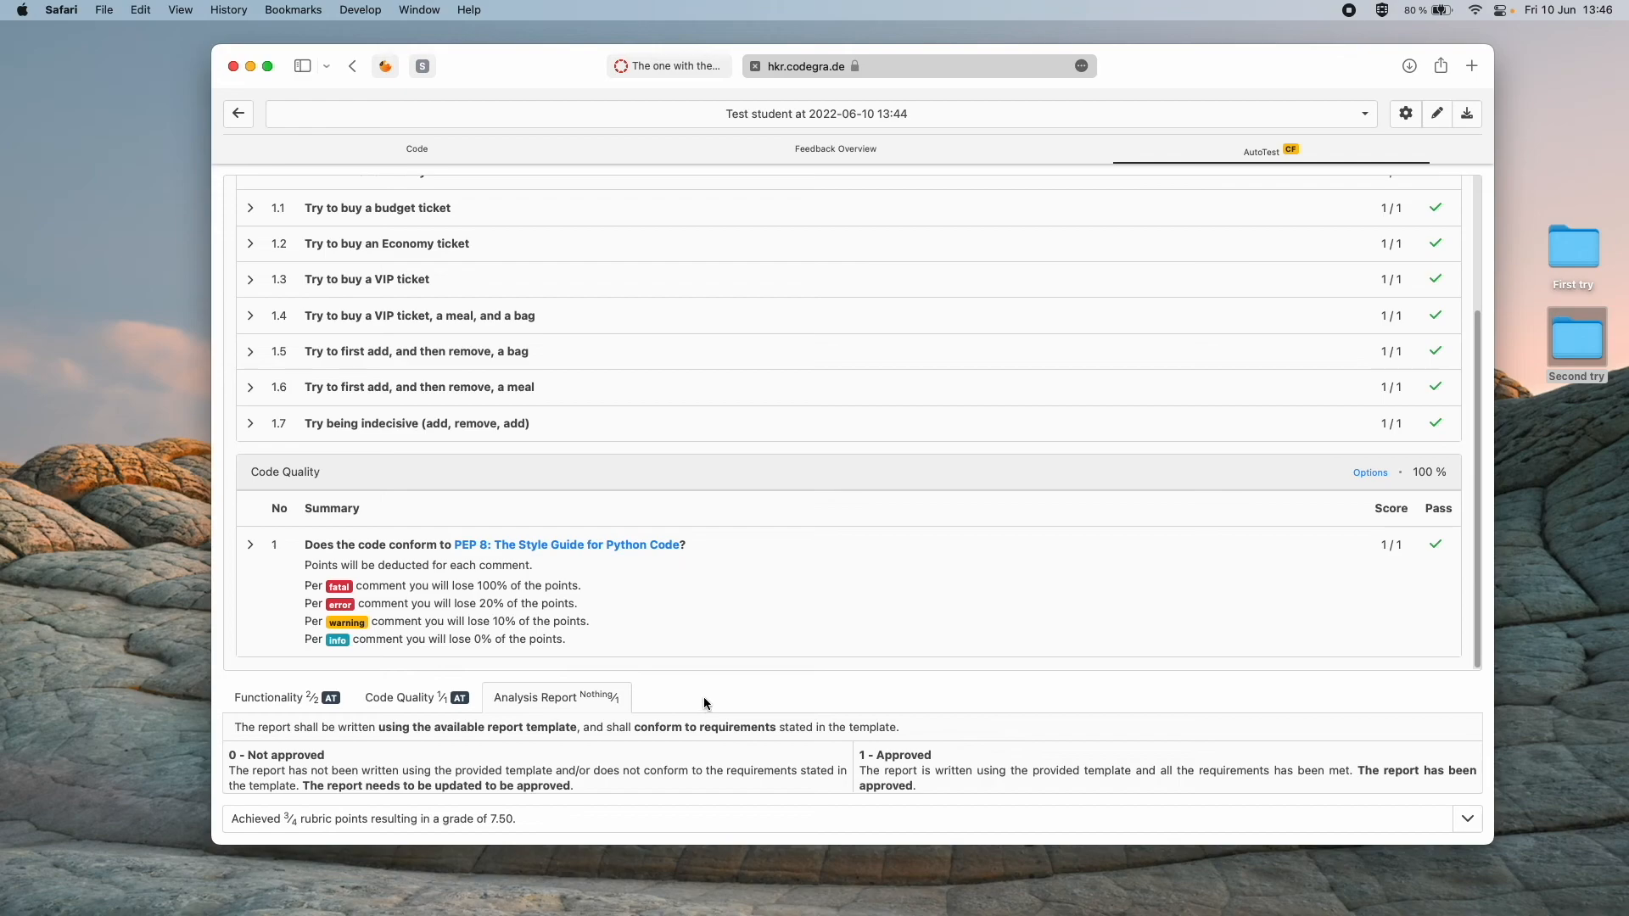
{"action": "mouse_move", "coordinate": [554, 694]}
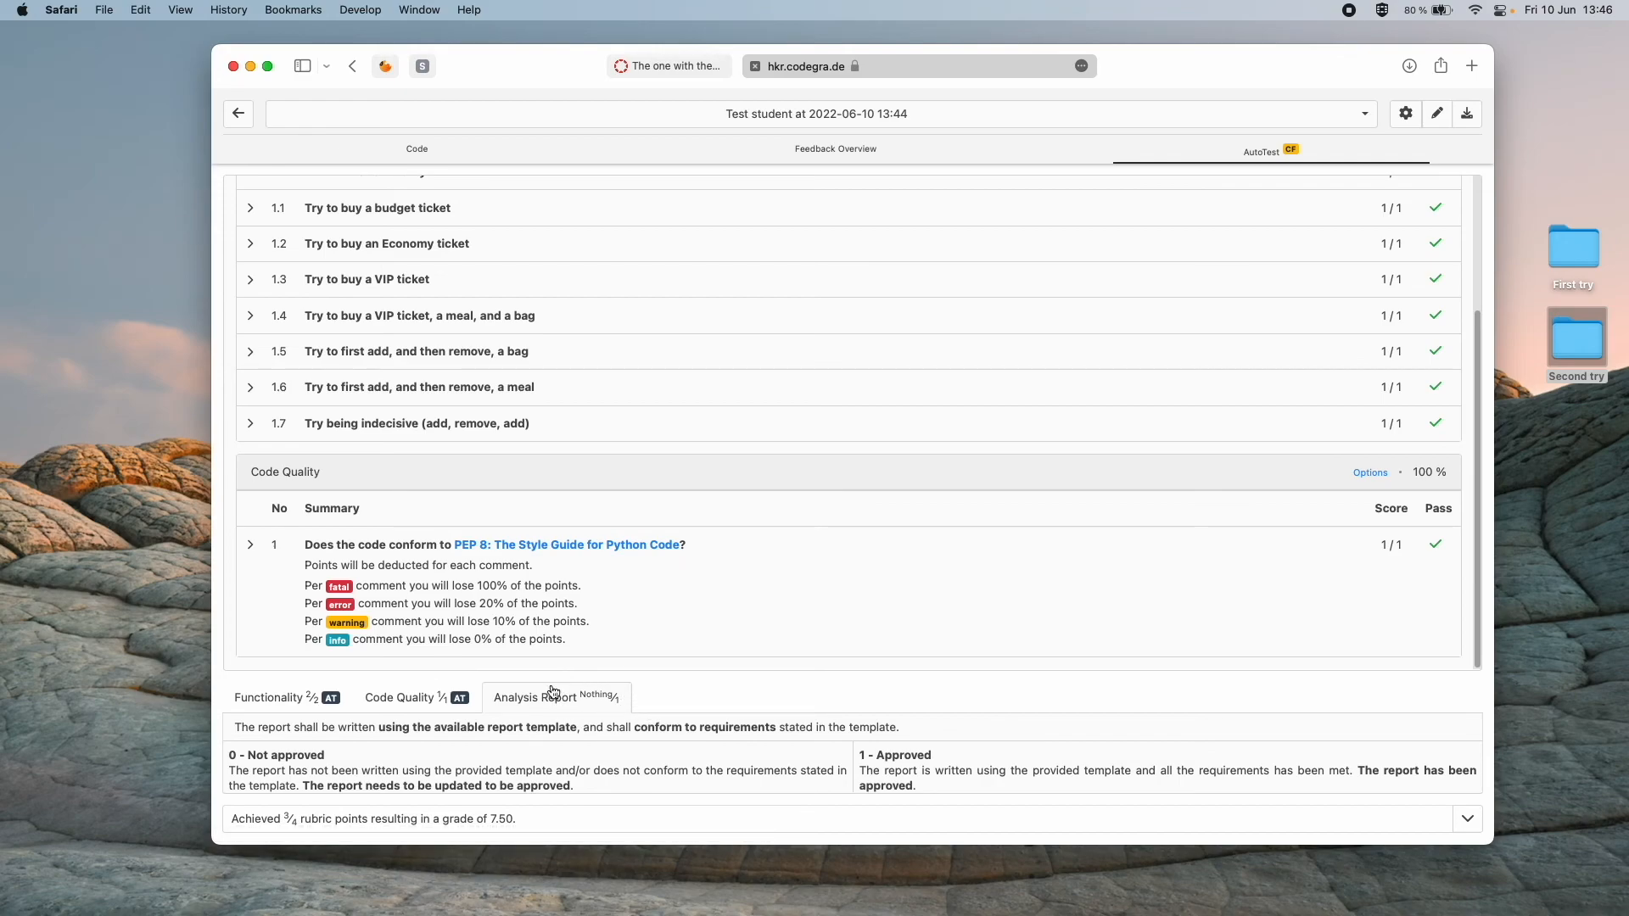
{"action": "mouse_move", "coordinate": [641, 711]}
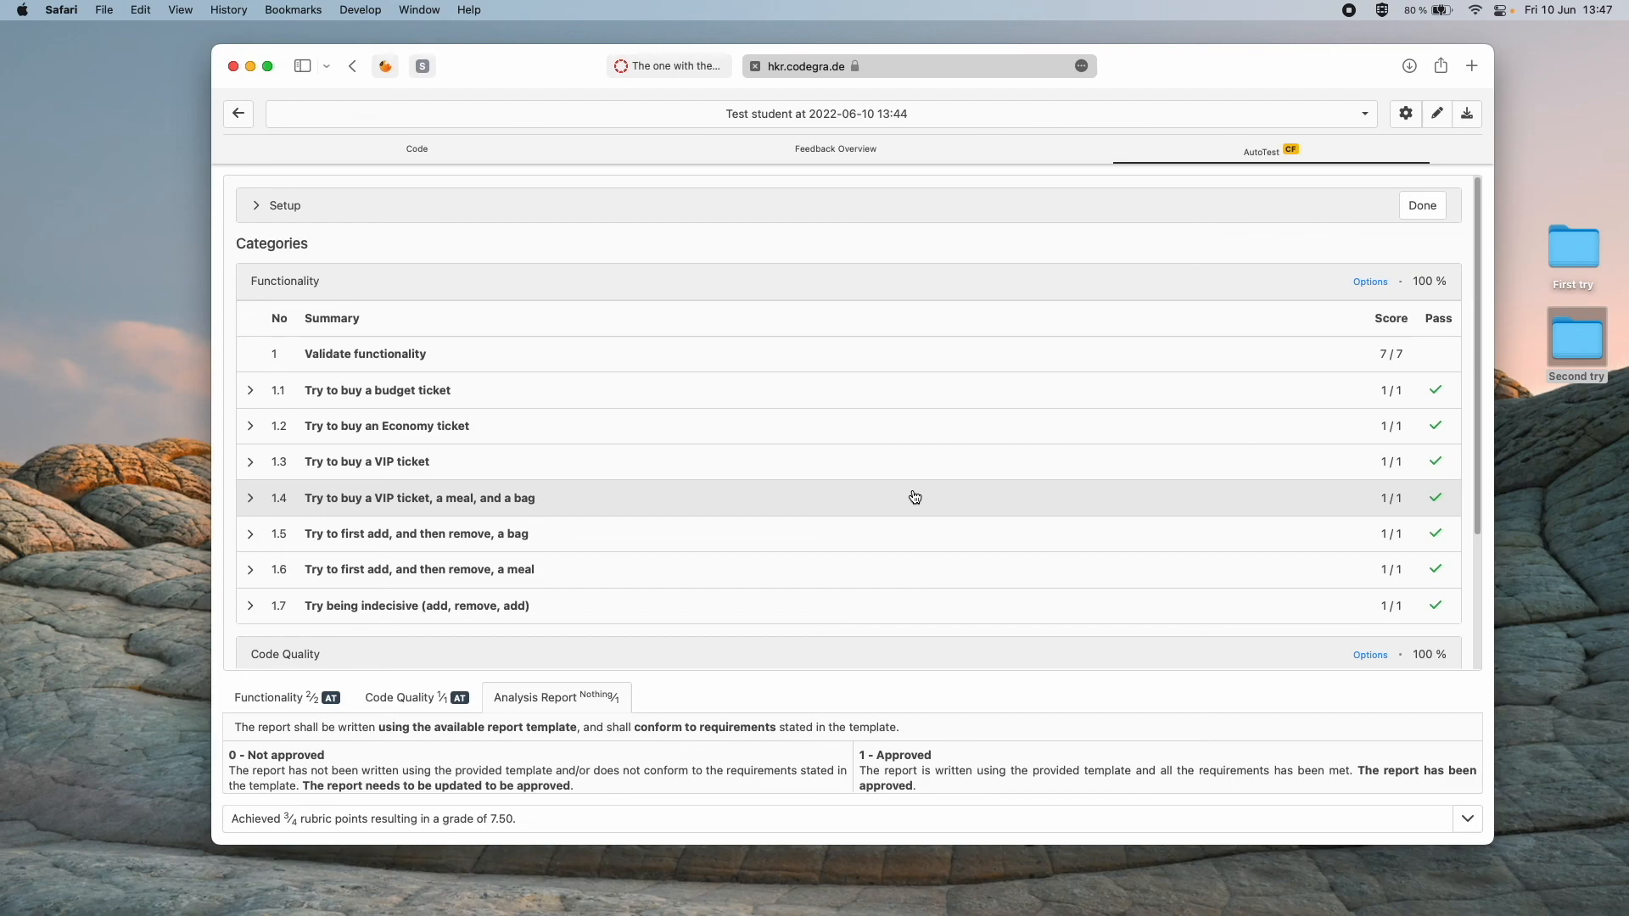
{"action": "mouse_move", "coordinate": [924, 607]}
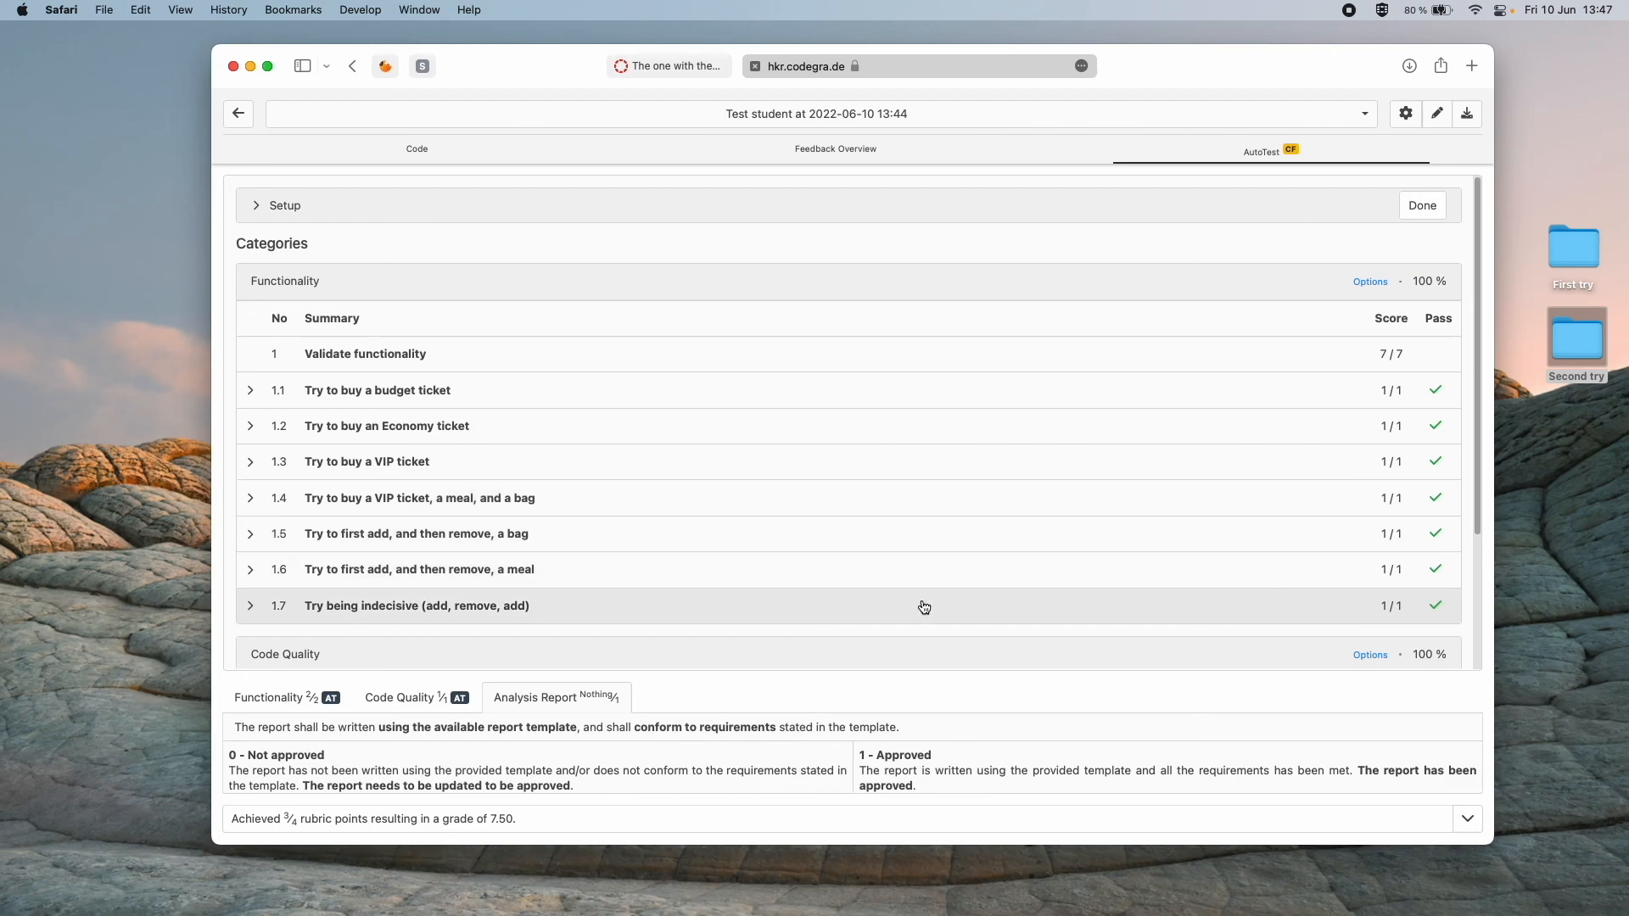
{"action": "mouse_move", "coordinate": [899, 606]}
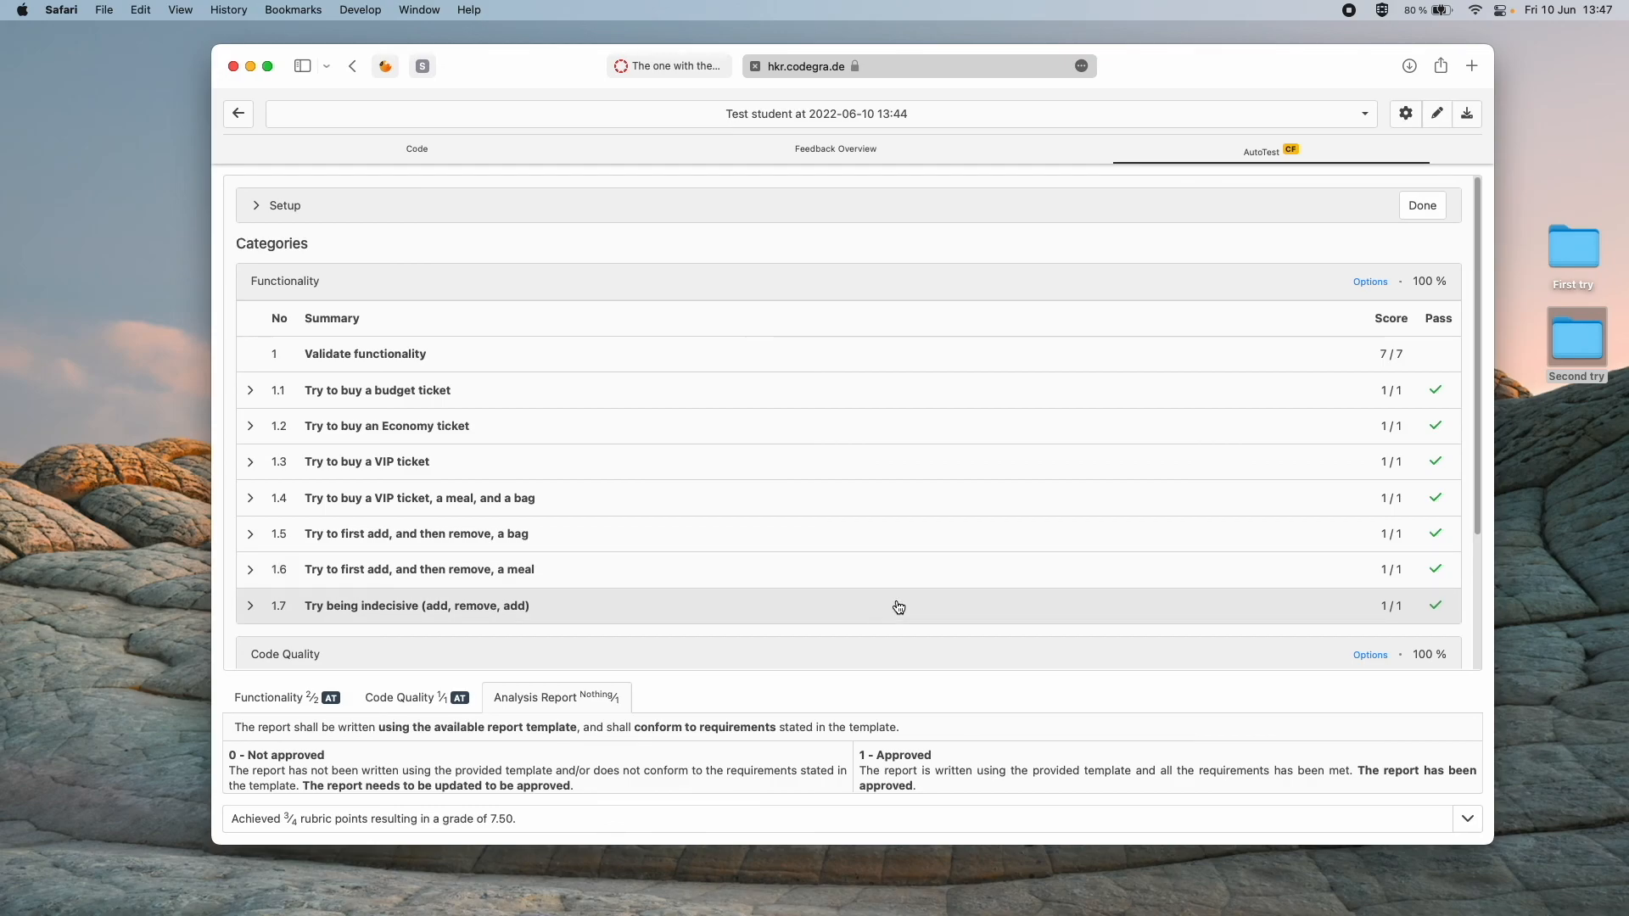